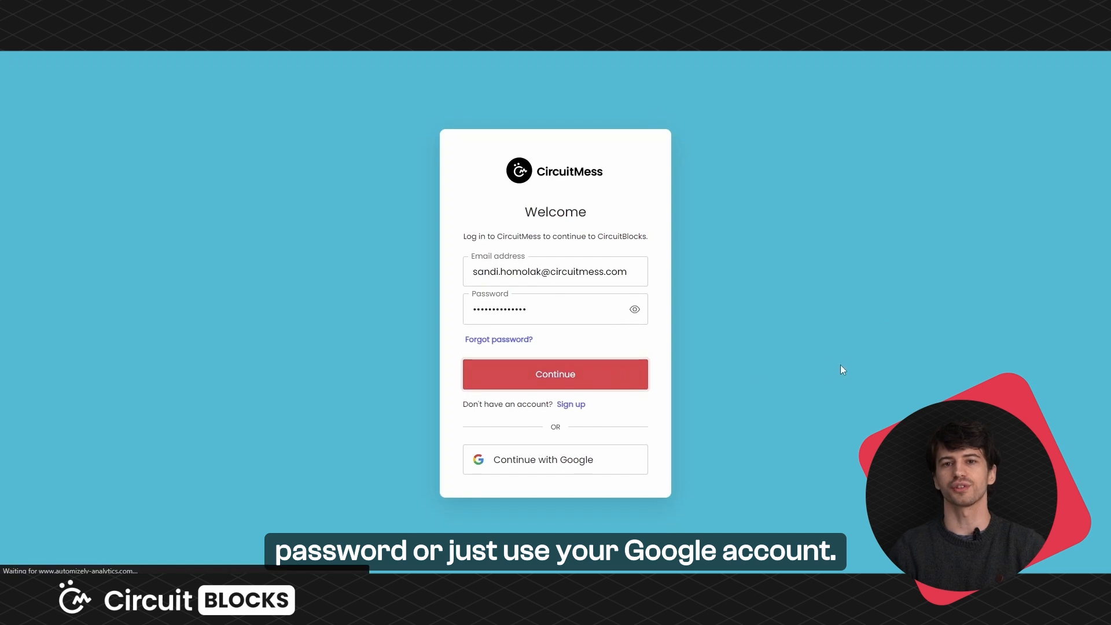
Submit the CircuitMess login and land on the home page with the Bit example sketches.
left_click(554, 373)
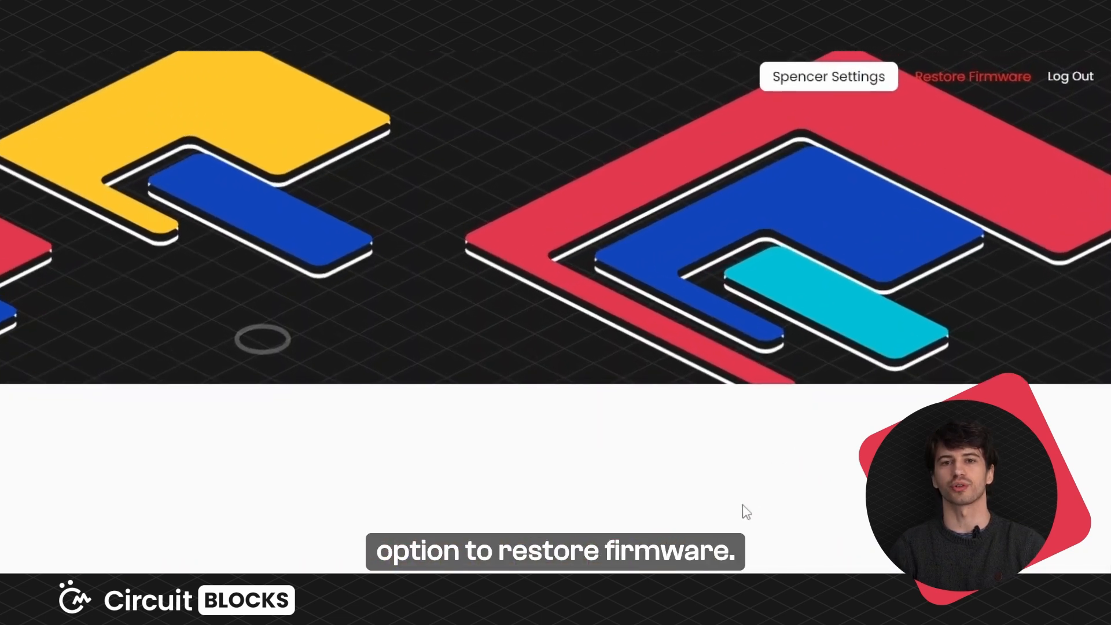
scroll("up", 3)
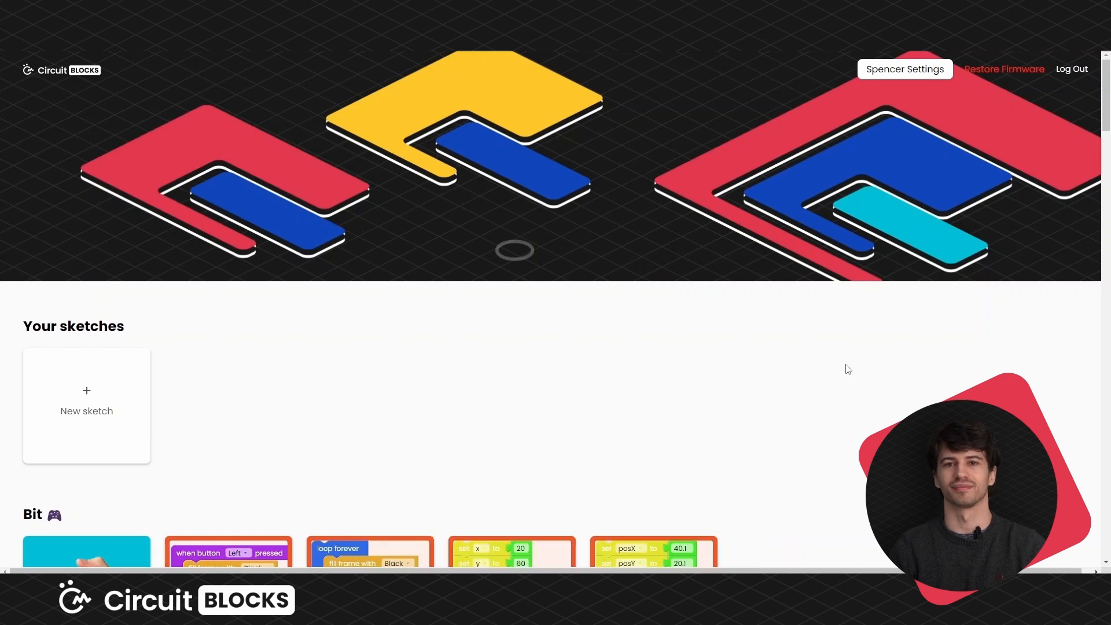
Create a new Bit visual sketch named 'Rock, paper, scissors' and enter the editor.
left_click(86, 405)
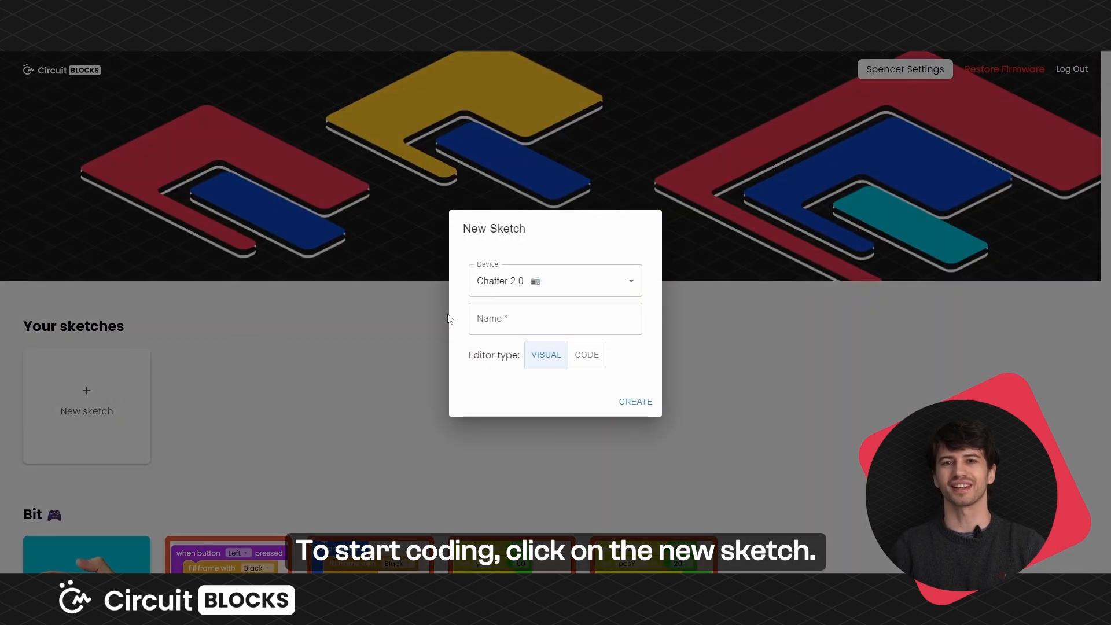
left_click(555, 280)
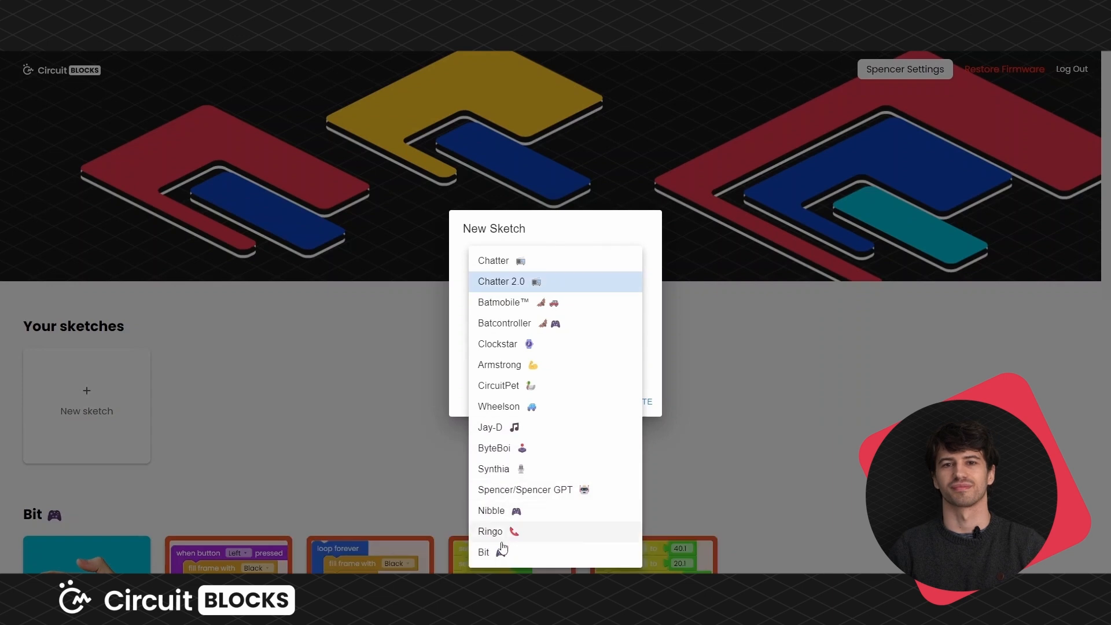
left_click(484, 551)
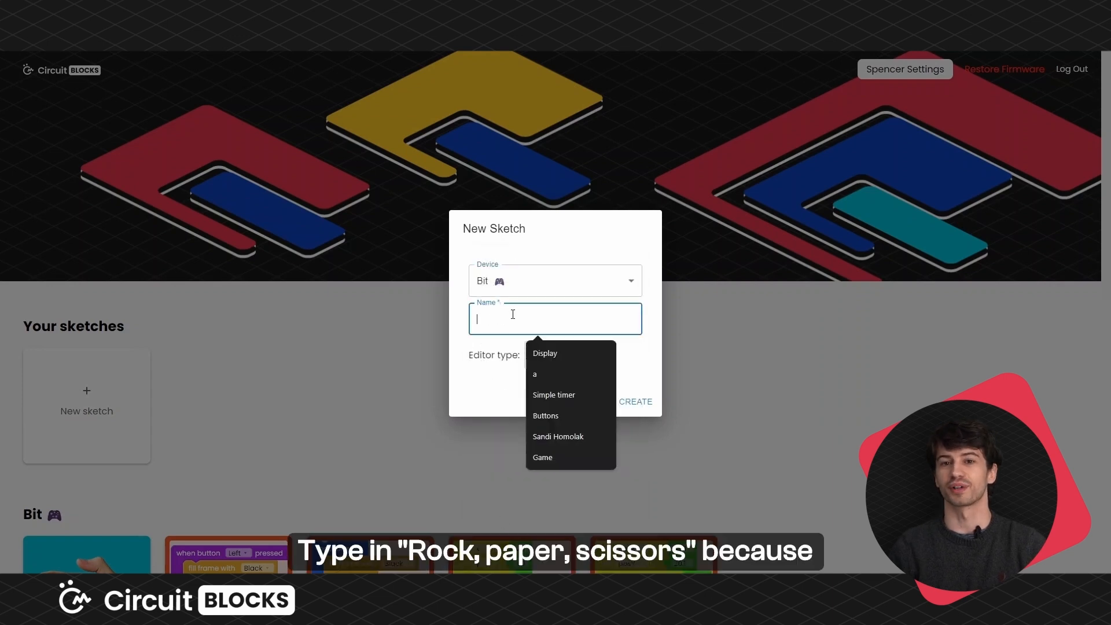
type("Rock, paper, scissors")
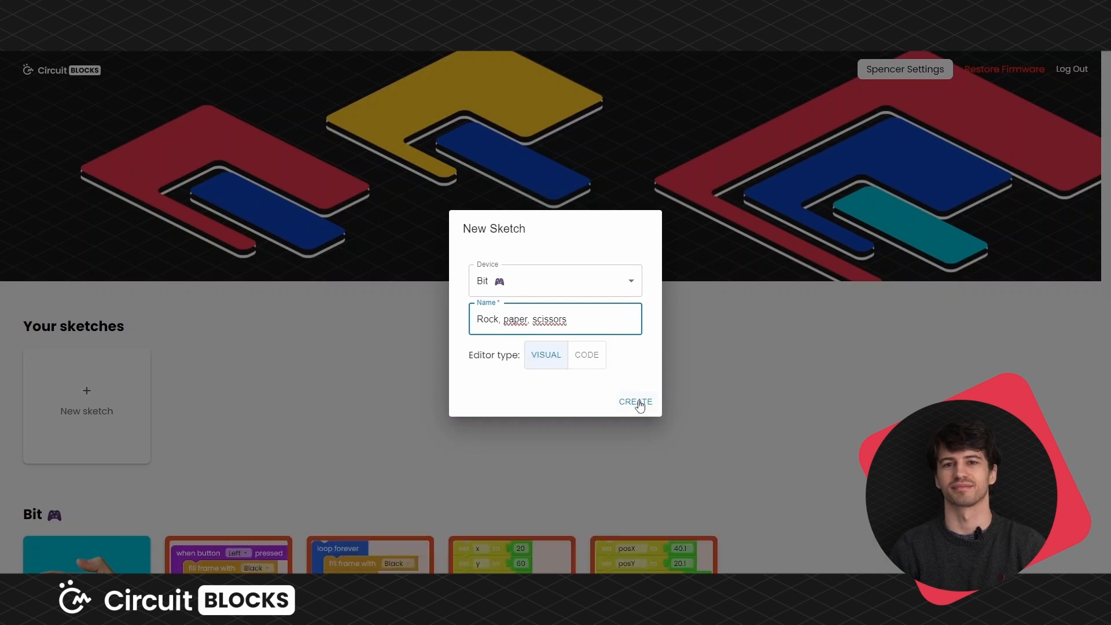
left_click(634, 402)
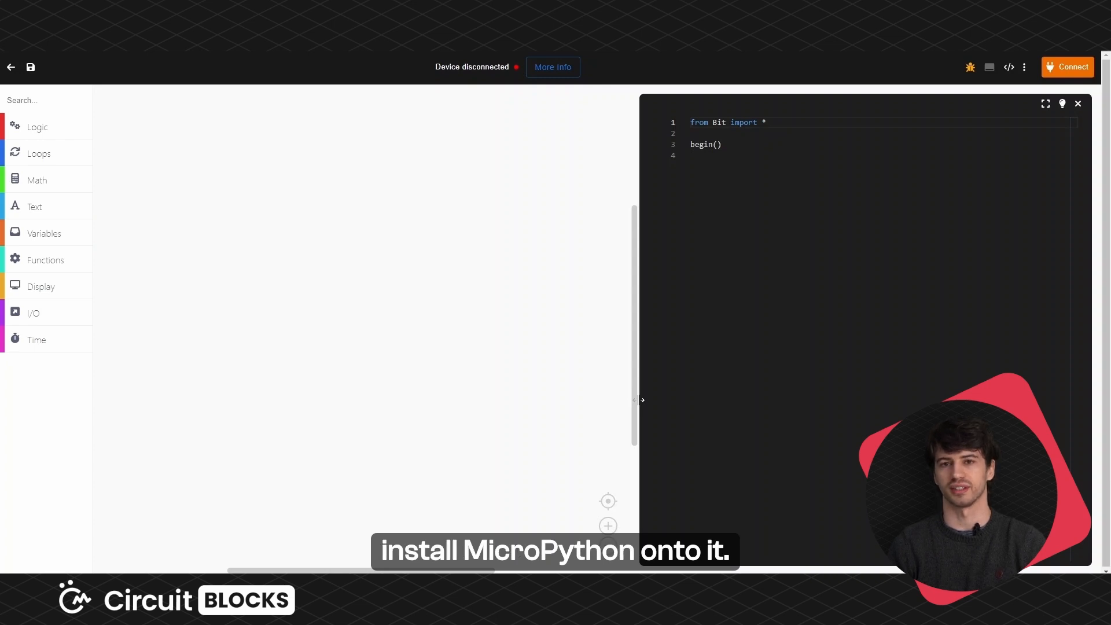
Connect the Bit over the USB serial port and finish the check showing MicroPython installed.
left_click(1068, 67)
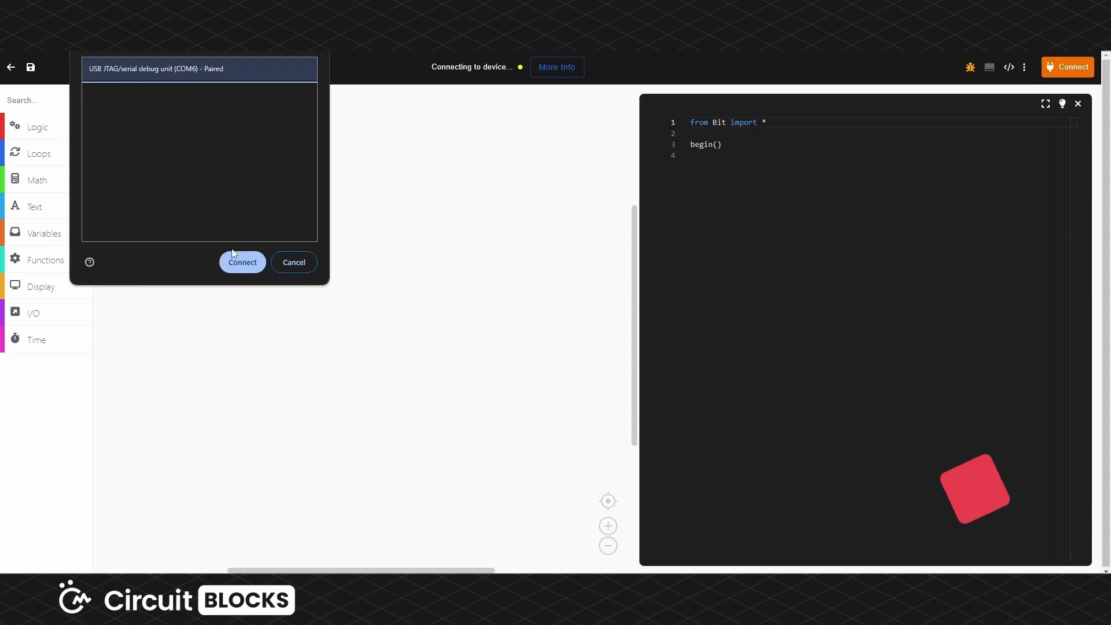
left_click(242, 262)
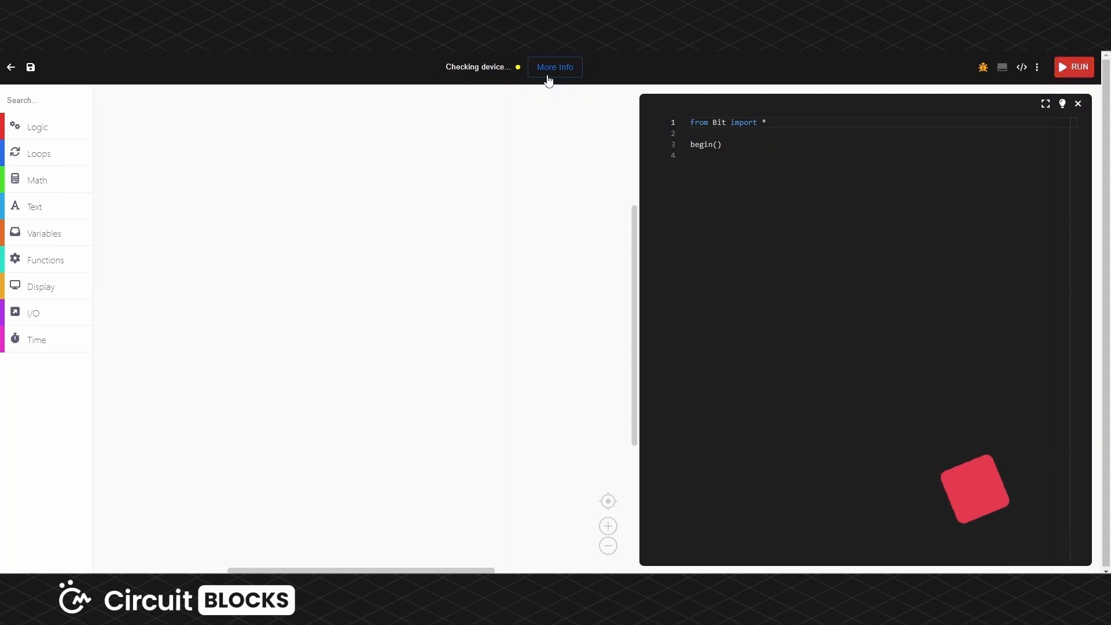
left_click(554, 67)
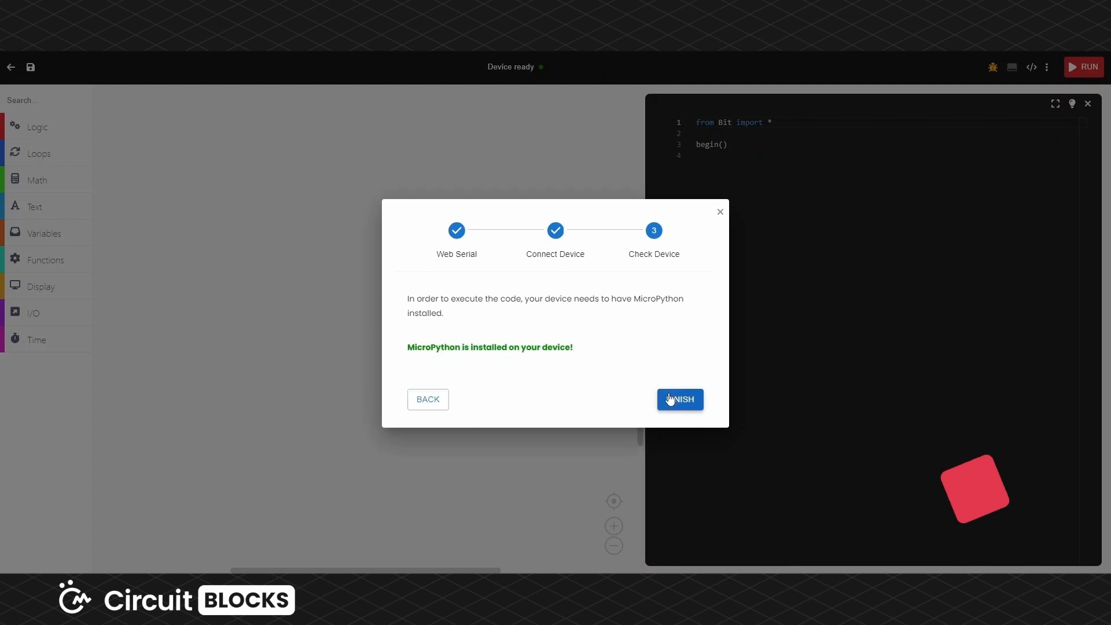
left_click(678, 399)
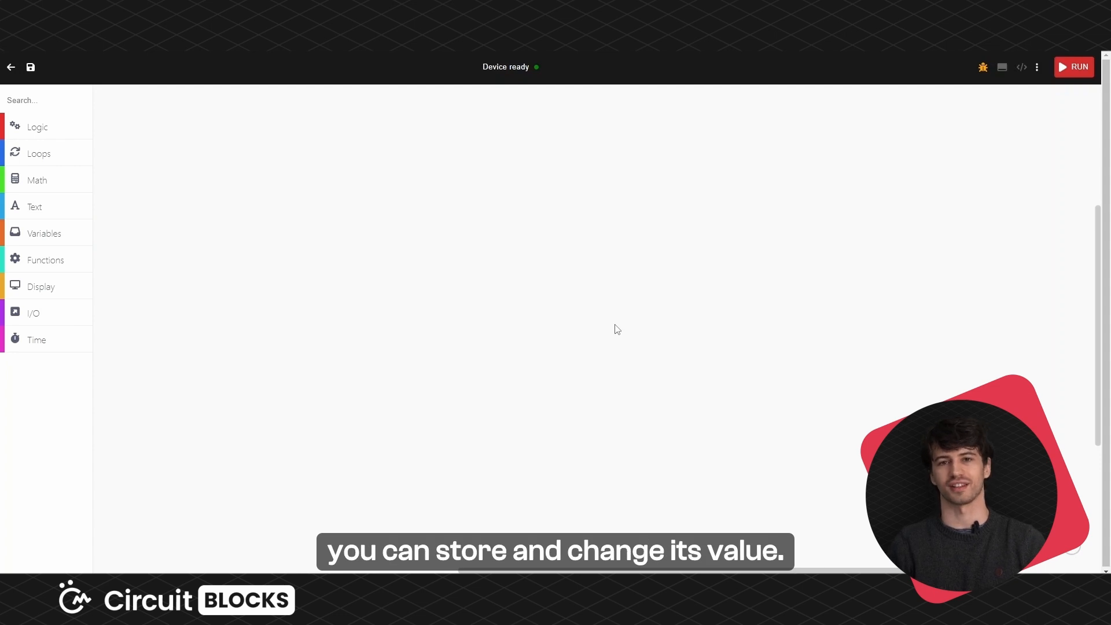
mouse_move(327, 286)
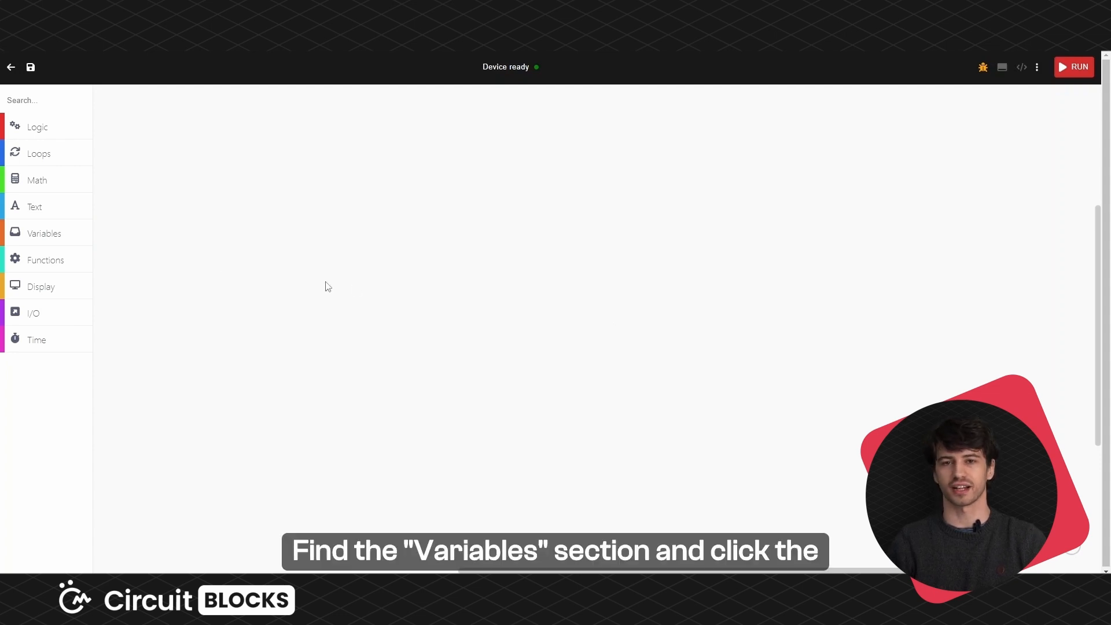
Create the variables cpu_hand, cpu_hand_display and player_hand.
left_click(44, 233)
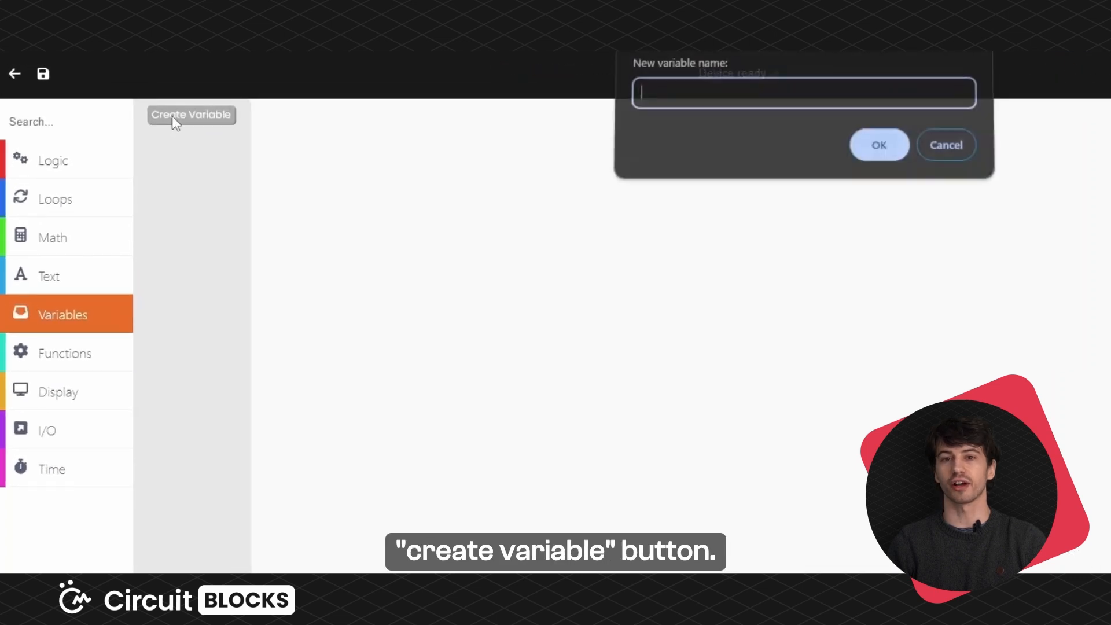
type("cpu_")
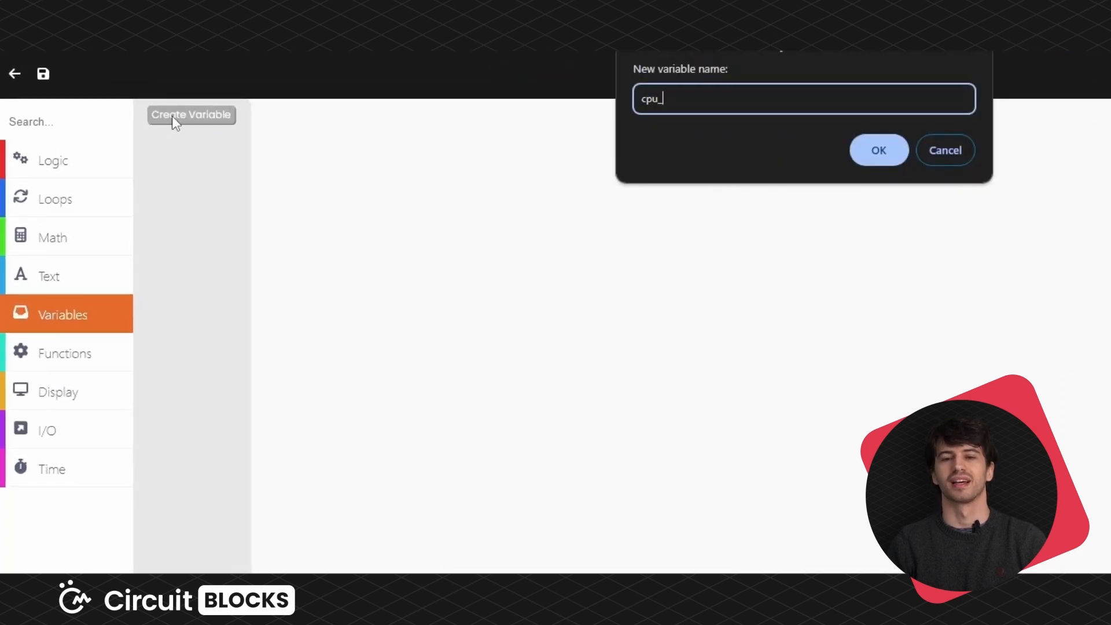
type("hand")
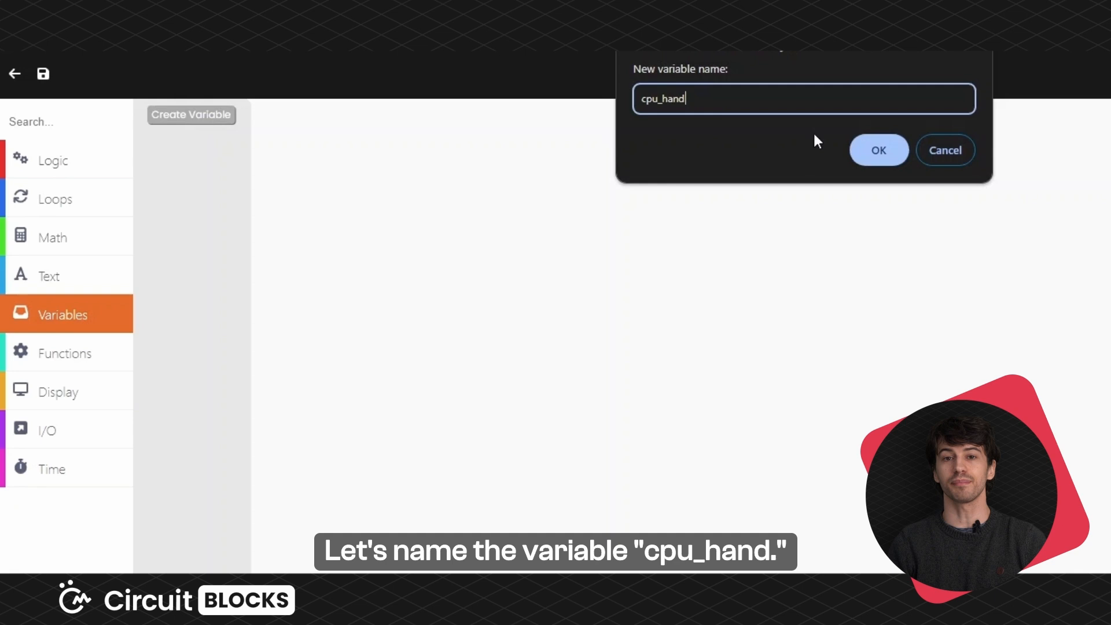
left_click(878, 150)
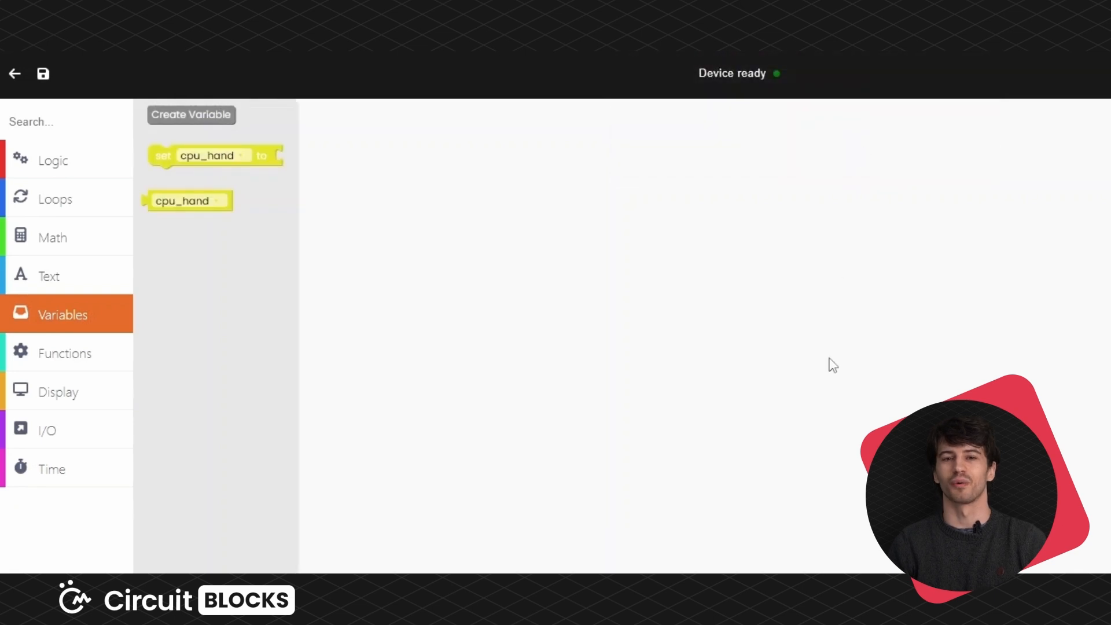
mouse_move(834, 414)
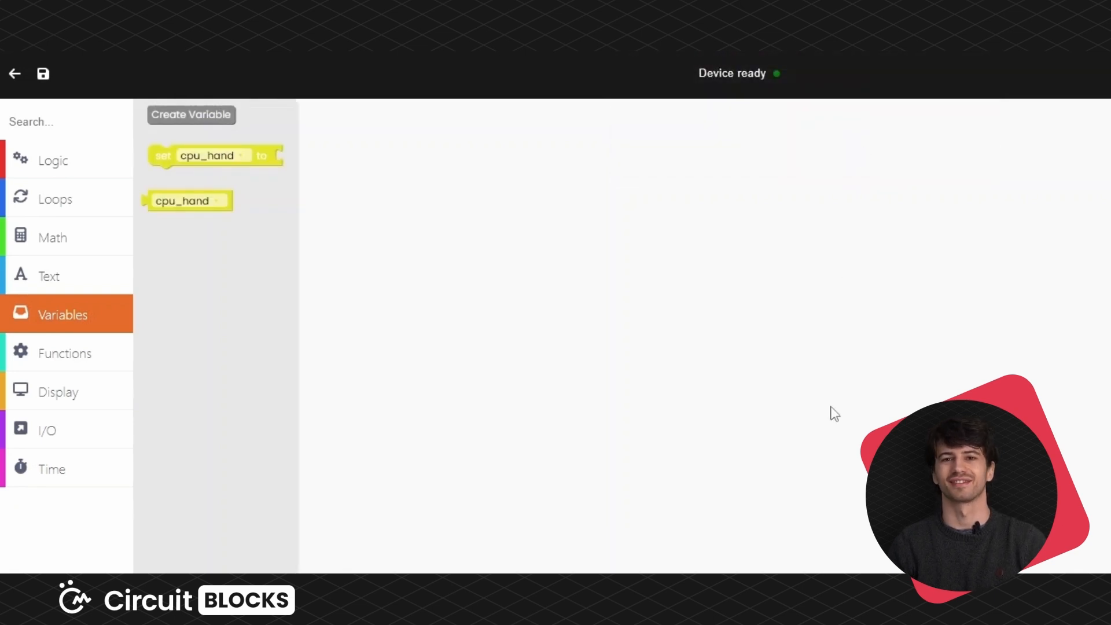
left_click(190, 114)
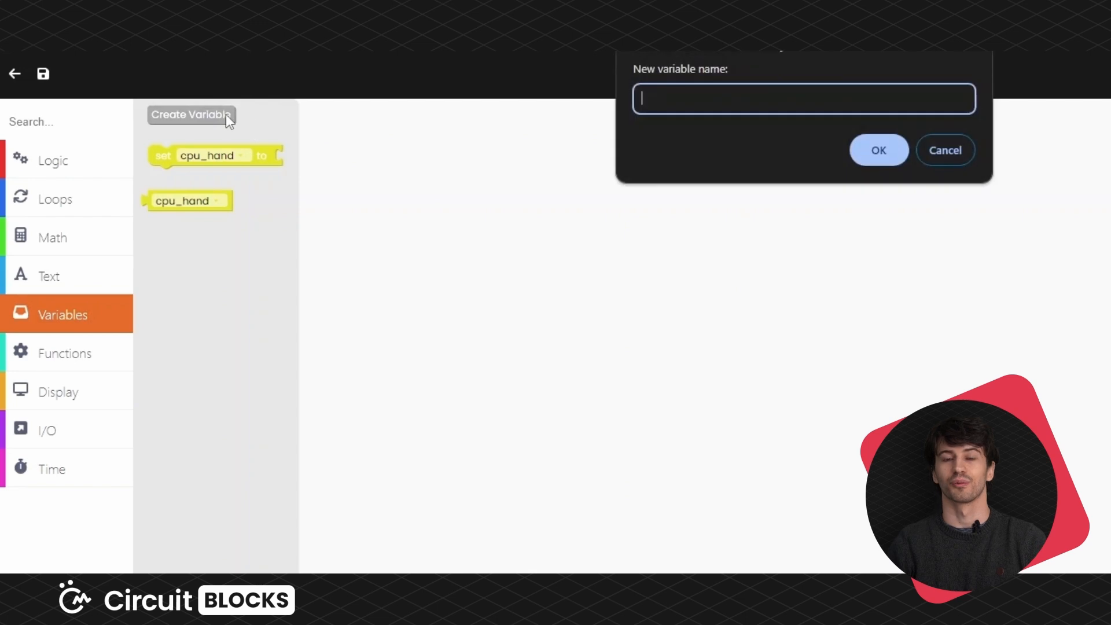
type("cpu_hand_displa")
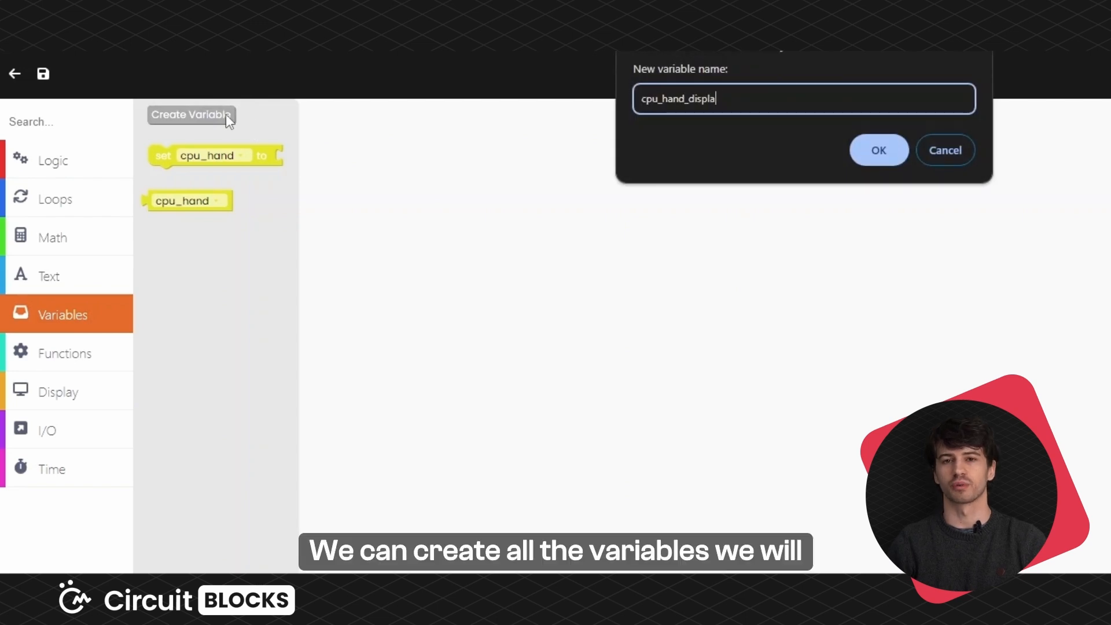
left_click(878, 150)
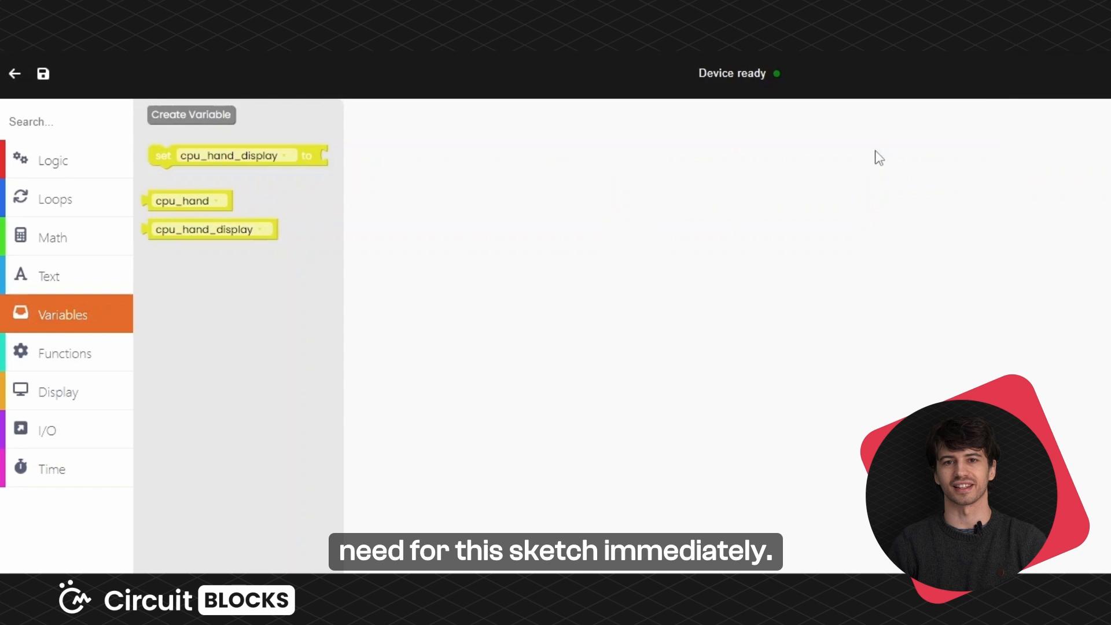
left_click(191, 115)
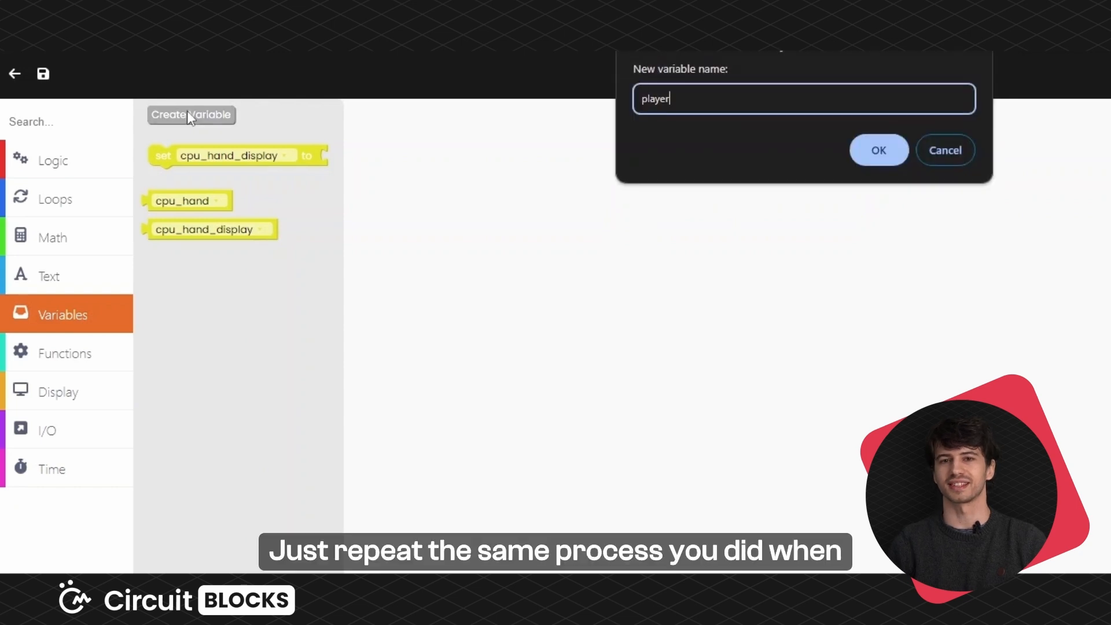
type("_hand")
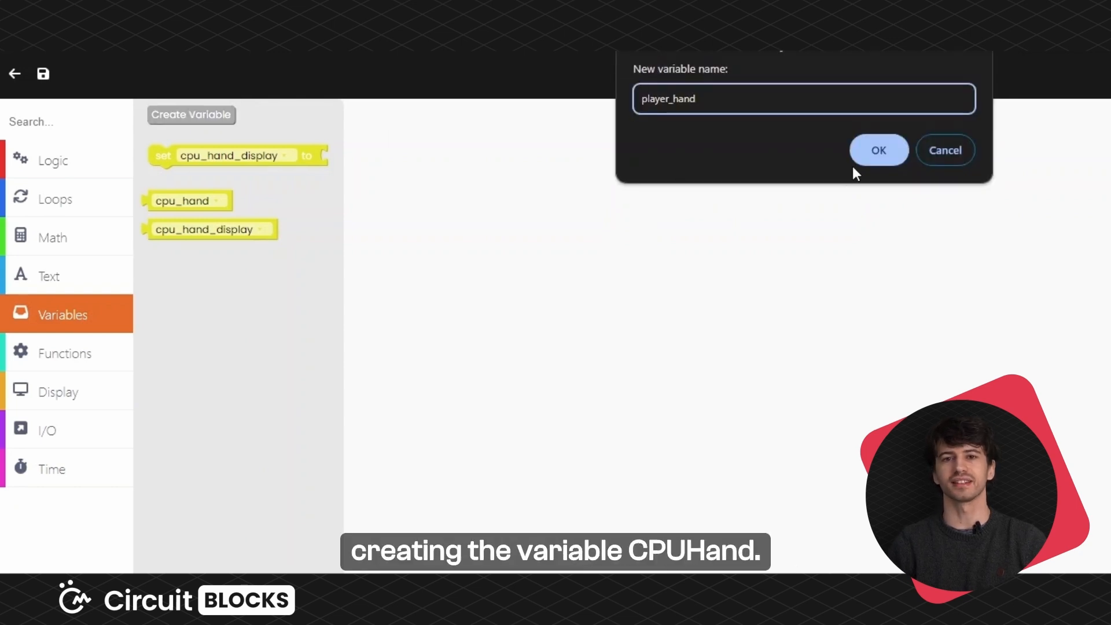
left_click(878, 149)
type("result_tex")
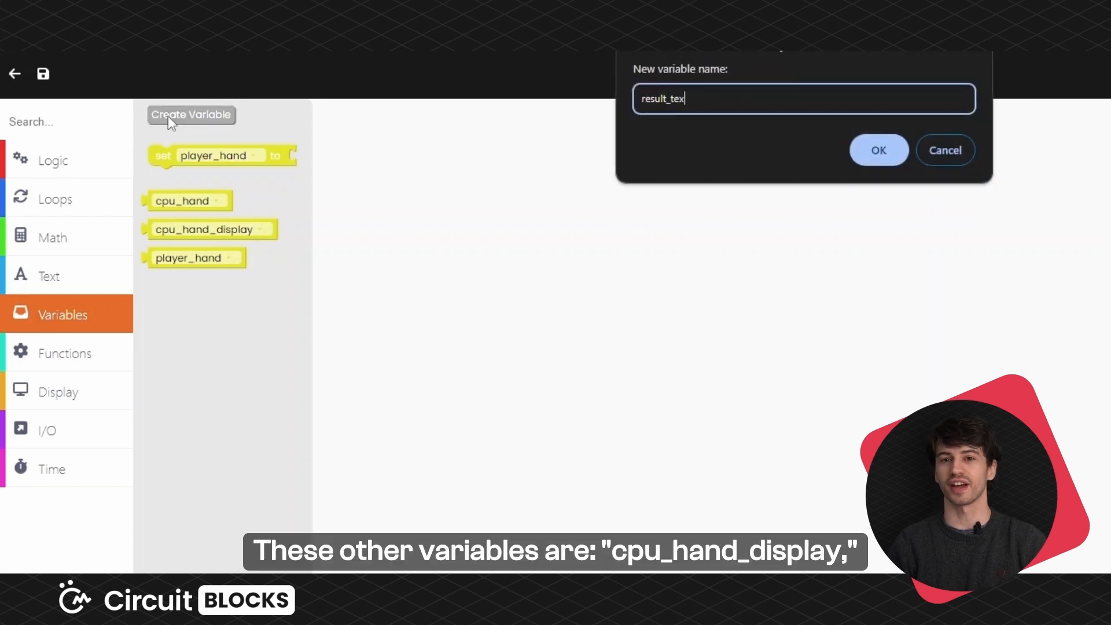
Create the variables result_text, picker_var, win, lose and draw.
left_click(878, 149)
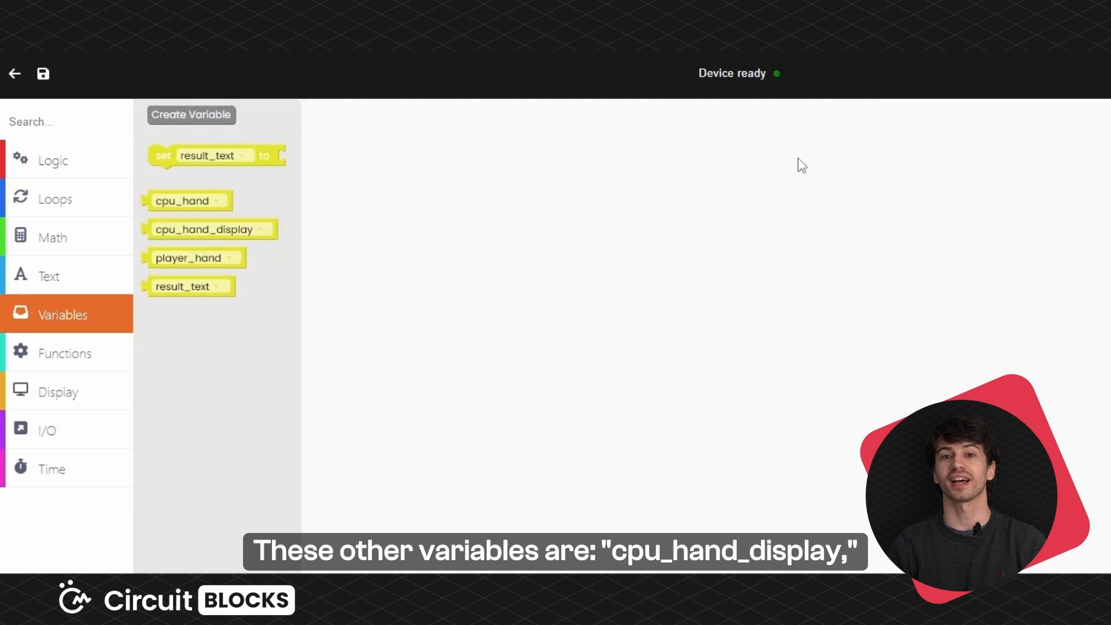
left_click(191, 114)
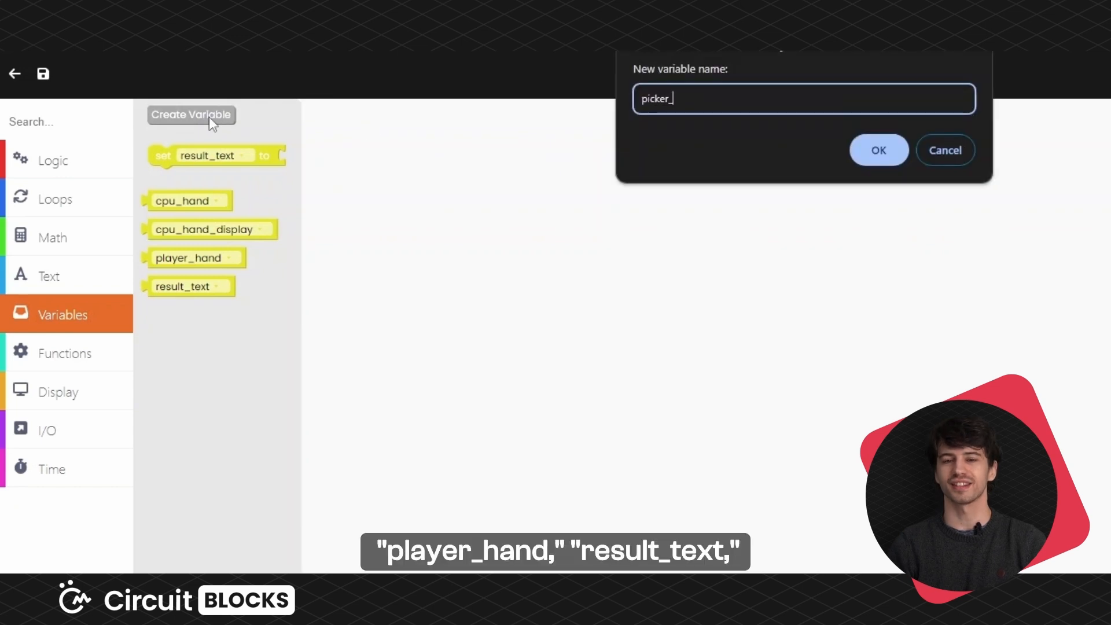
left_click(879, 151)
type("win")
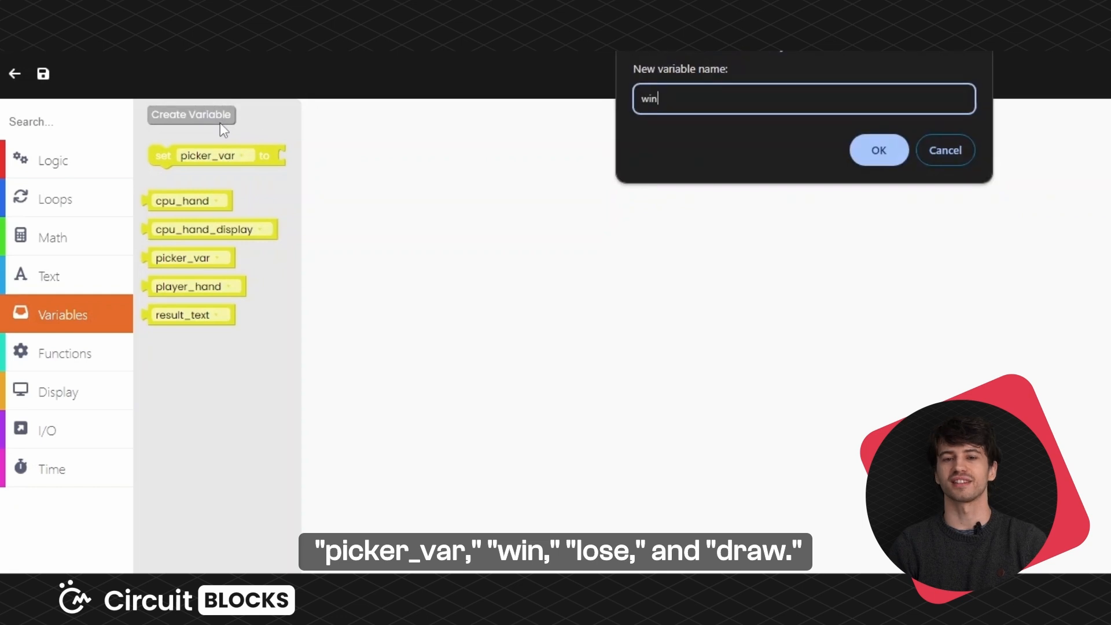
left_click(878, 150)
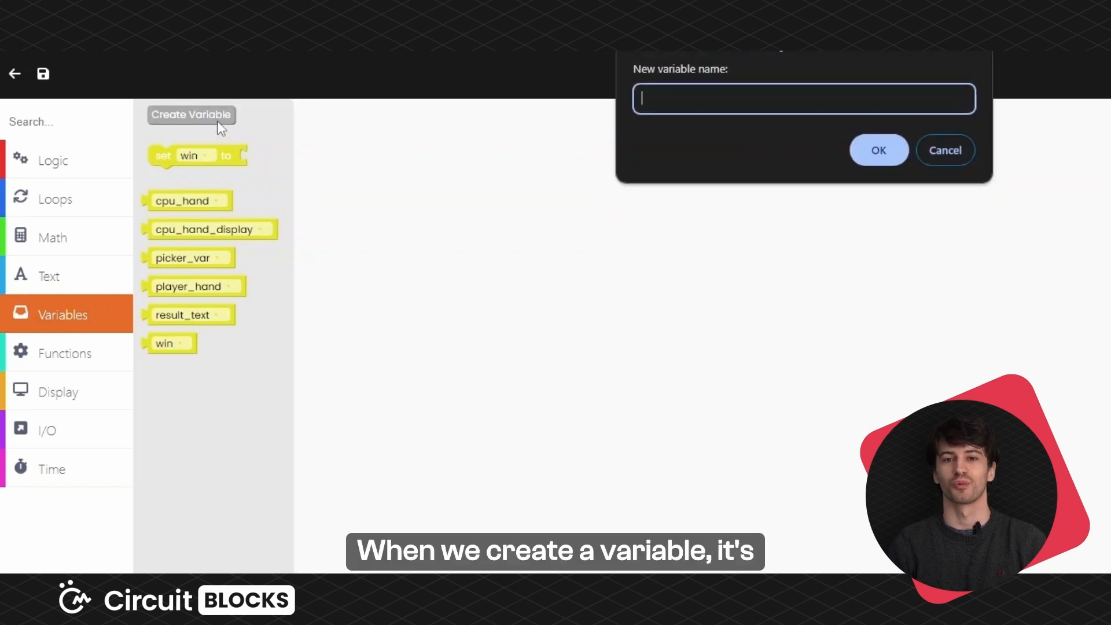
left_click(878, 149)
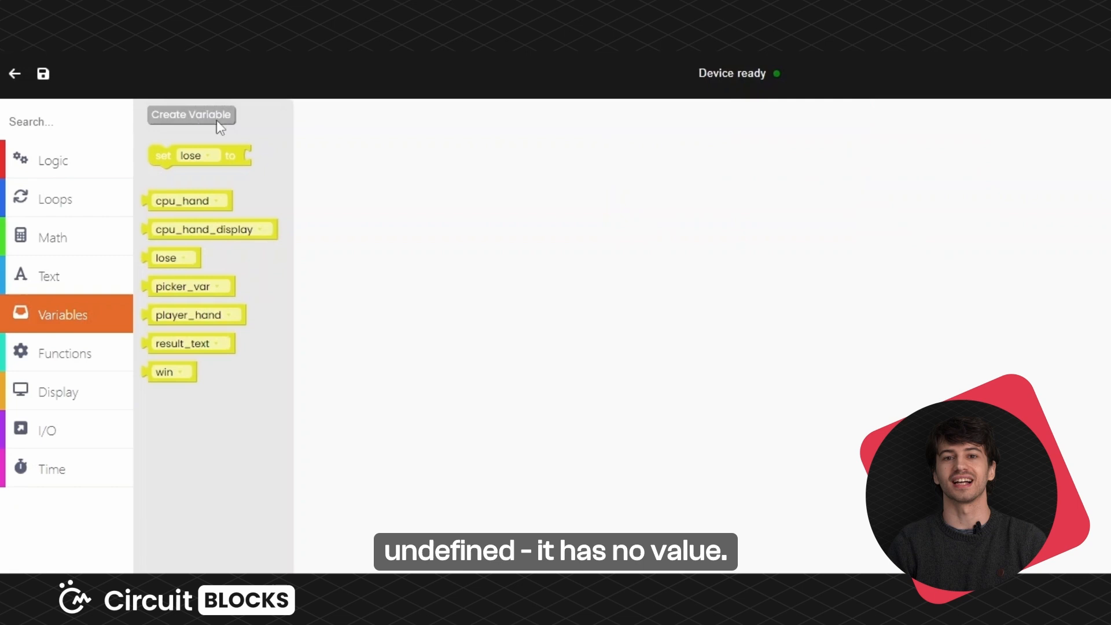
left_click(191, 115)
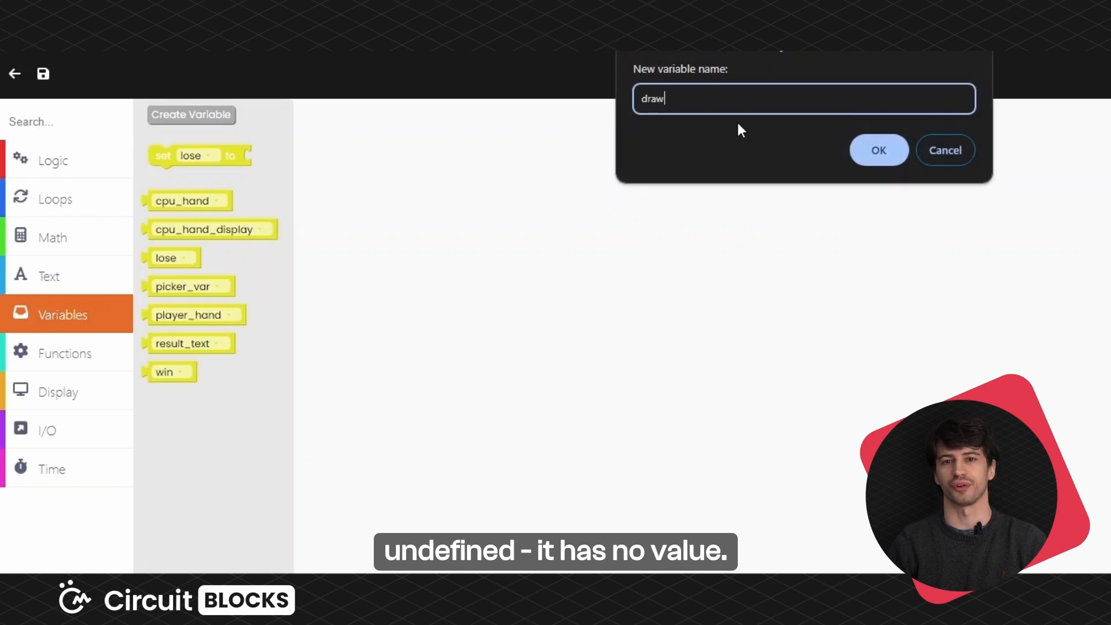
left_click(877, 149)
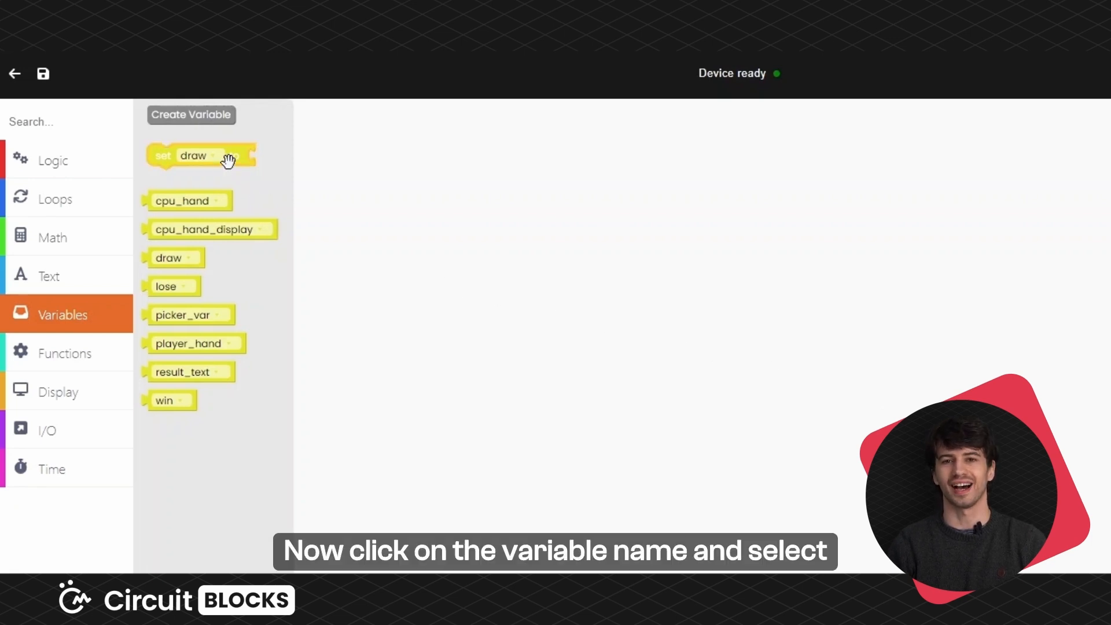
Place a set block assigning cpu_hand an empty text value.
left_click_drag(201, 154, 424, 146)
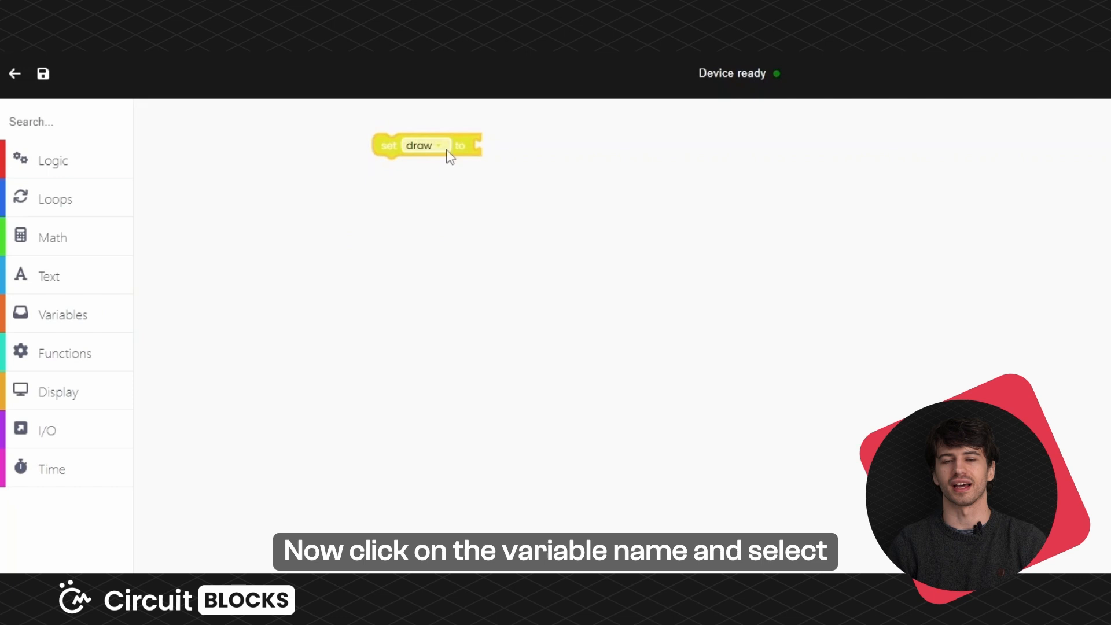
left_click(423, 145)
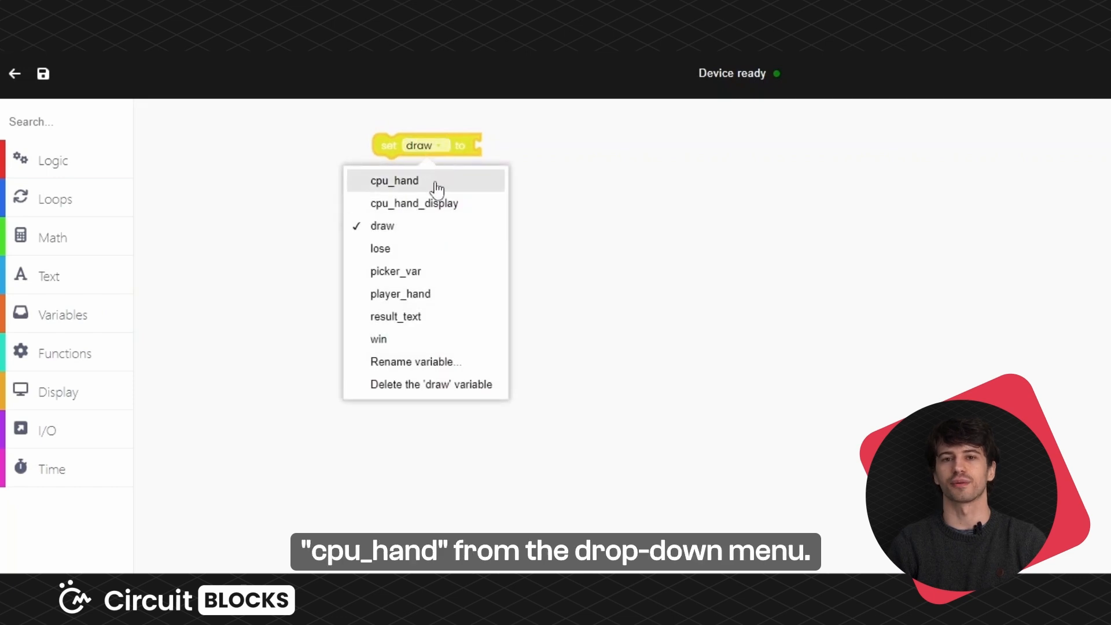
left_click(393, 180)
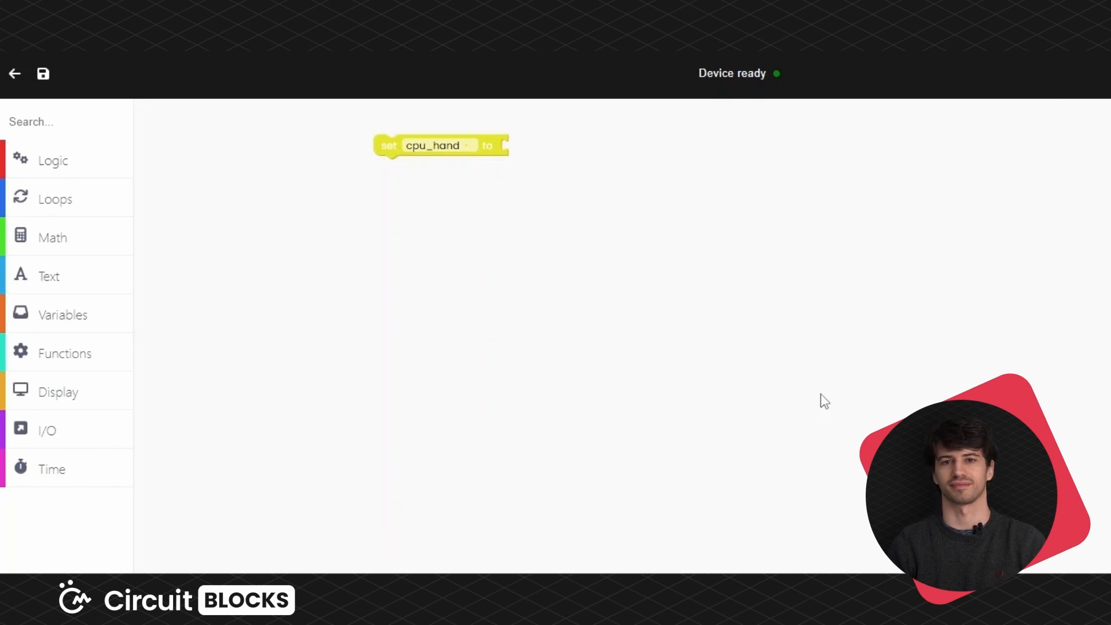
left_click(49, 275)
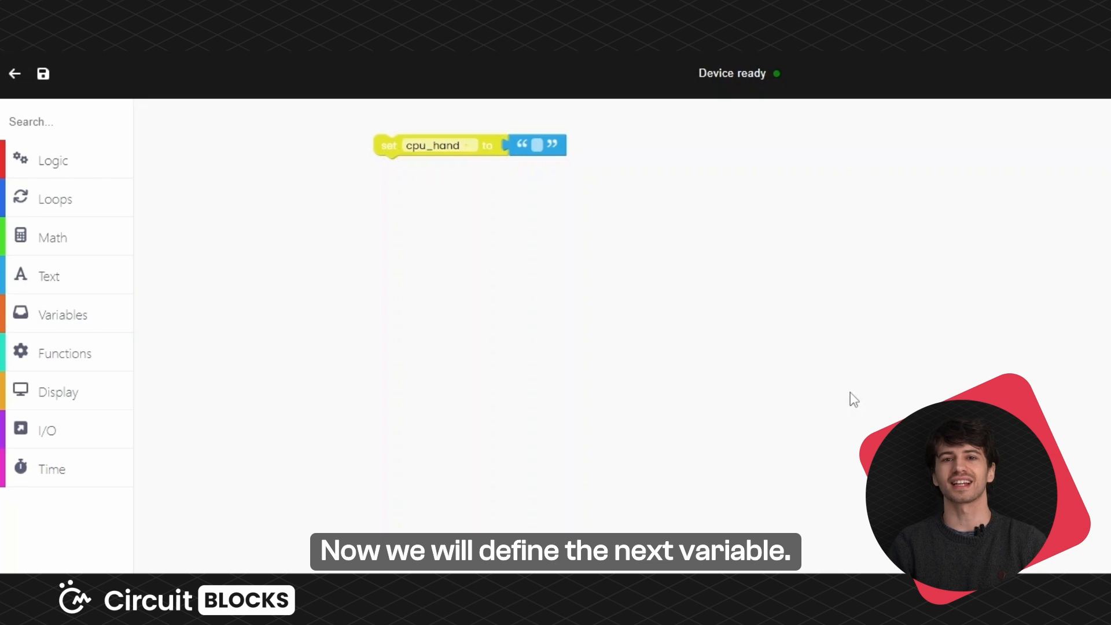
mouse_move(679, 327)
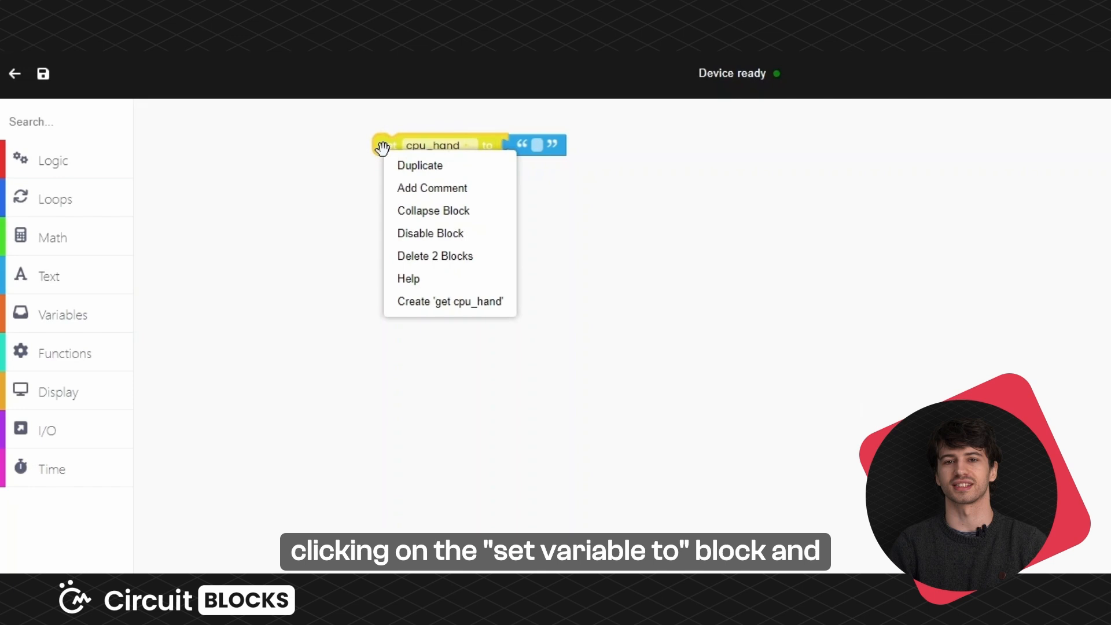
Duplicate the block twice to set cpu_hand_display to '?' and player_hand to 'Paper'.
left_click(419, 165)
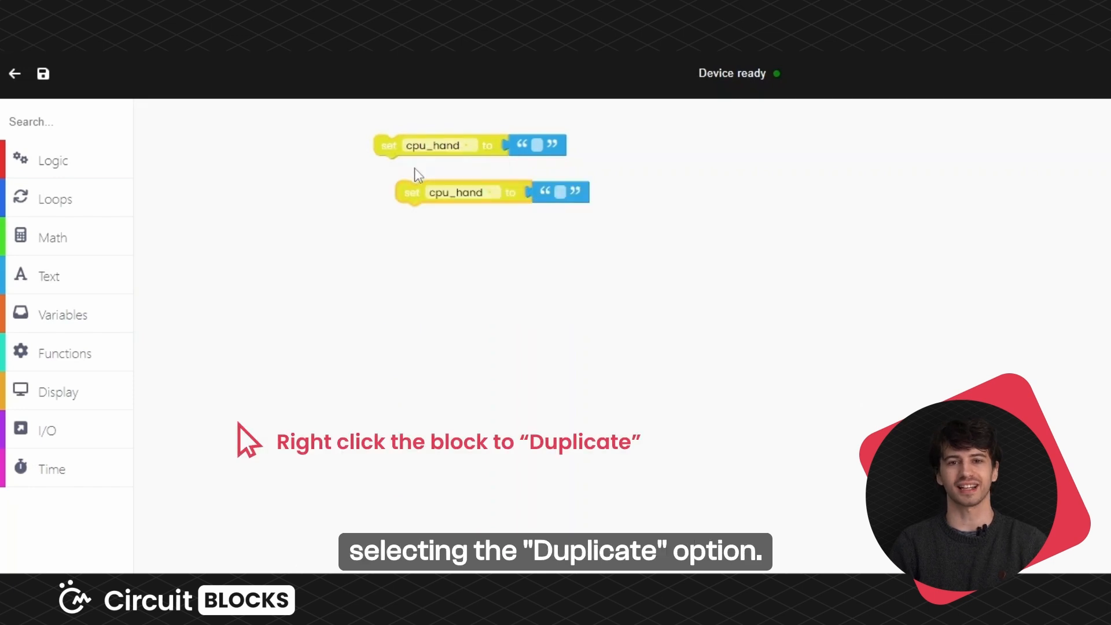
mouse_move(513, 192)
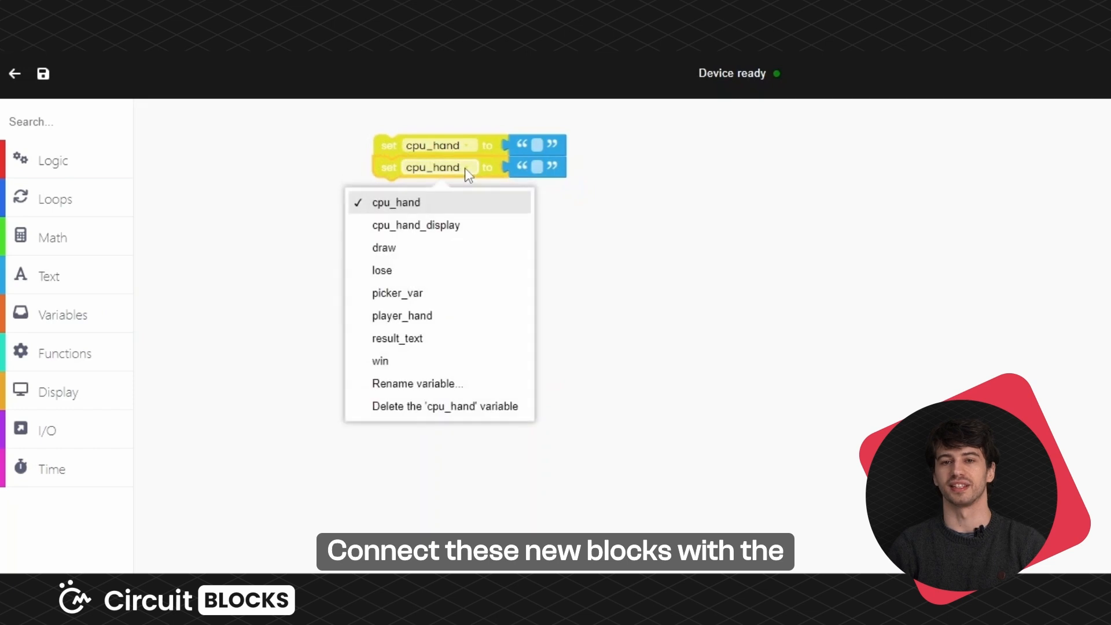
left_click(417, 225)
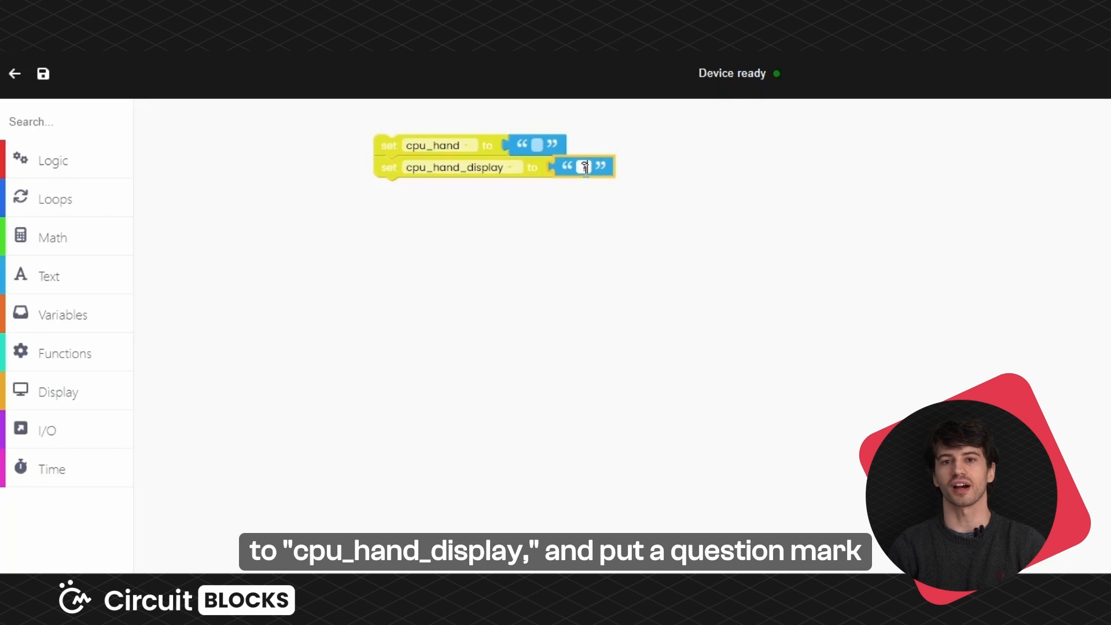
type("?")
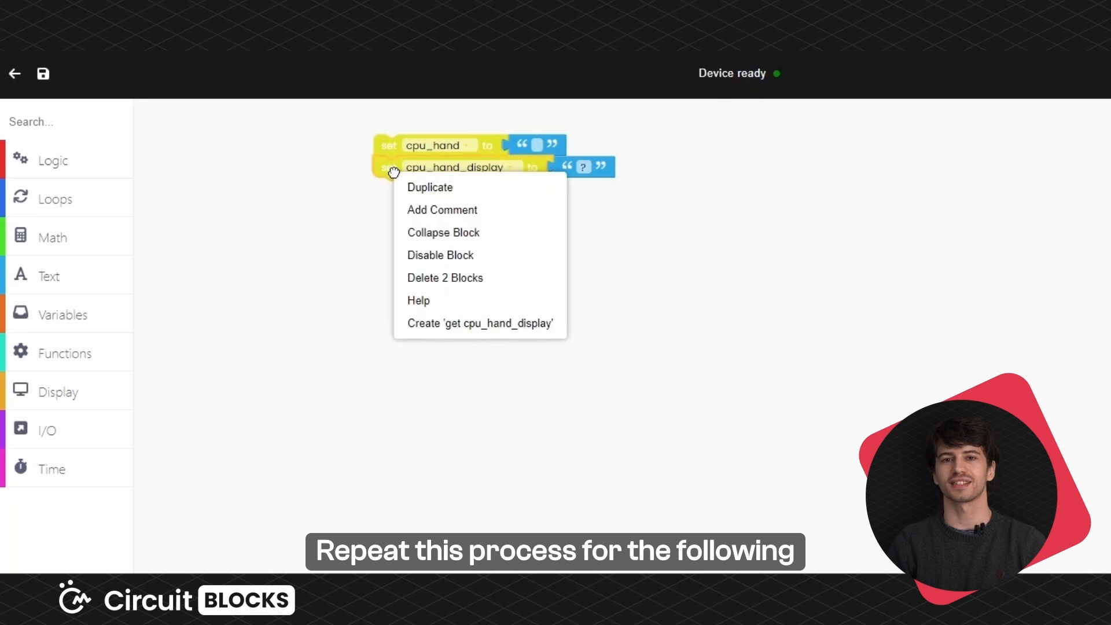
left_click(429, 188)
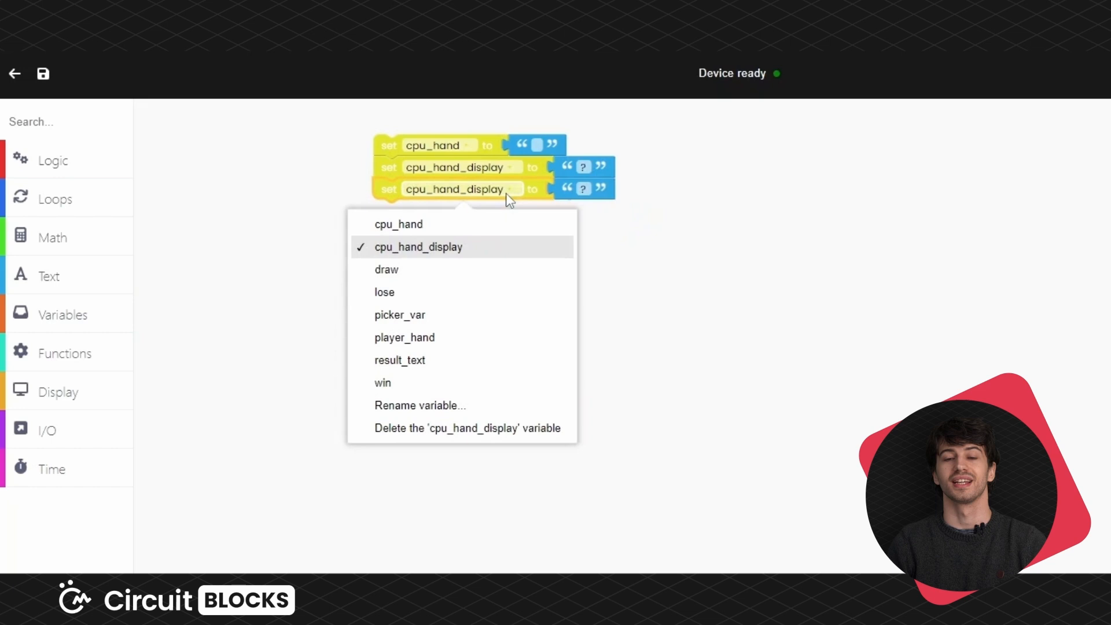
left_click(405, 337)
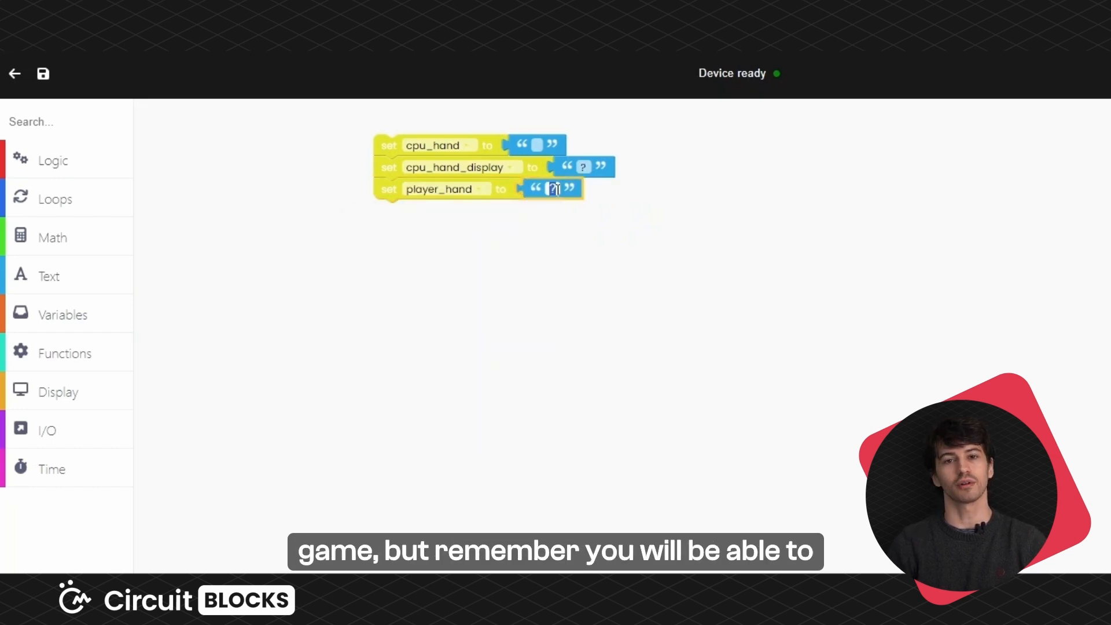
type("Paper")
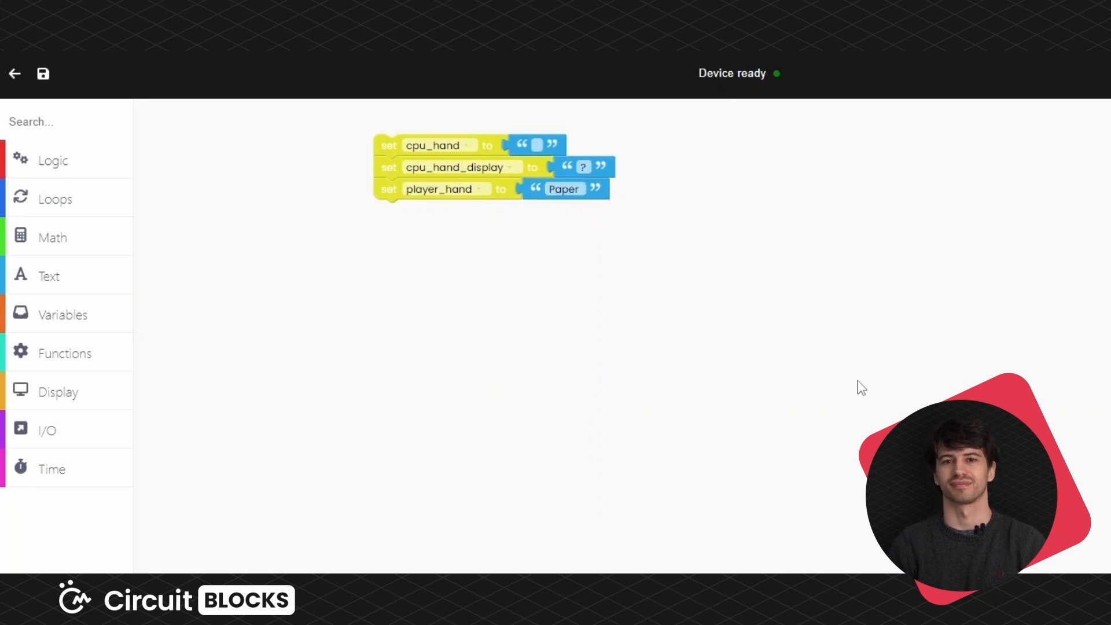
Duplicate the cpu_hand block so result_text is set to empty text.
right_click(432, 146)
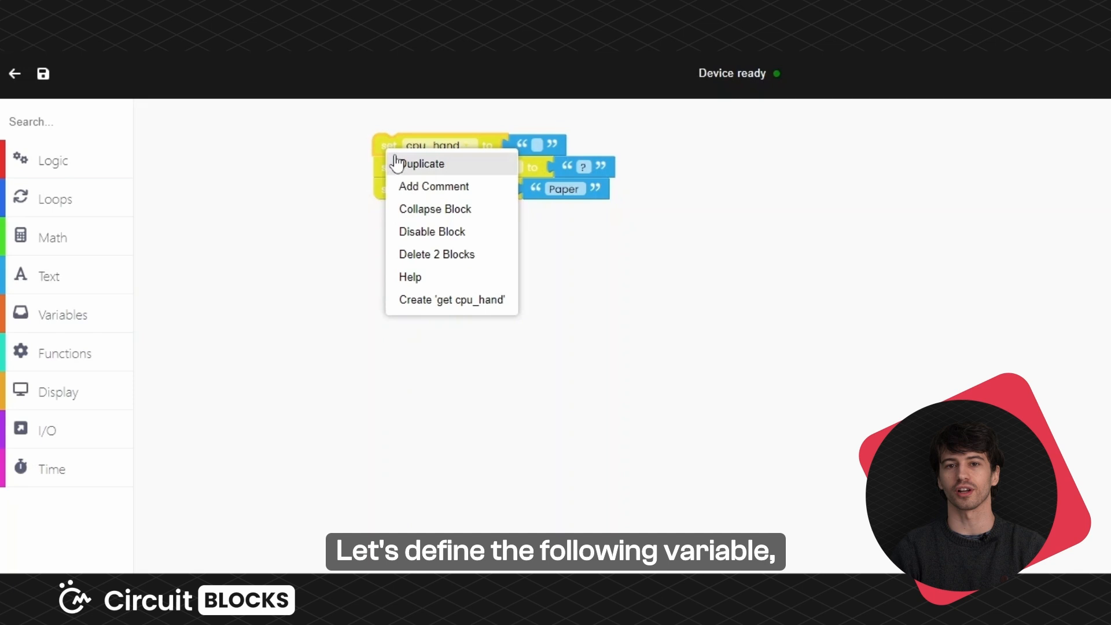
left_click(424, 163)
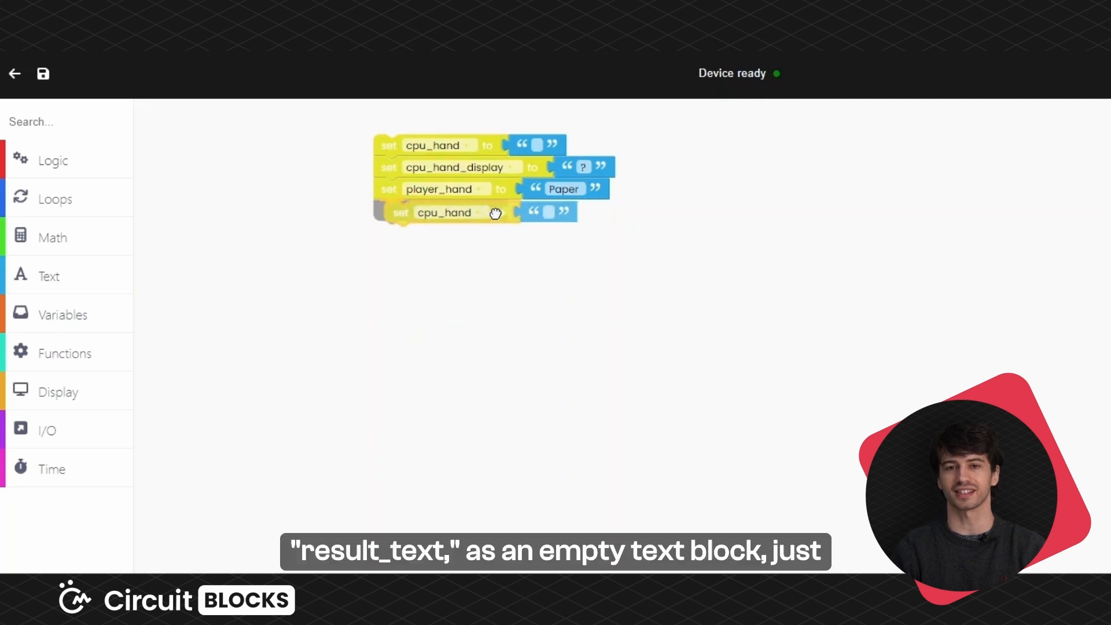
left_click(443, 212)
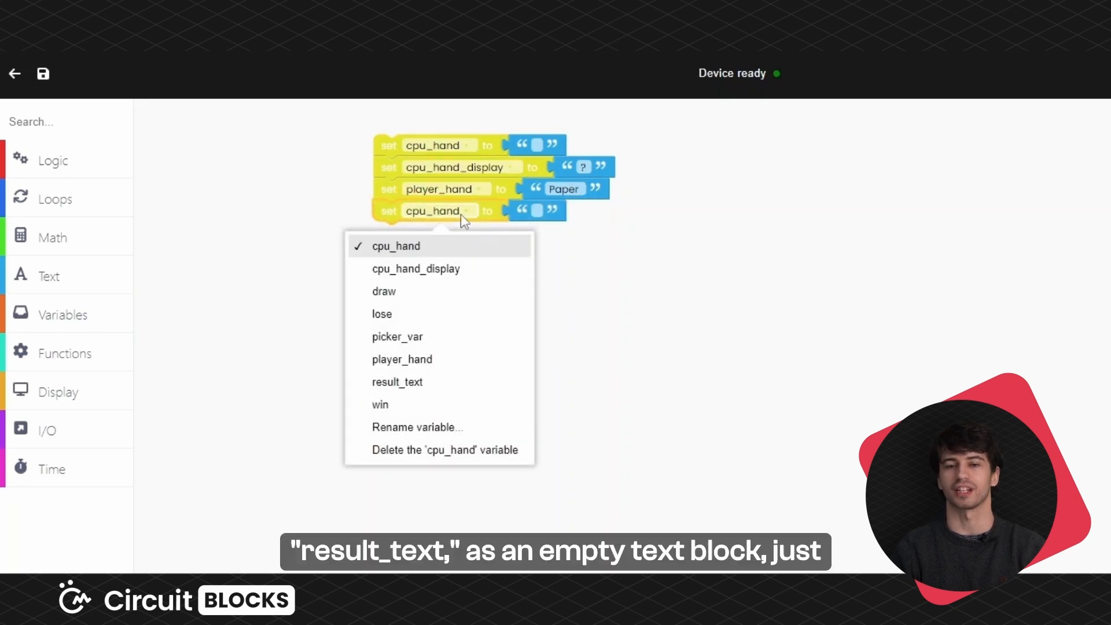
left_click(397, 381)
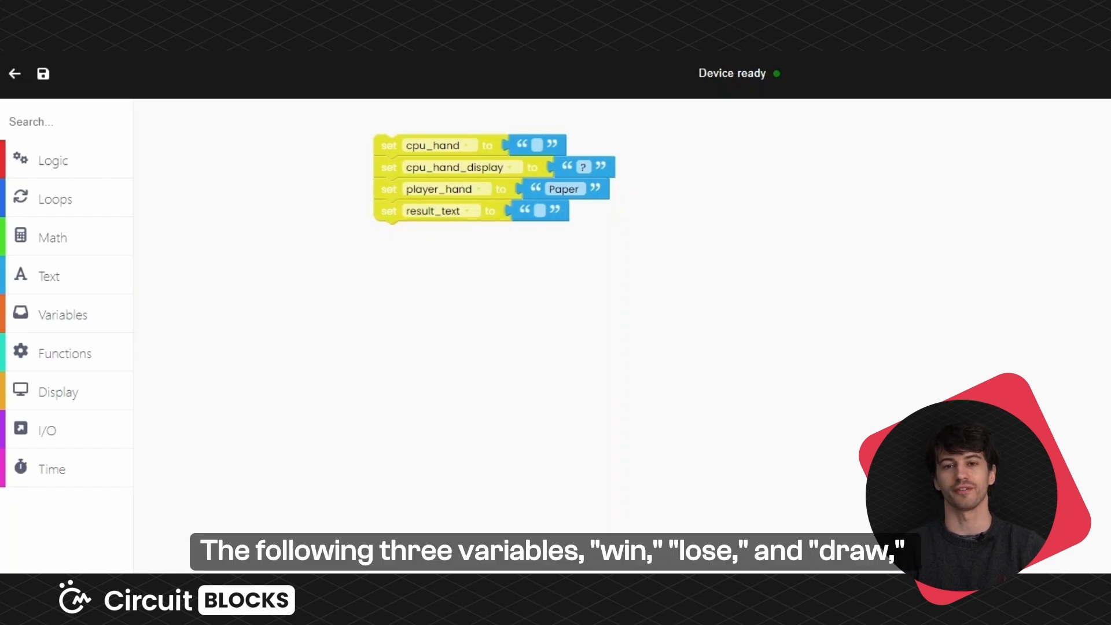
Add a new set block below and point it at the win variable.
left_click(63, 313)
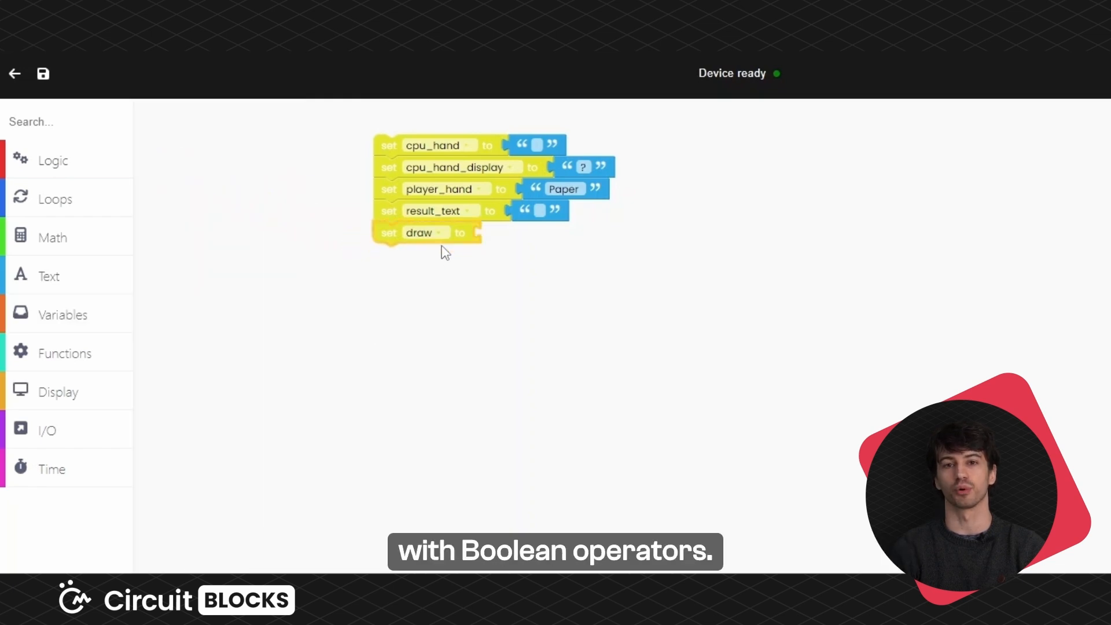
left_click(425, 233)
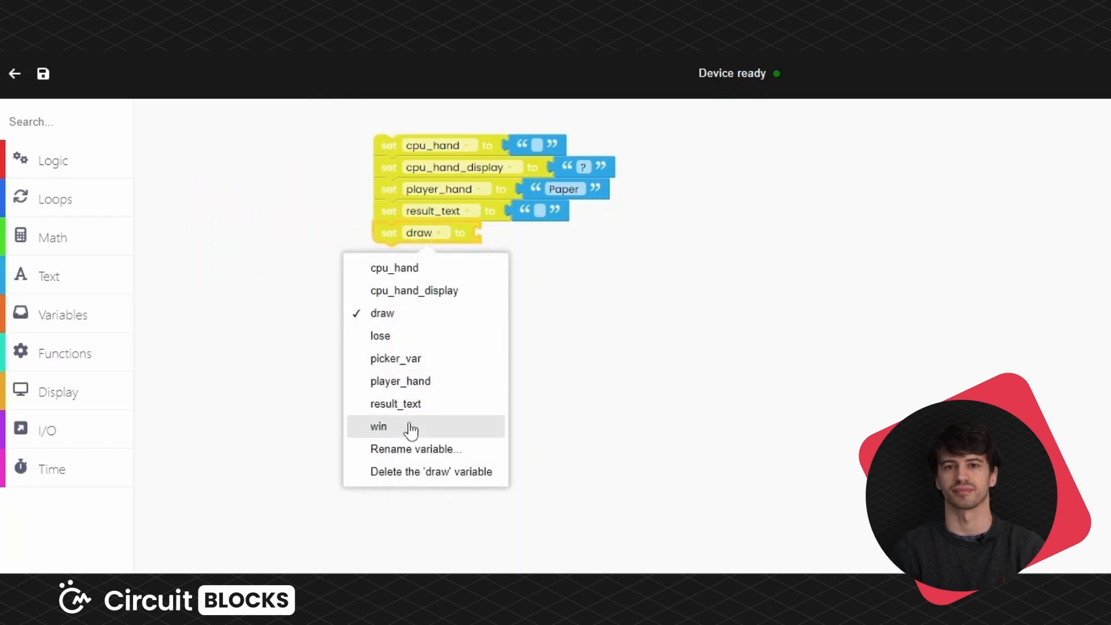
left_click(378, 427)
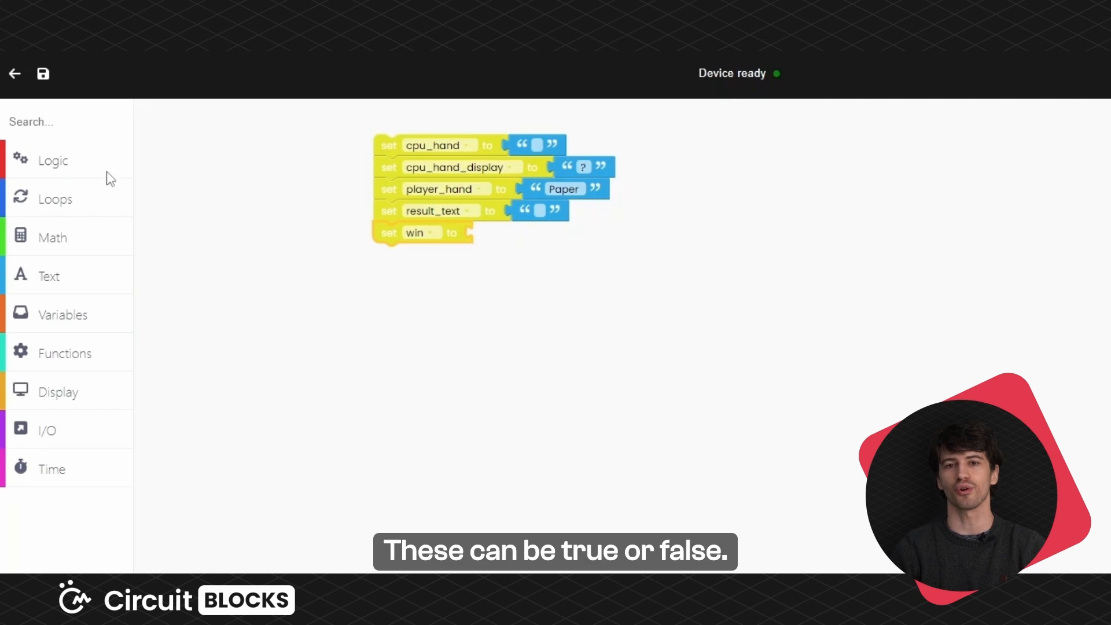
Set win to false, then duplicate for lose and draw, also false.
left_click(467, 232)
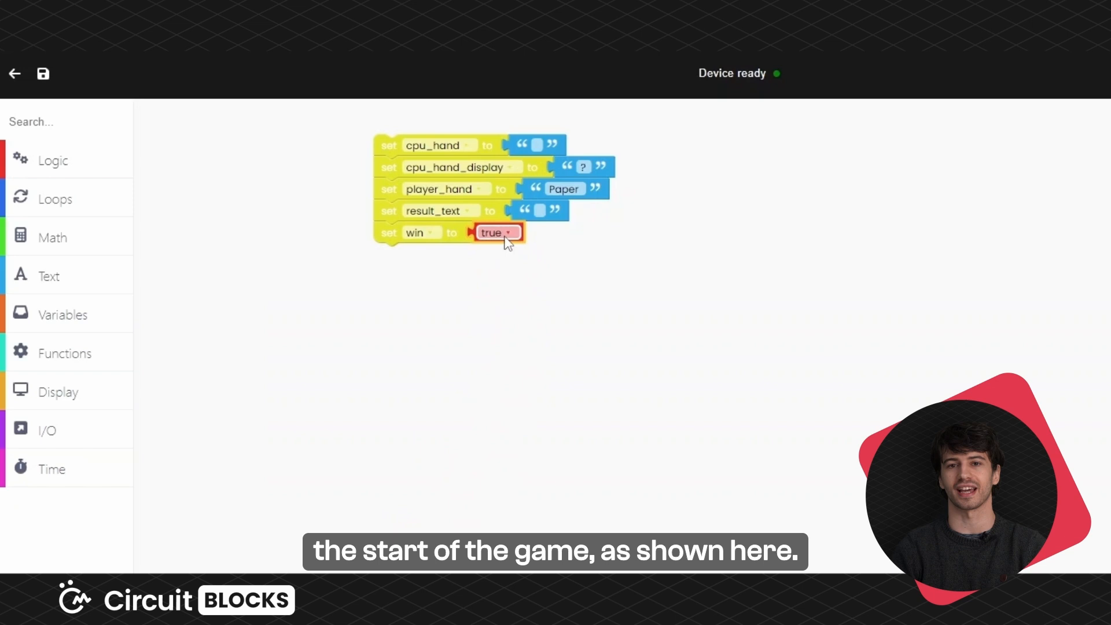
left_click(496, 233)
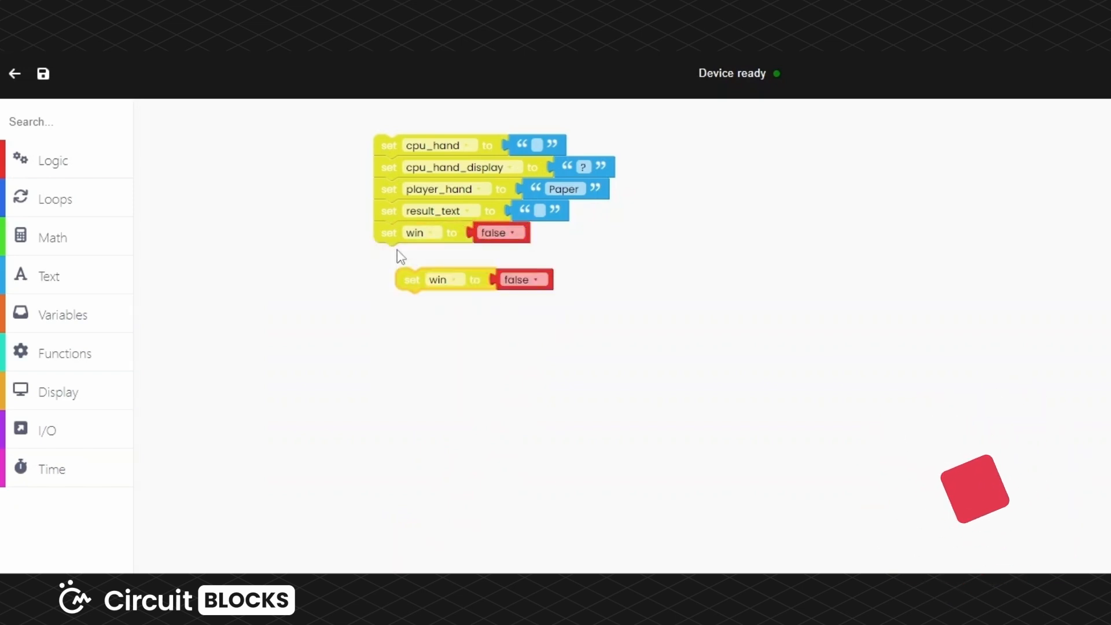
left_click(431, 253)
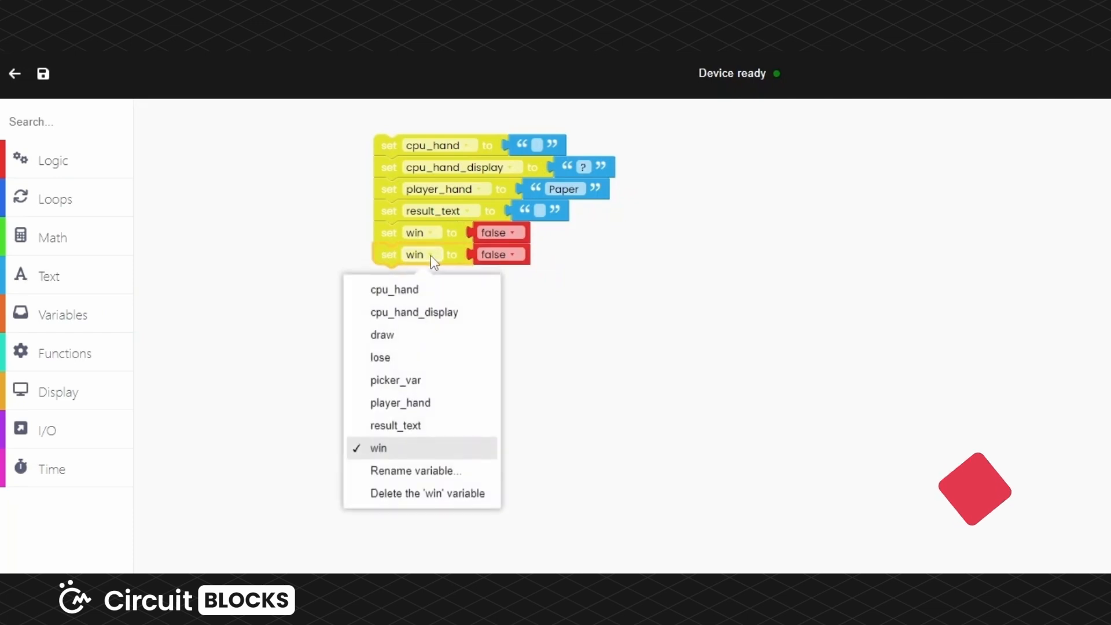
left_click(381, 358)
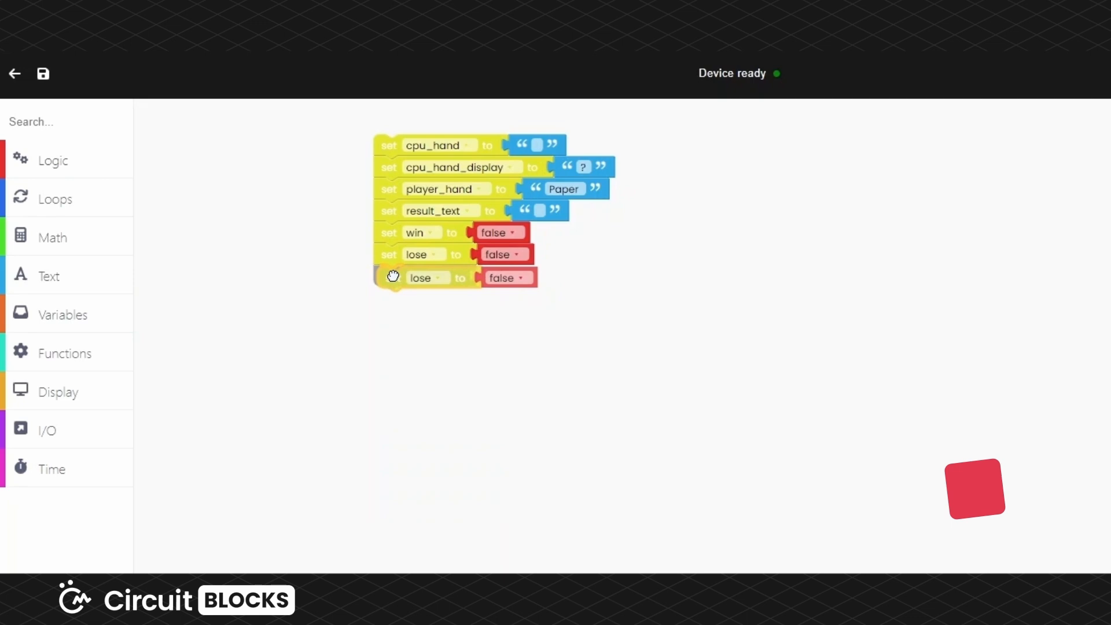
left_click(428, 276)
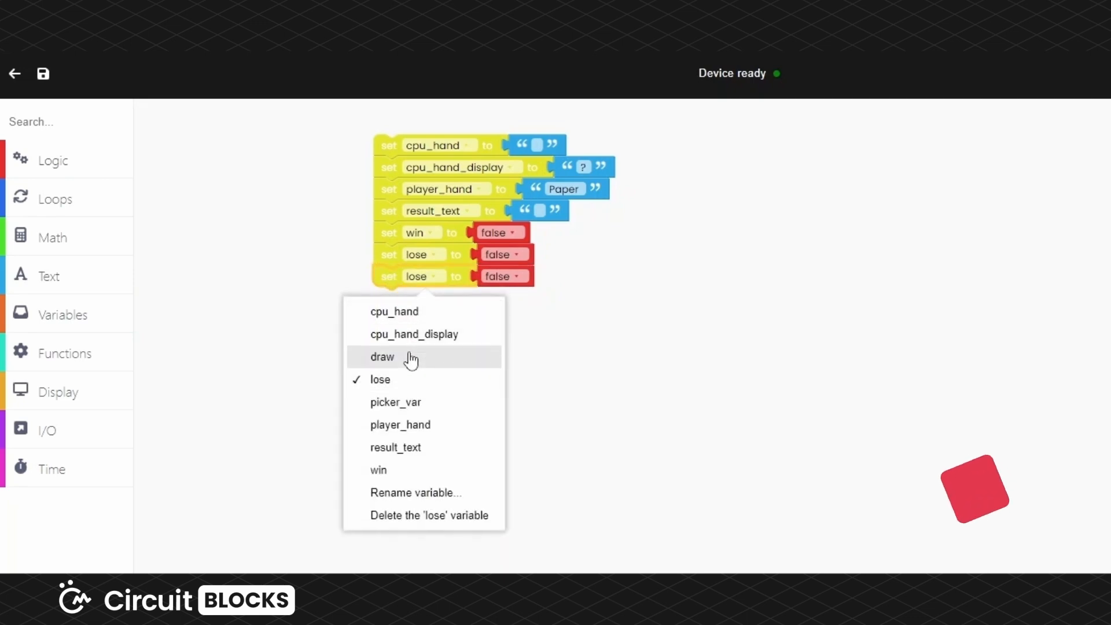
left_click(382, 356)
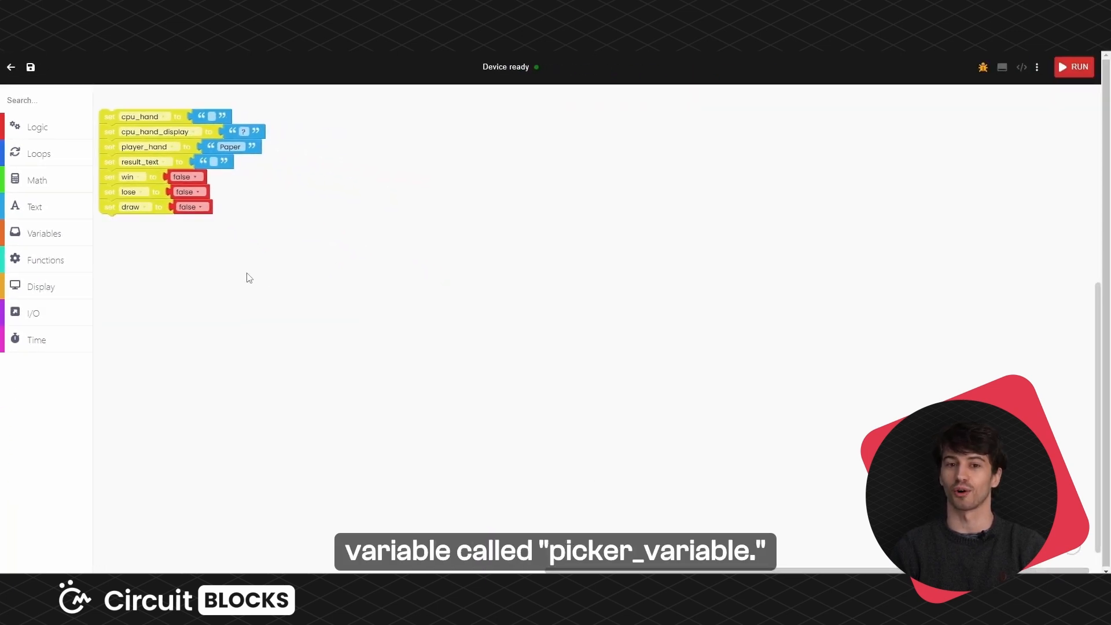
Make a separate block setting picker_var to a random integer from 1 to 3.
left_click(43, 232)
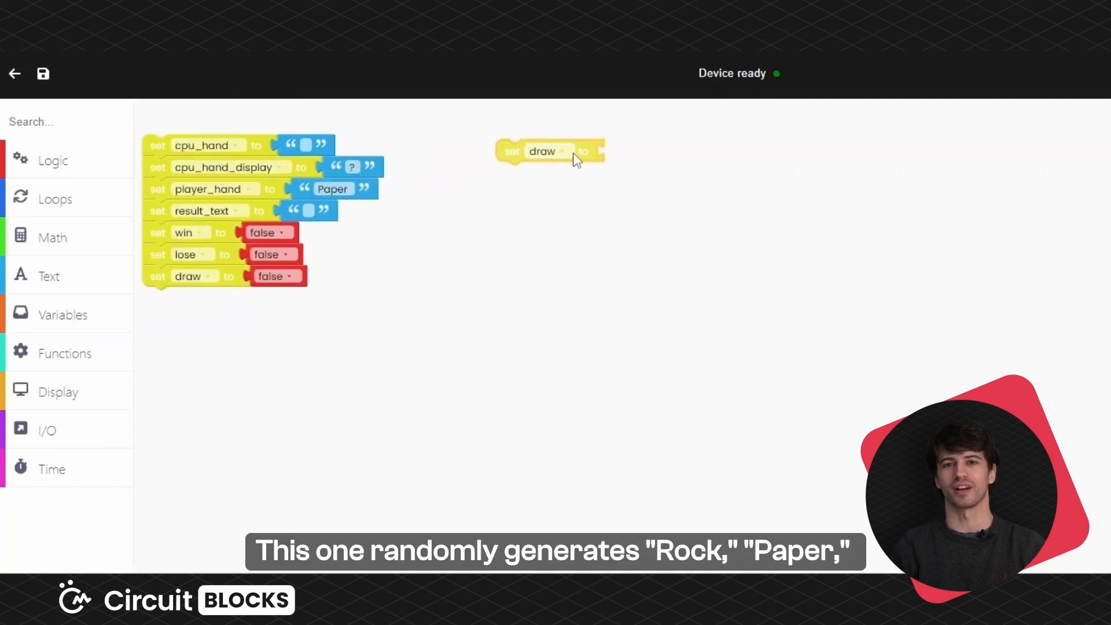
left_click(545, 150)
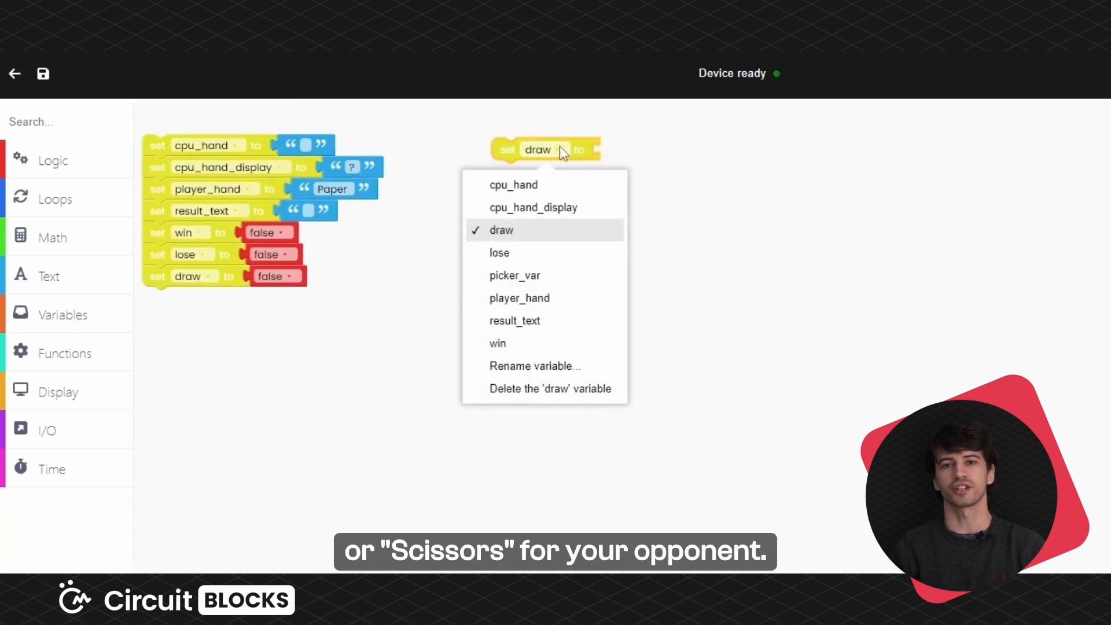
left_click(513, 276)
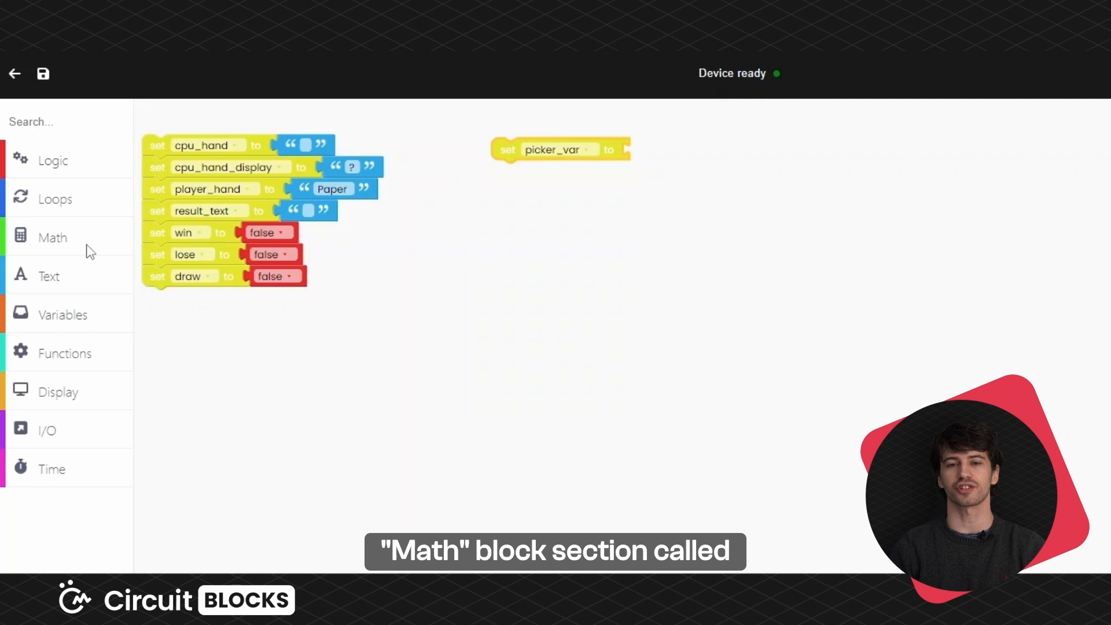
left_click(52, 238)
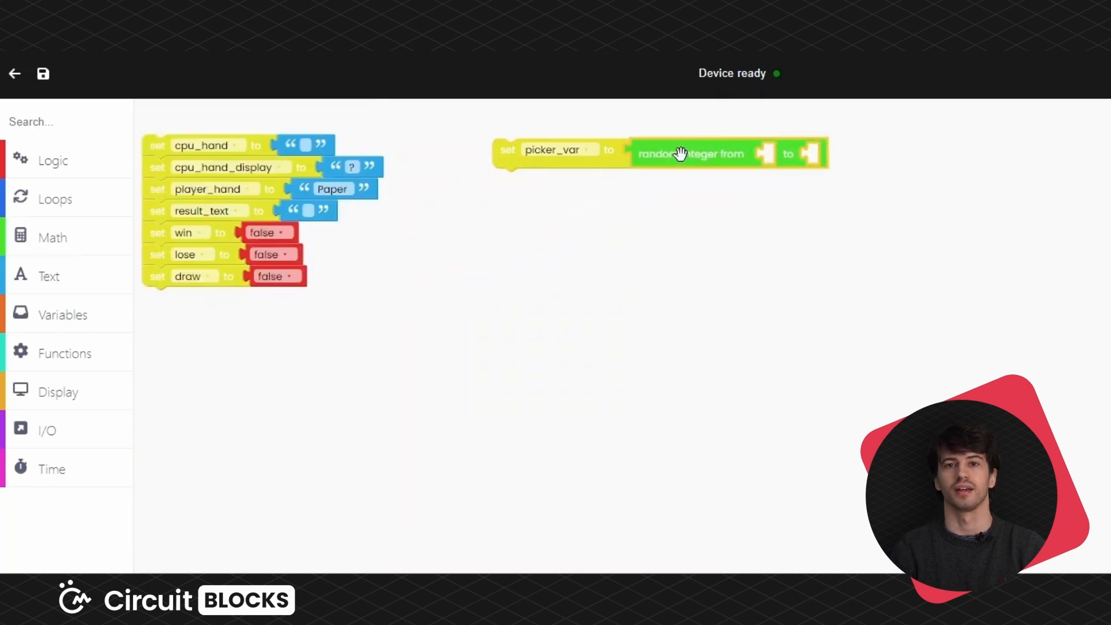
left_click(52, 236)
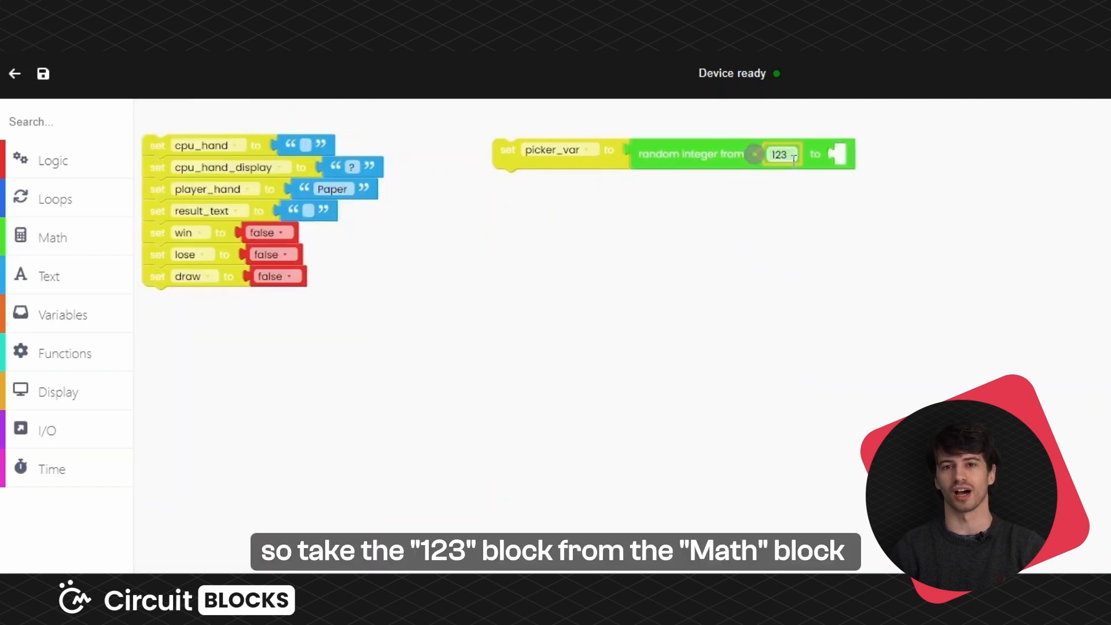
left_click(52, 236)
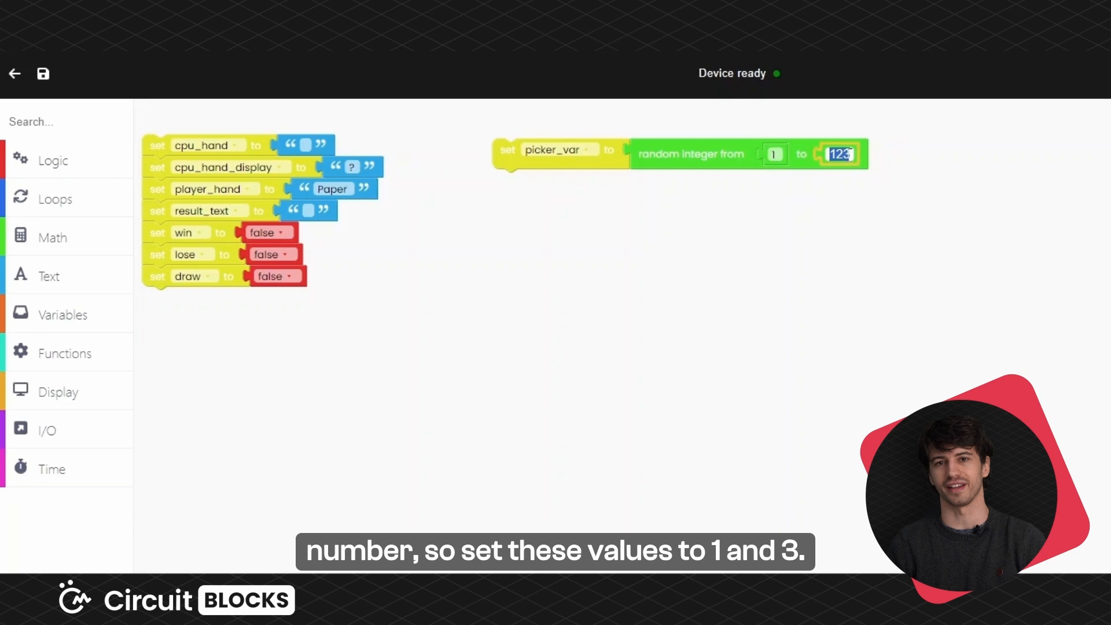
type("3")
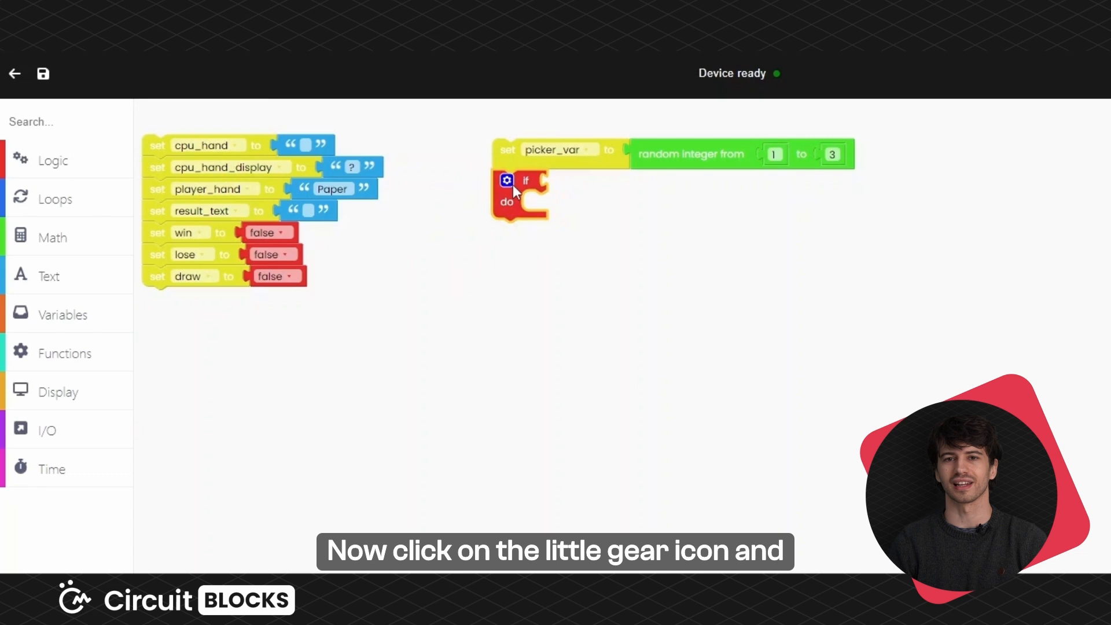
Extend the if block under picker_var with else if and else branches.
left_click(506, 180)
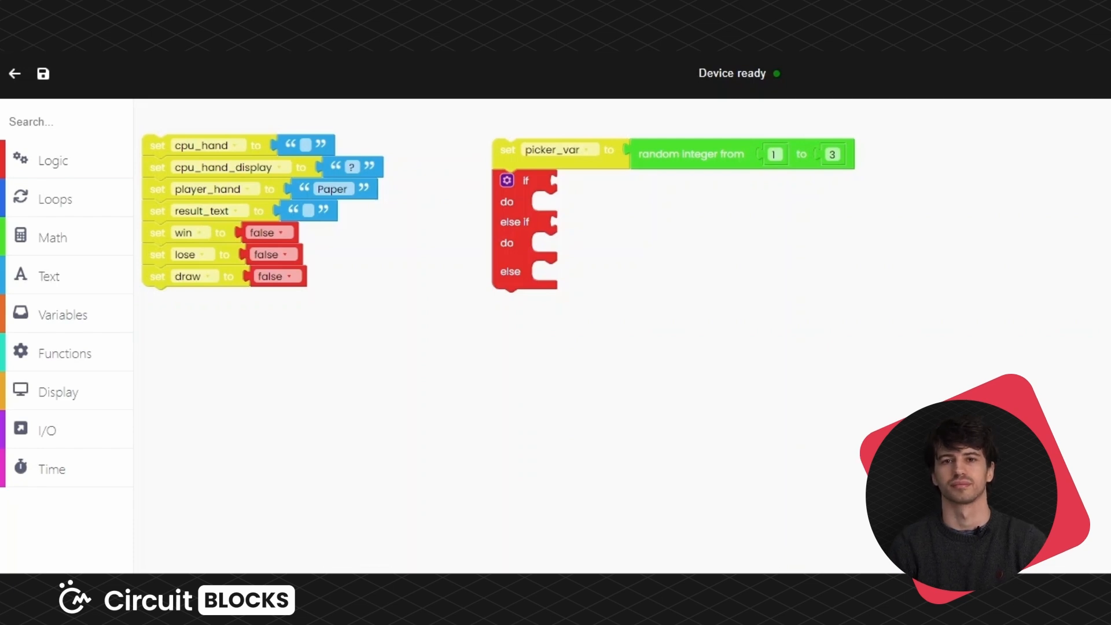
Compare picker_var with 1 and set cpu_hand to Rock in the first branch.
left_click(52, 159)
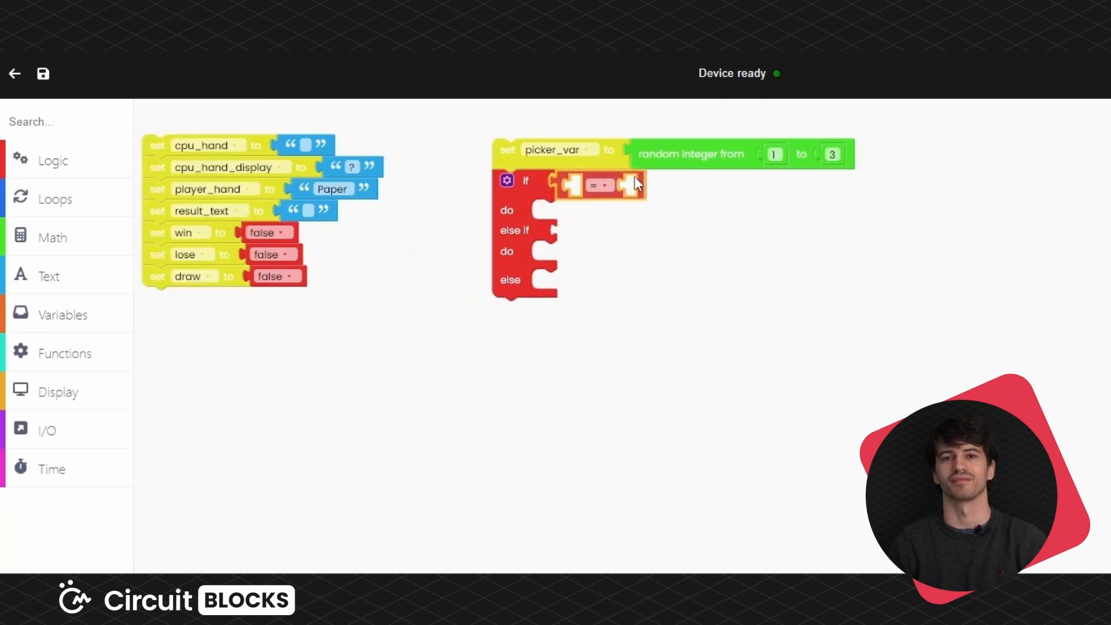
left_click(63, 315)
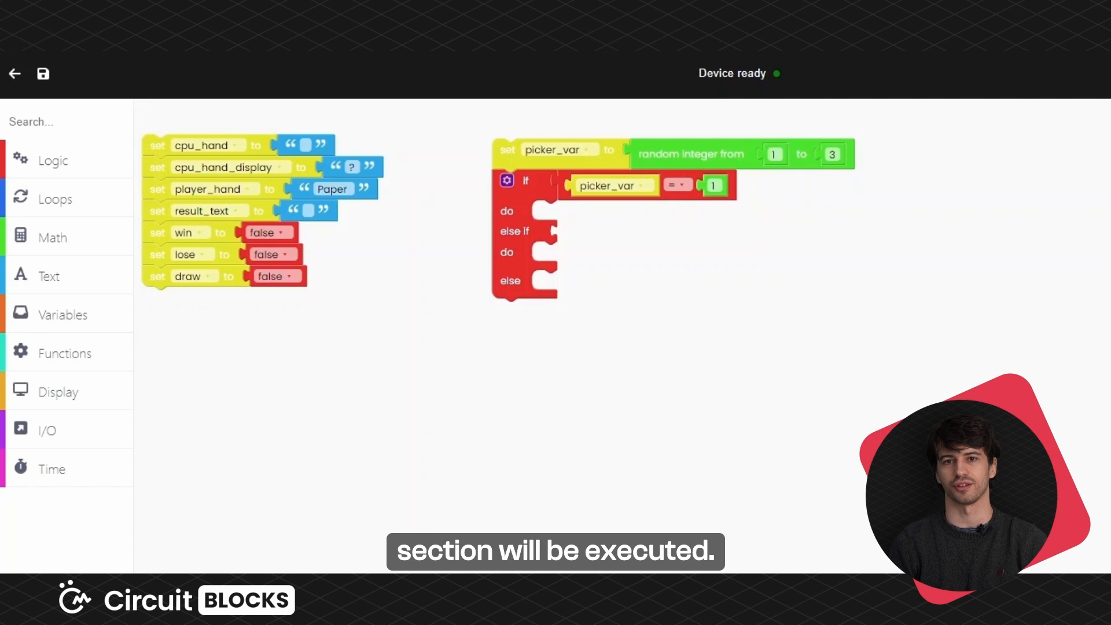
mouse_move(159, 188)
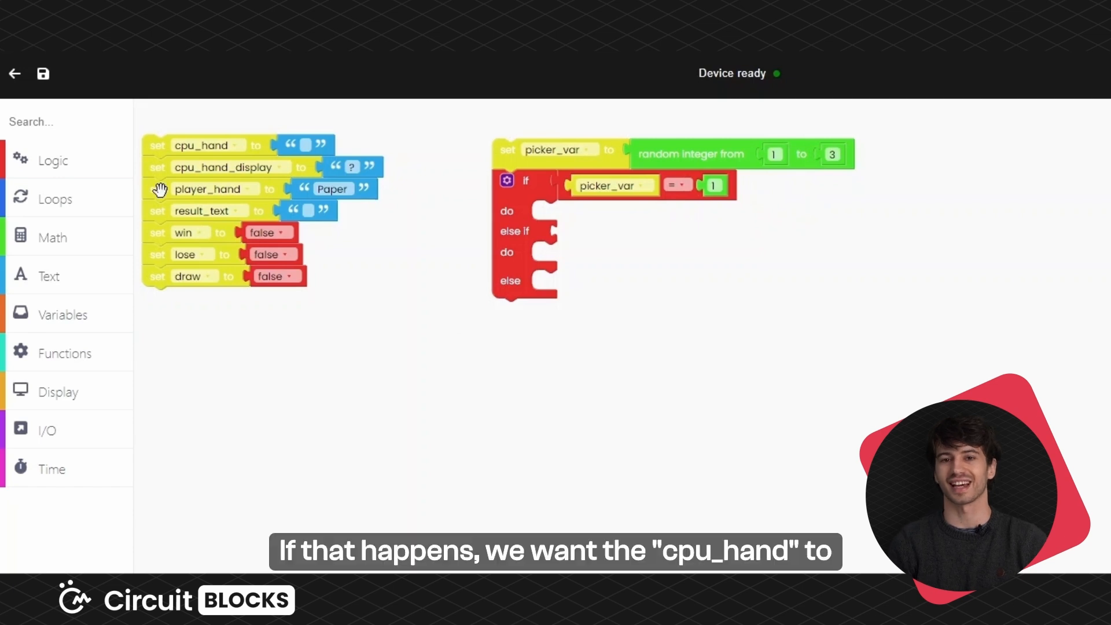
left_click(216, 188)
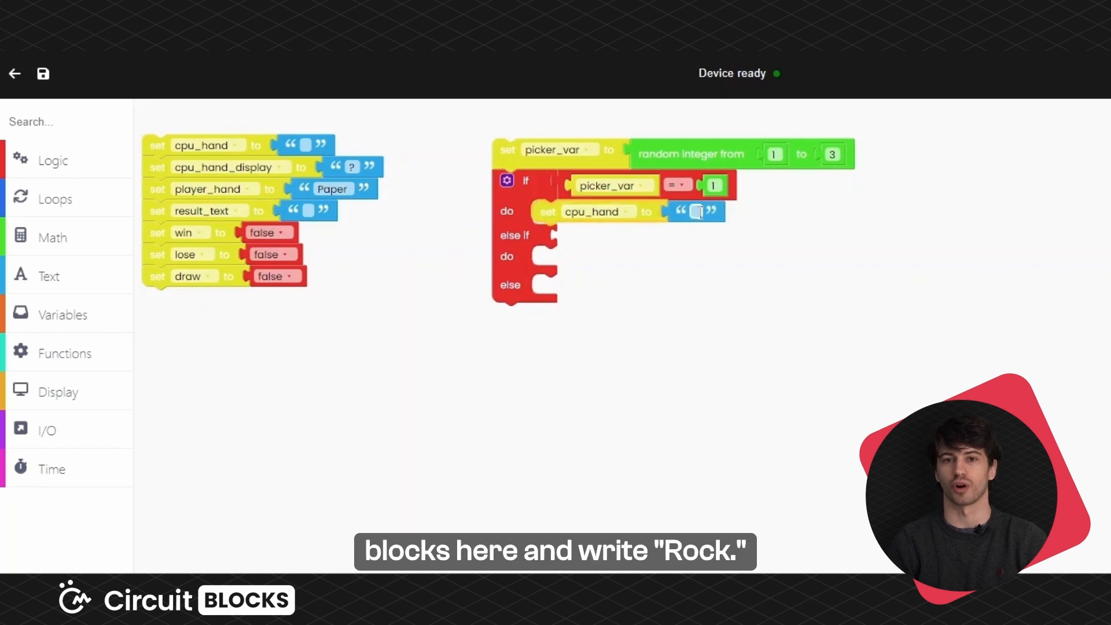
type("Rock")
type("2")
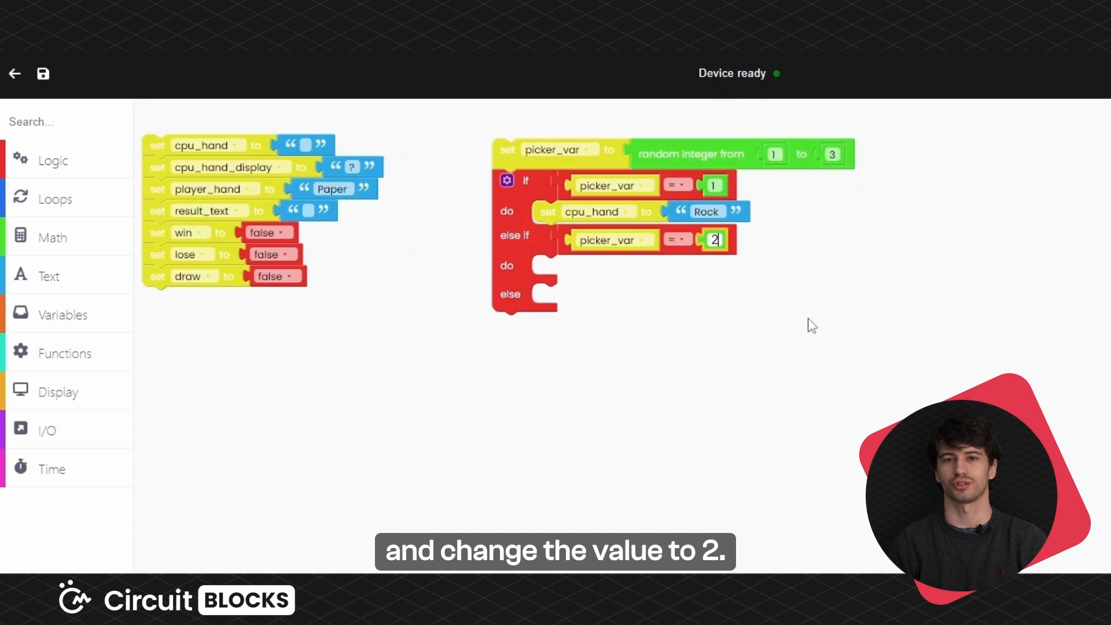
Duplicate the cpu_hand setter into the other branches with Paper for 2 and Scissors otherwise.
right_click(597, 211)
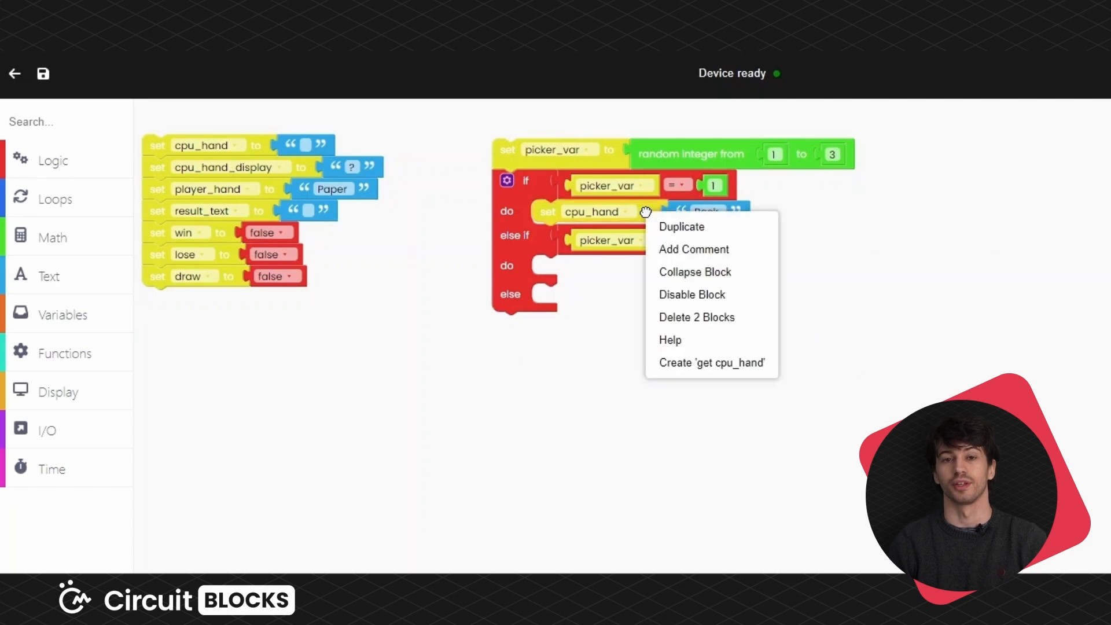
left_click(680, 226)
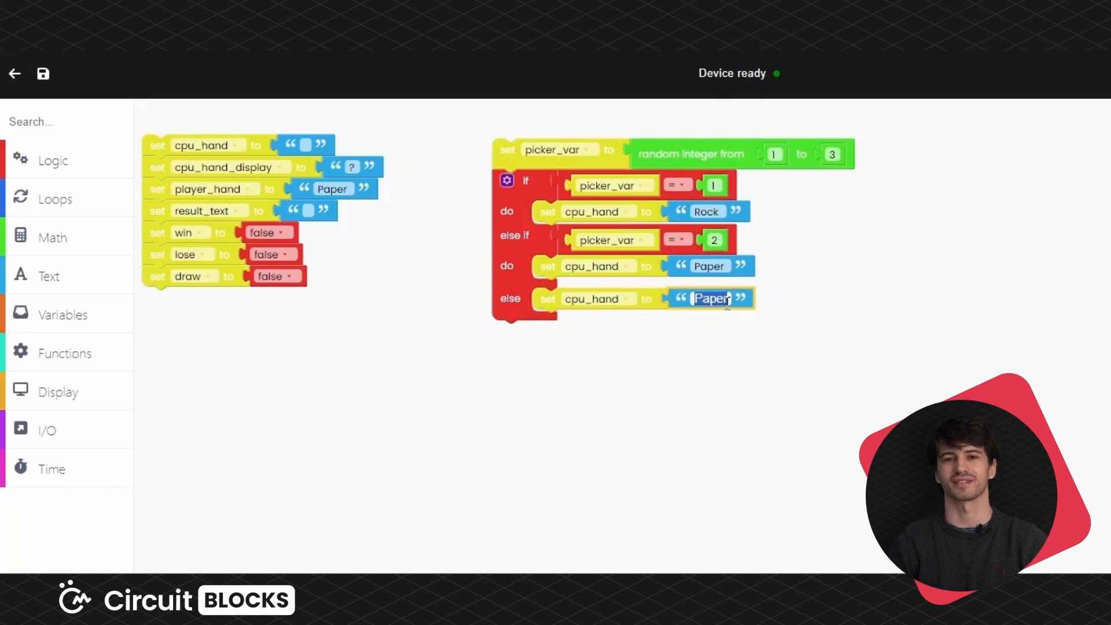
type("Scissors")
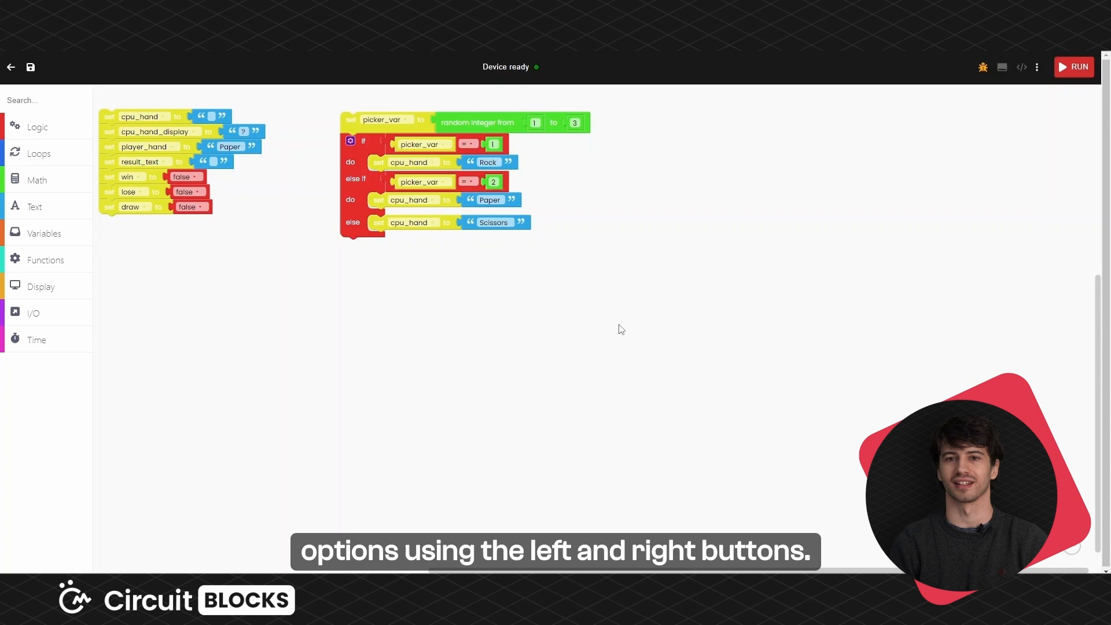
Add a 'when button released' handler and set its button to Right.
left_click(34, 312)
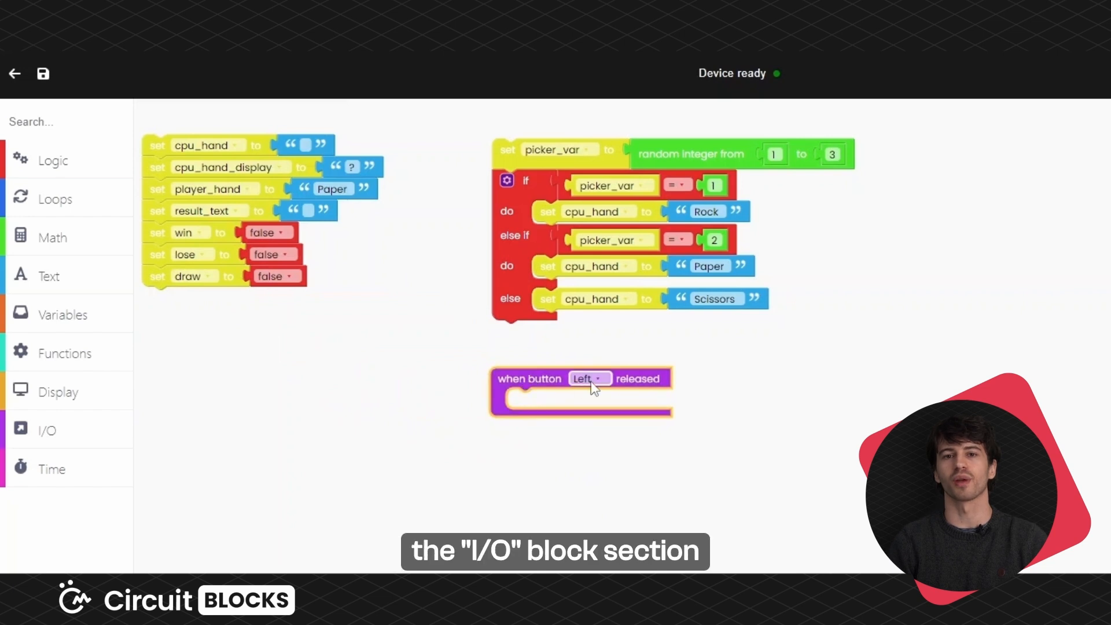
left_click(589, 377)
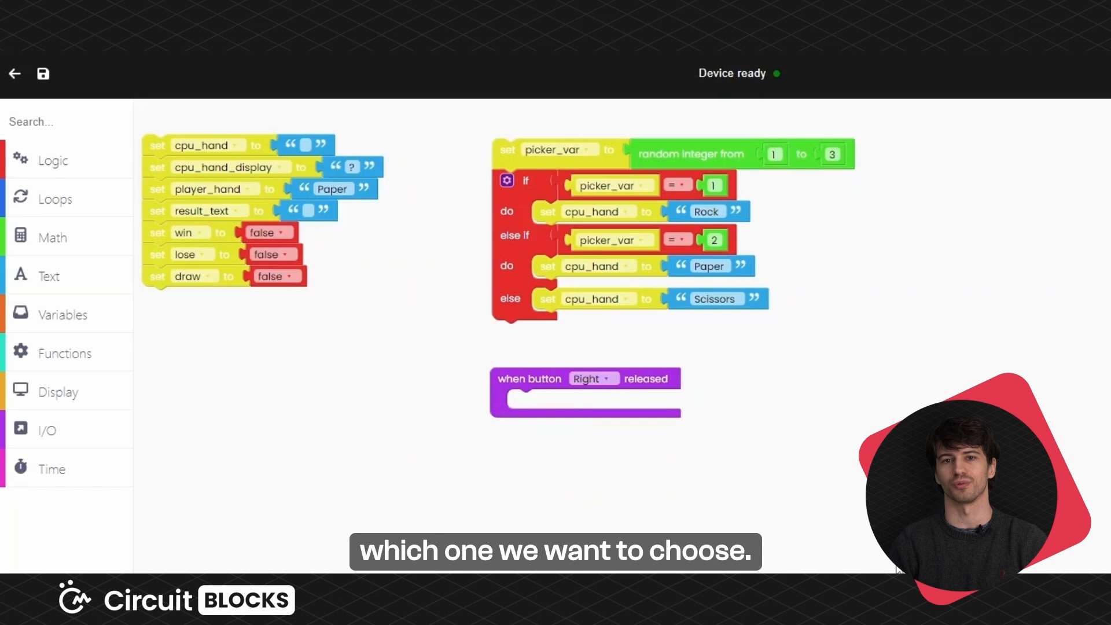
Add an if/else-if/else in the Right handler with a setter assigning player_hand.
left_click(52, 160)
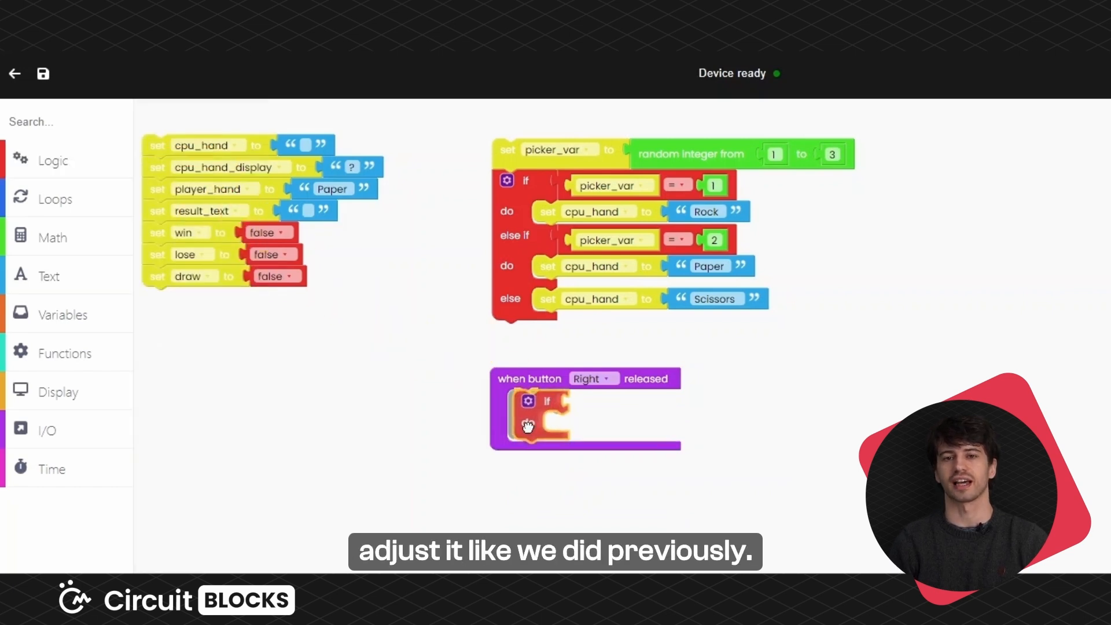
left_click(528, 401)
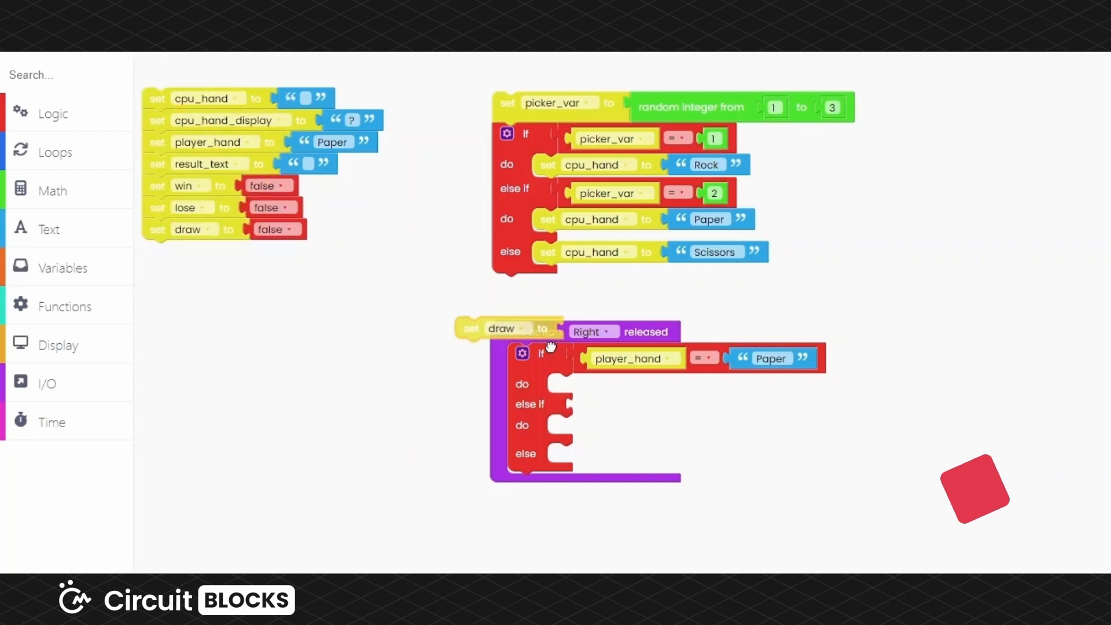
left_click(594, 384)
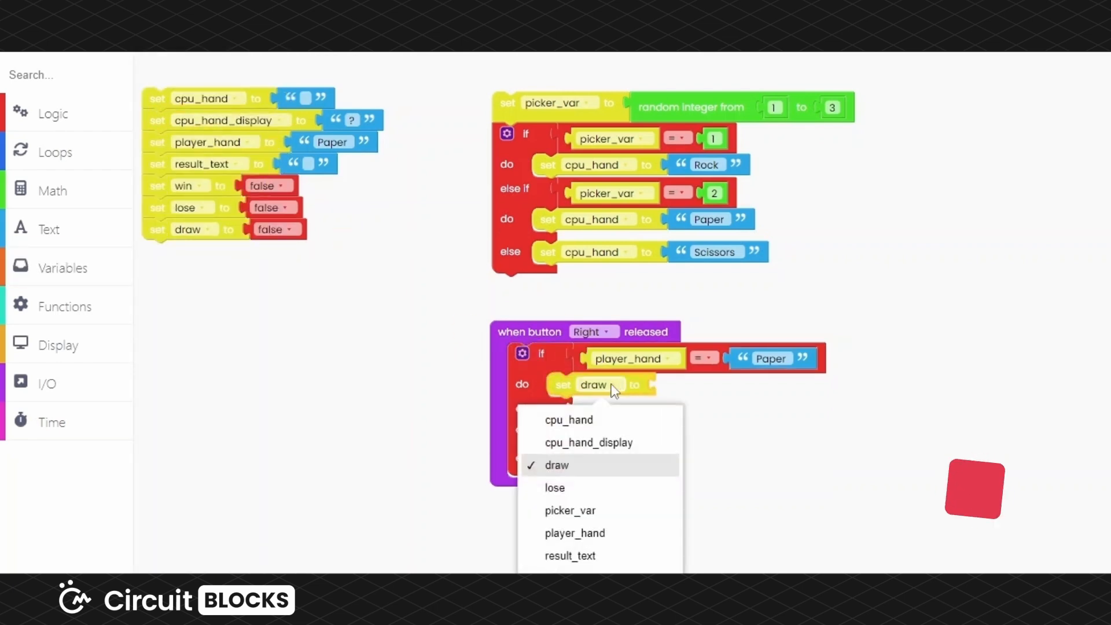
mouse_move(575, 532)
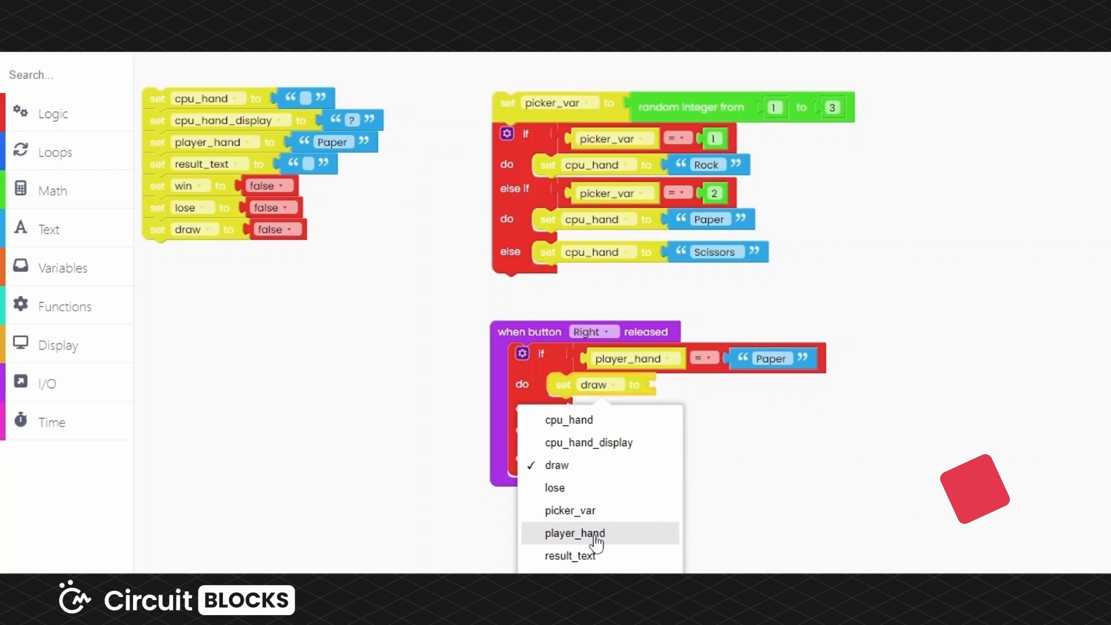
left_click(574, 532)
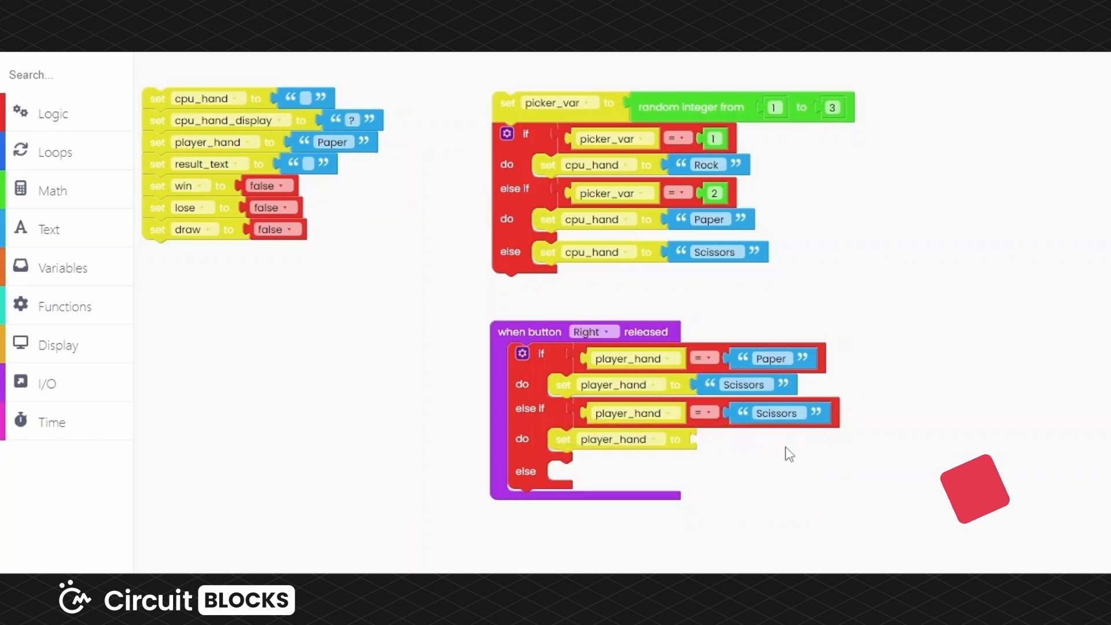
Duplicate the player_hand setter for the Scissors and Rock branches, then duplicate the whole Right handler.
right_click(704, 165)
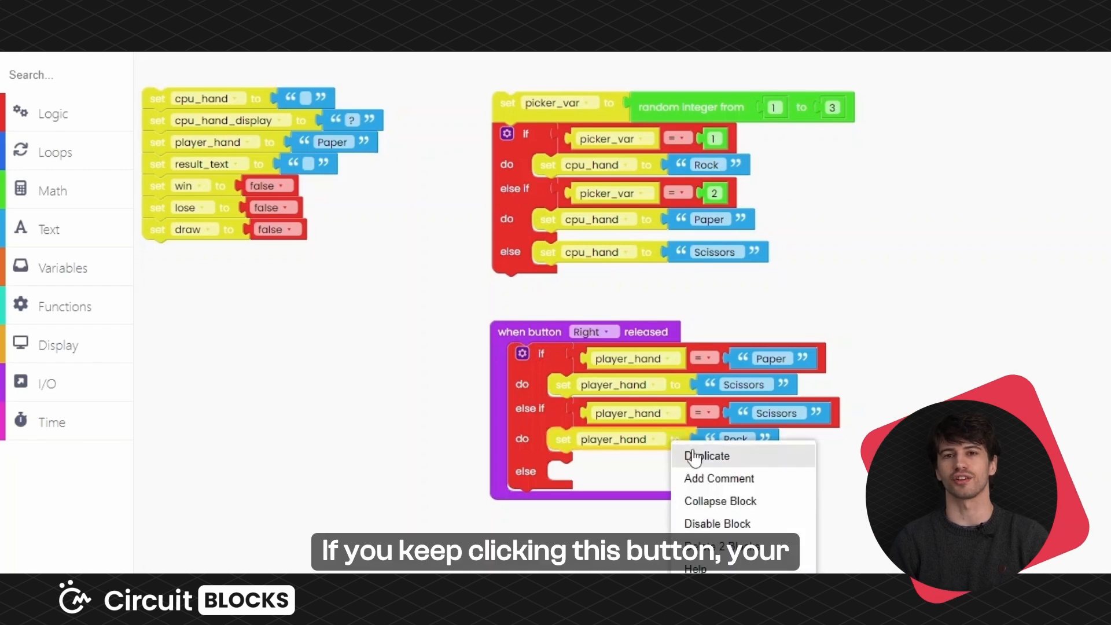
left_click(706, 455)
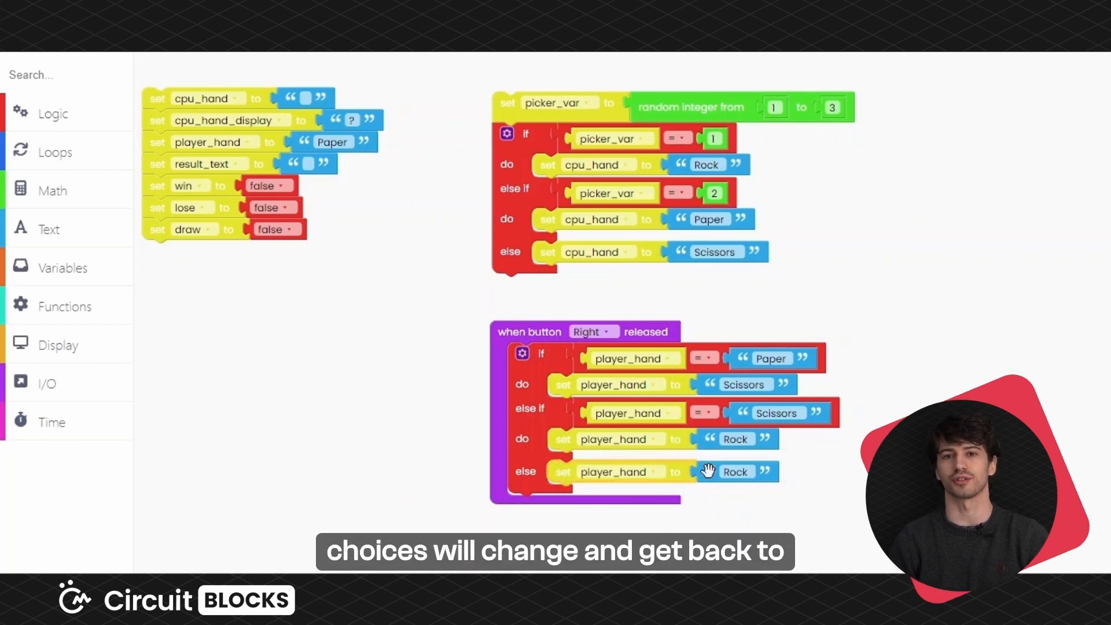
right_click(771, 357)
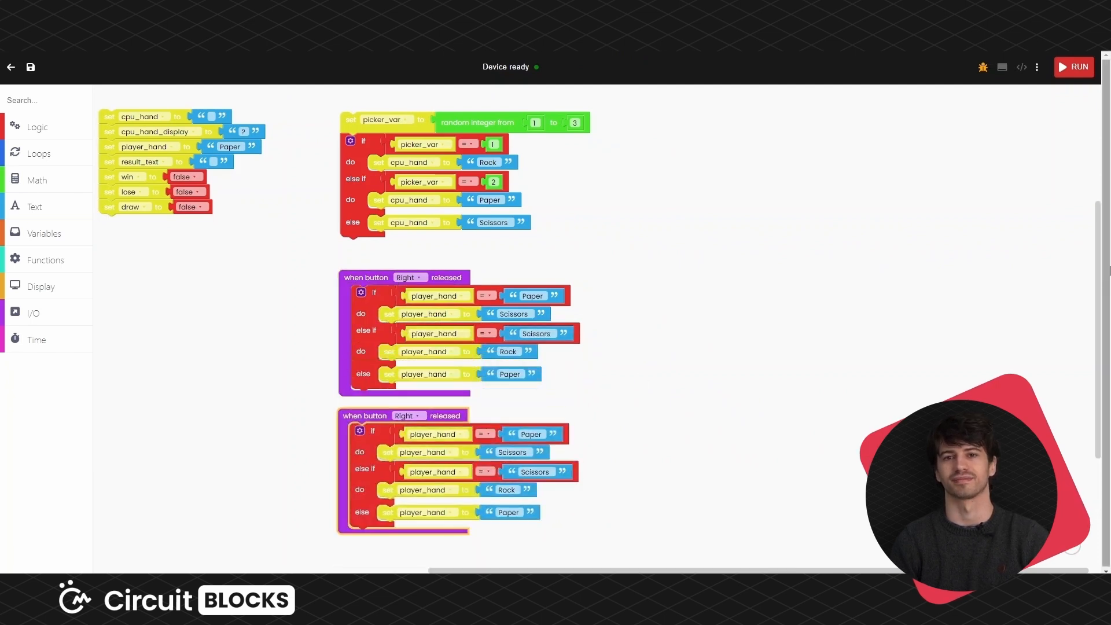
Switch the copied handler to the Left button, cycling Paper to Rock, Scissors to Paper, otherwise Scissors.
scroll("down", 3)
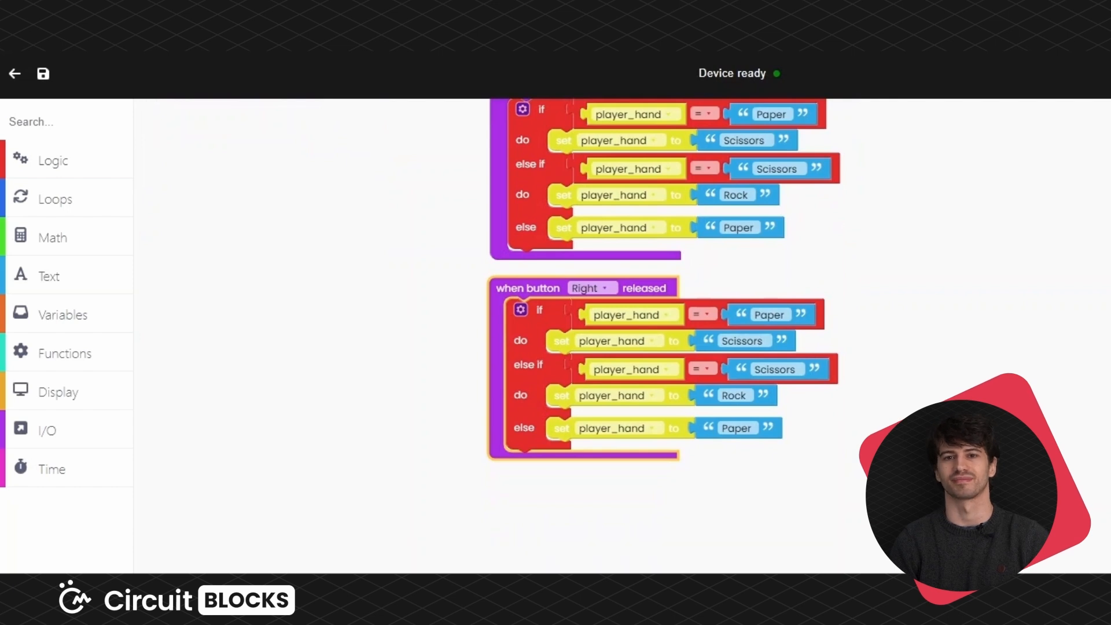
mouse_move(897, 202)
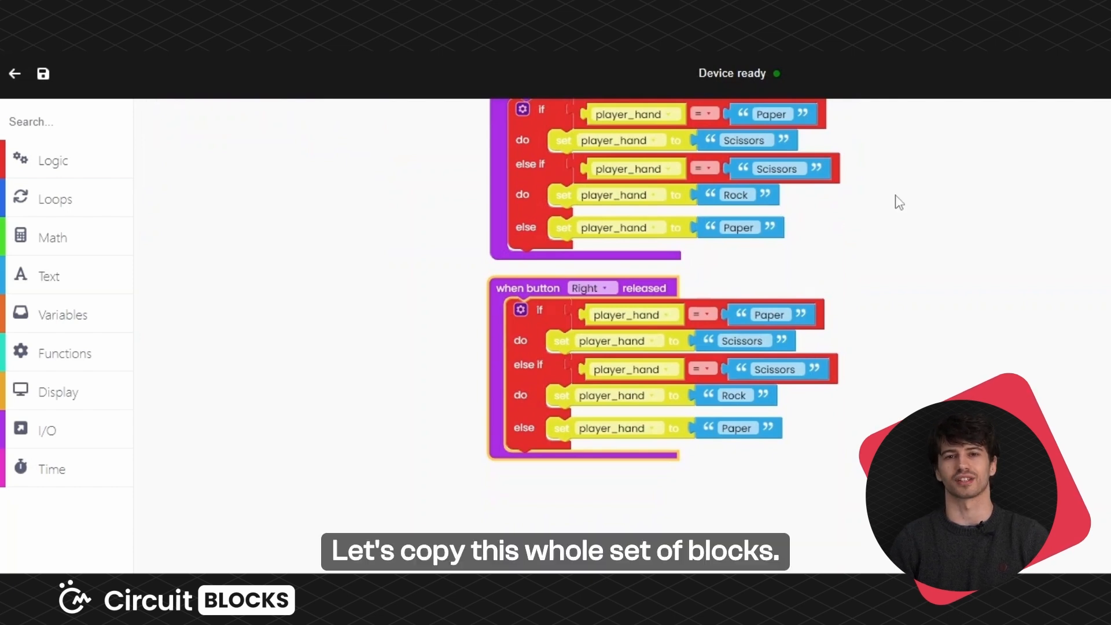
left_click(590, 287)
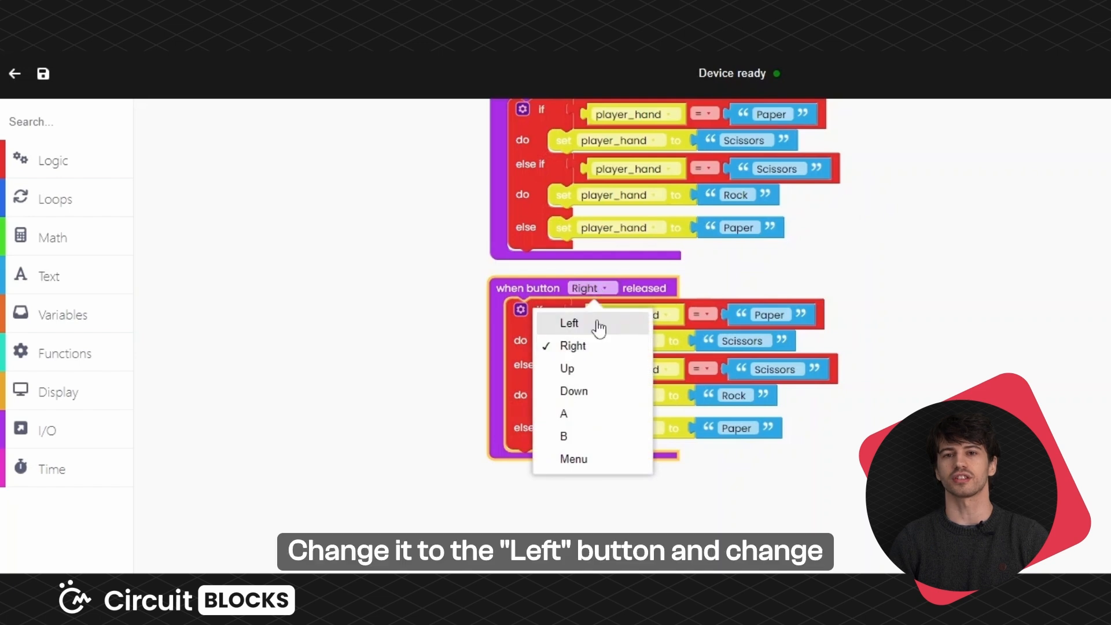
left_click(569, 323)
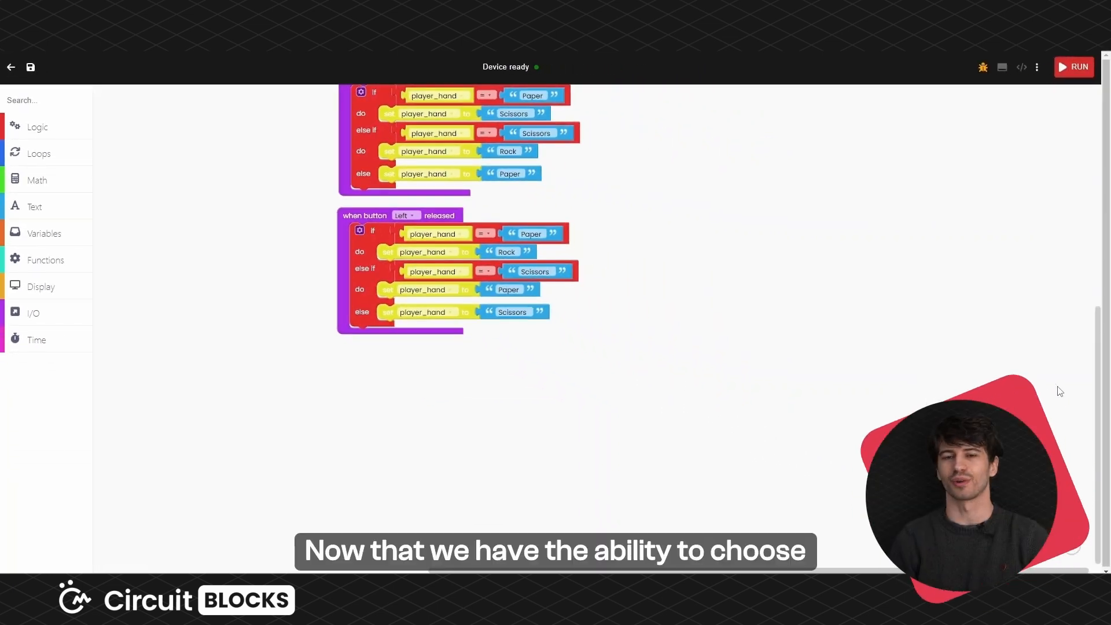
Add a button released handler set to A containing an if/else-if chain.
scroll("up", 3)
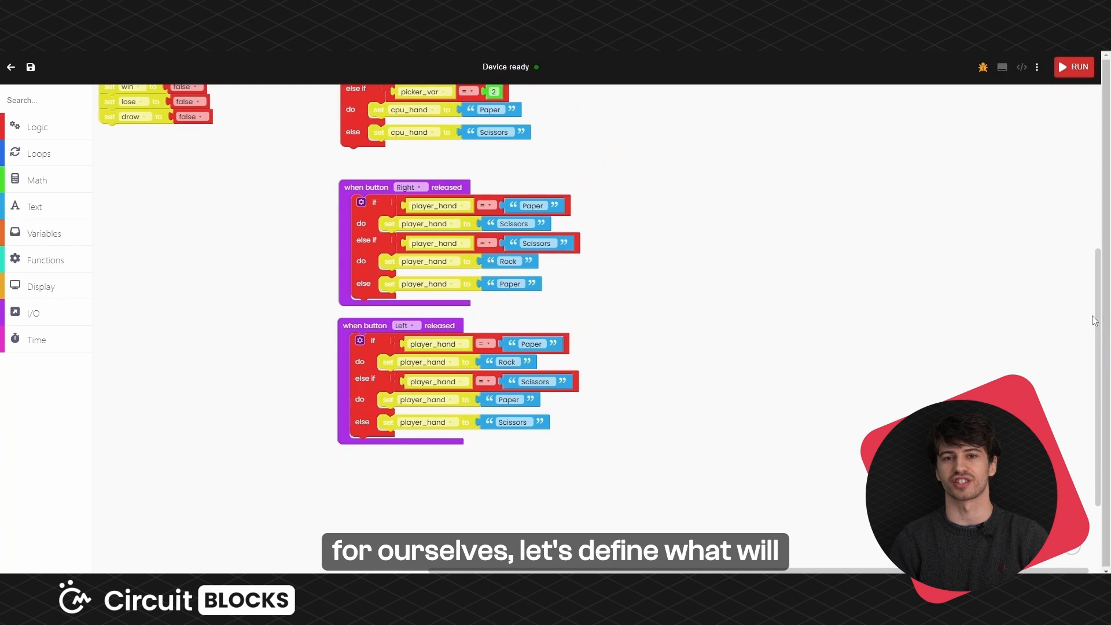
left_click(33, 313)
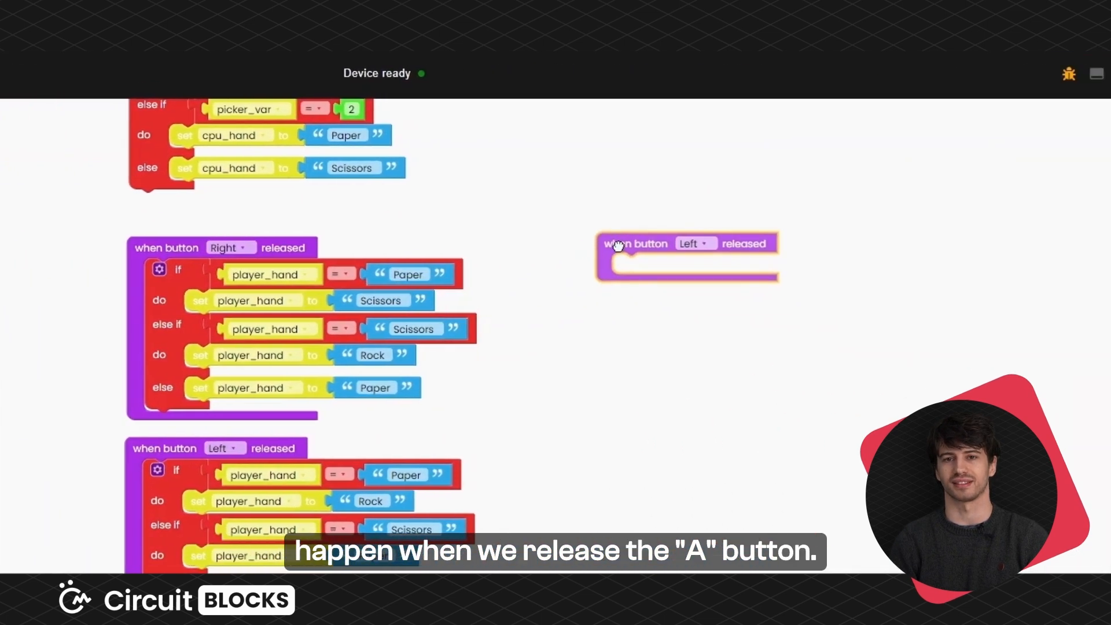
left_click(695, 243)
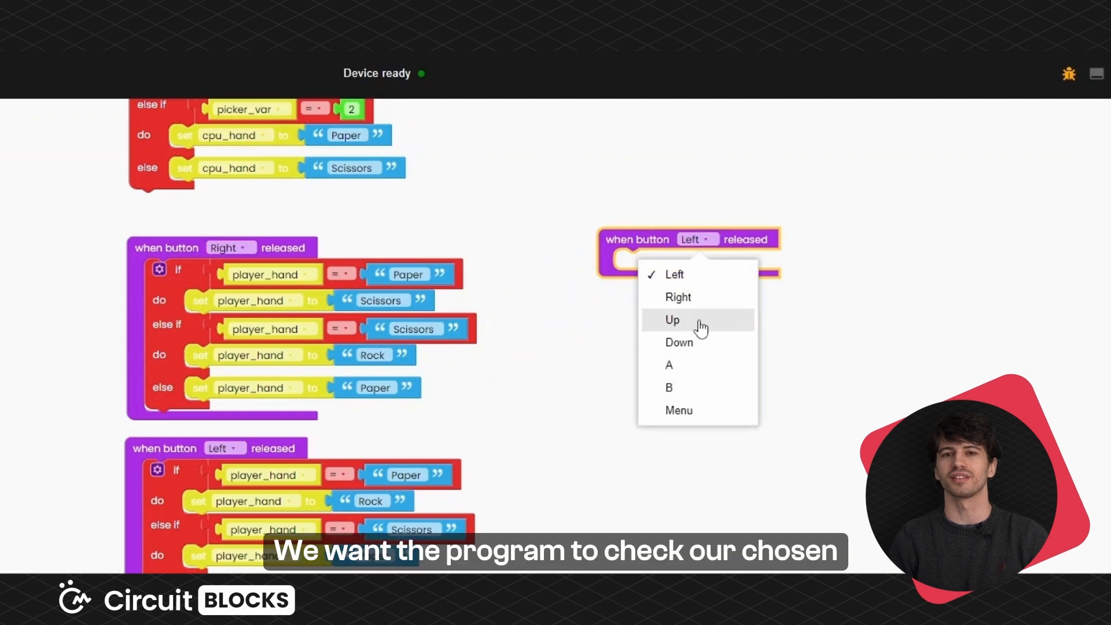
left_click(668, 365)
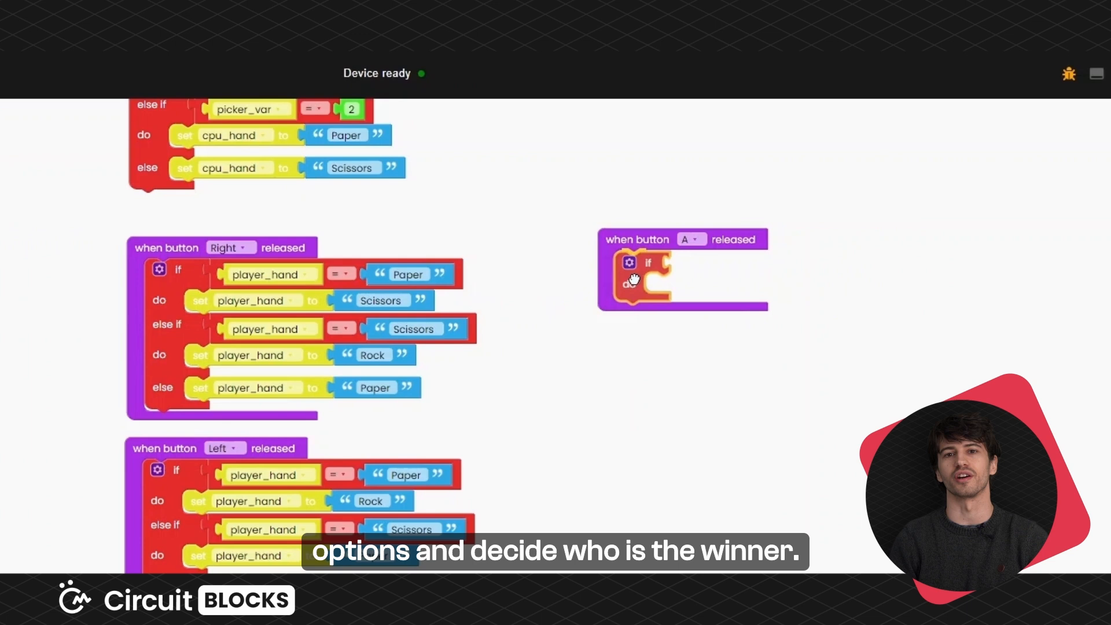
left_click(628, 263)
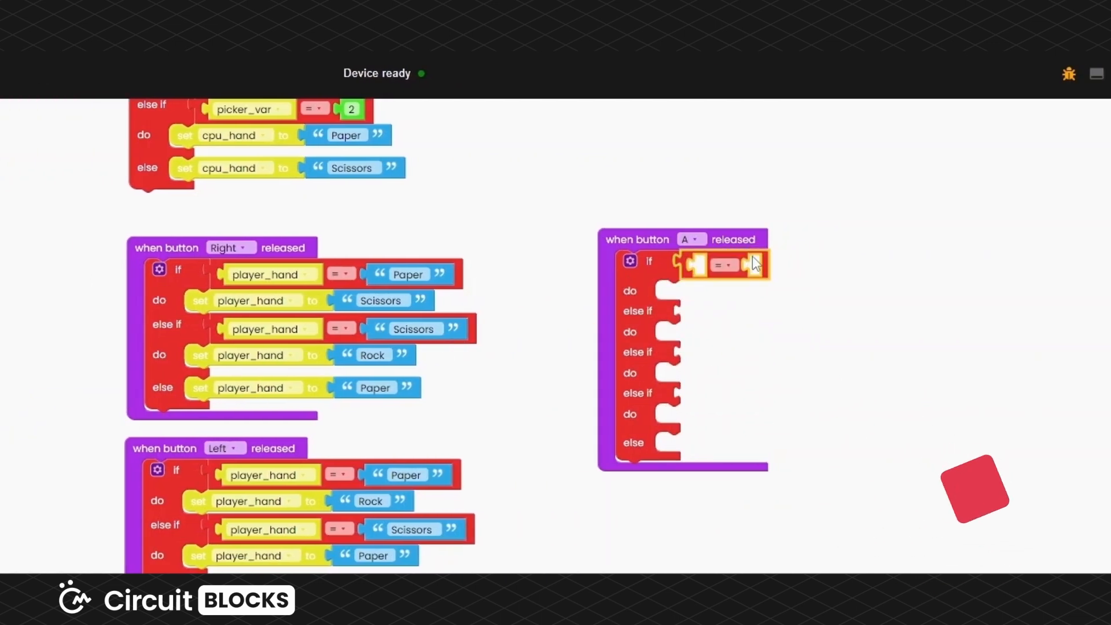
Make the first branch check player_hand = cpu_hand and set draw to true.
left_click(64, 314)
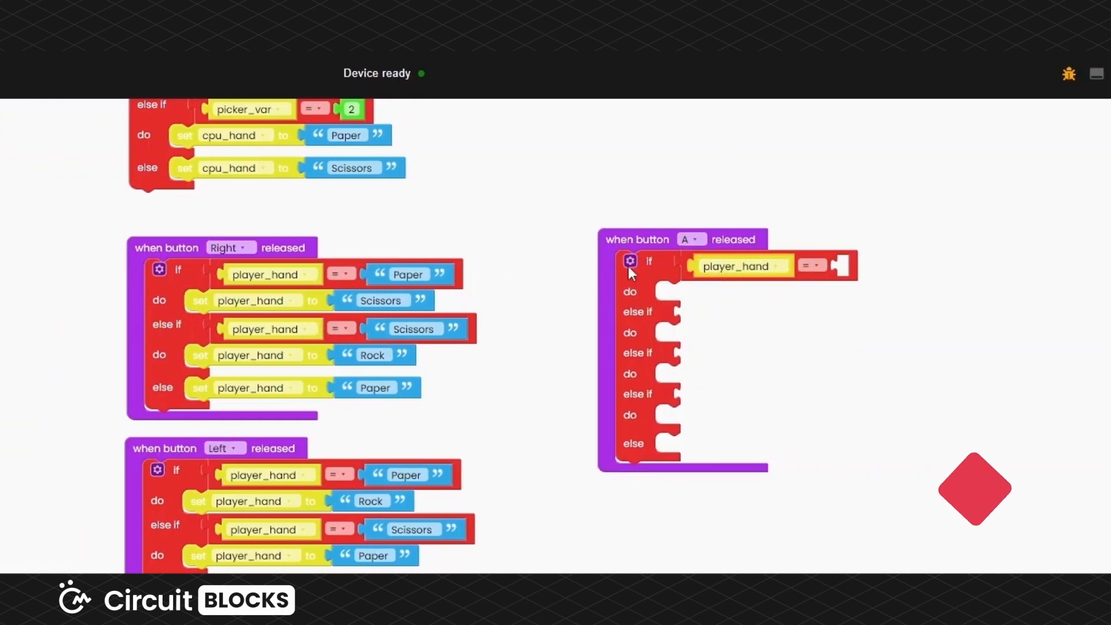
left_click(63, 315)
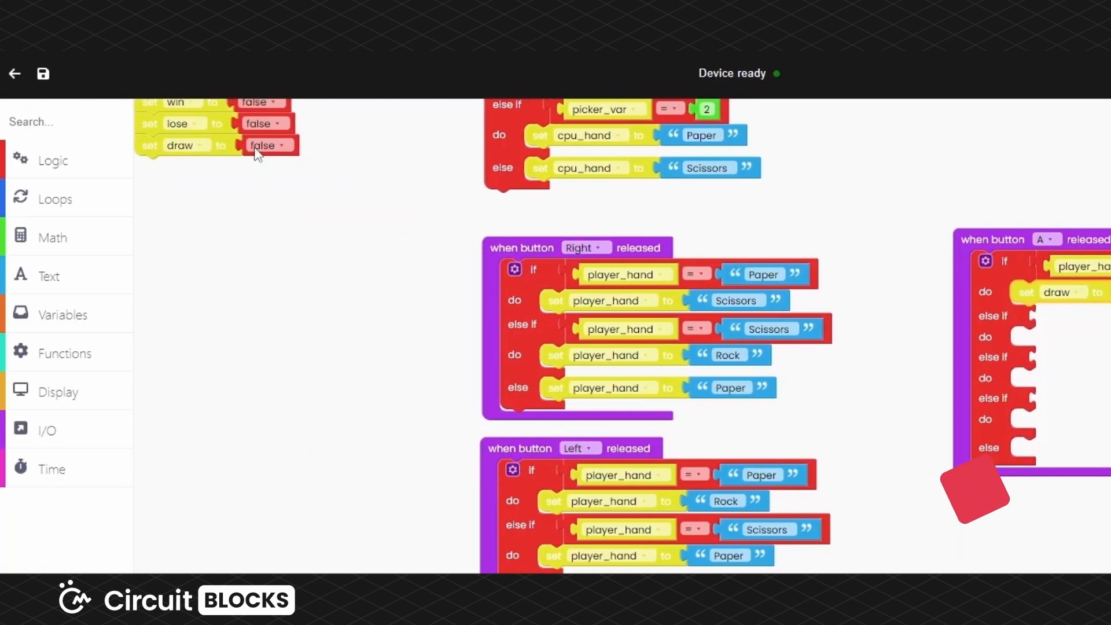
left_click_drag(266, 146, 323, 198)
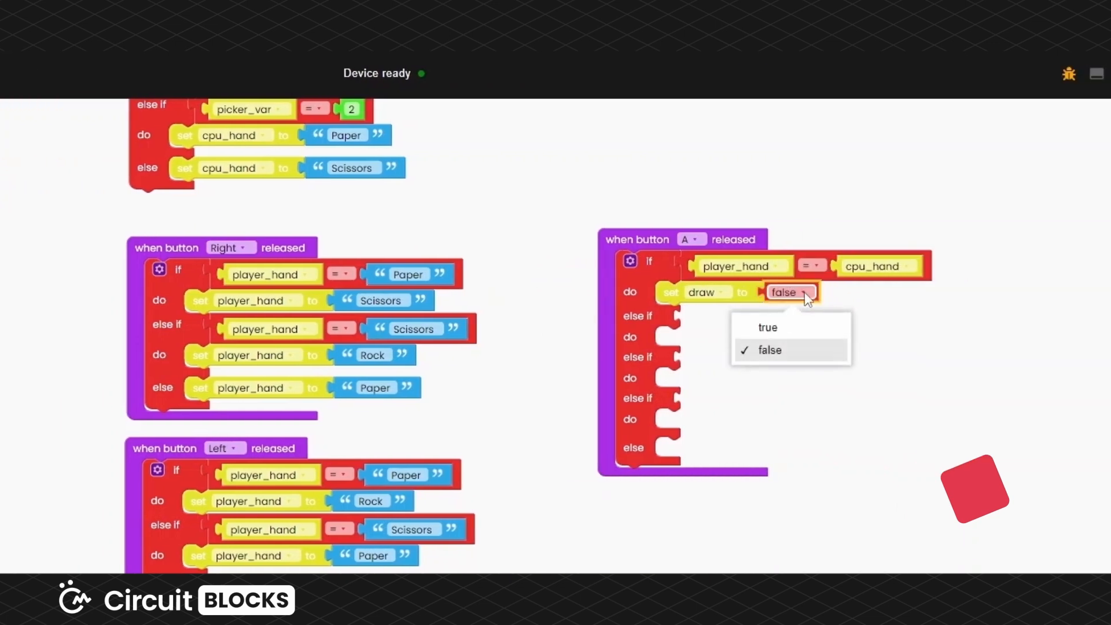
left_click(766, 327)
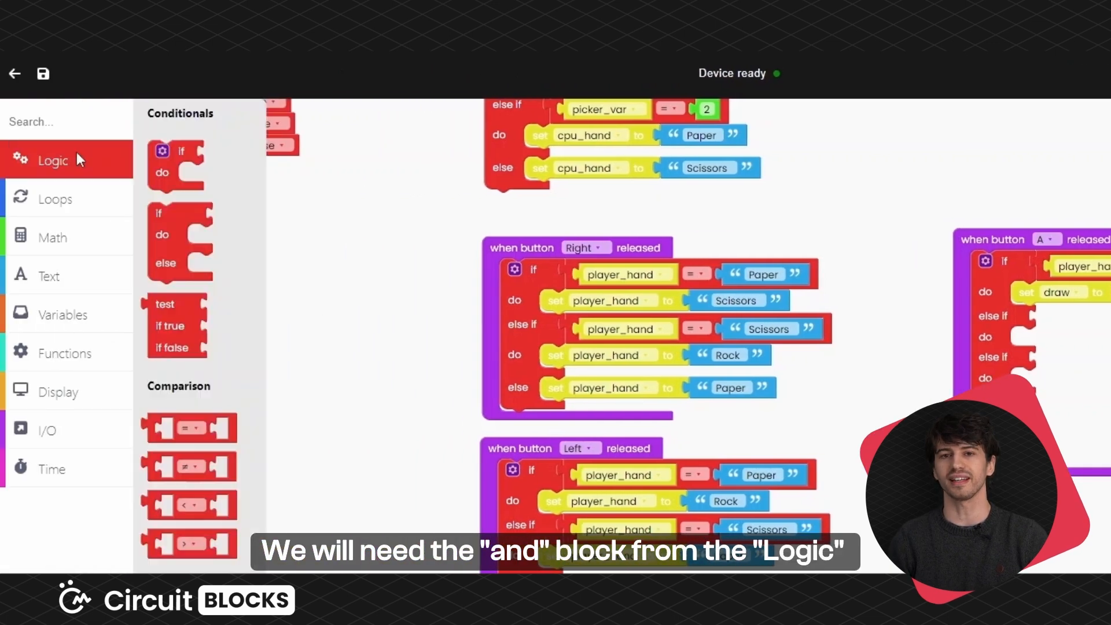
Add a Rock-versus-Scissors condition and a duplicated setter changed to set win to true.
scroll("down", 3)
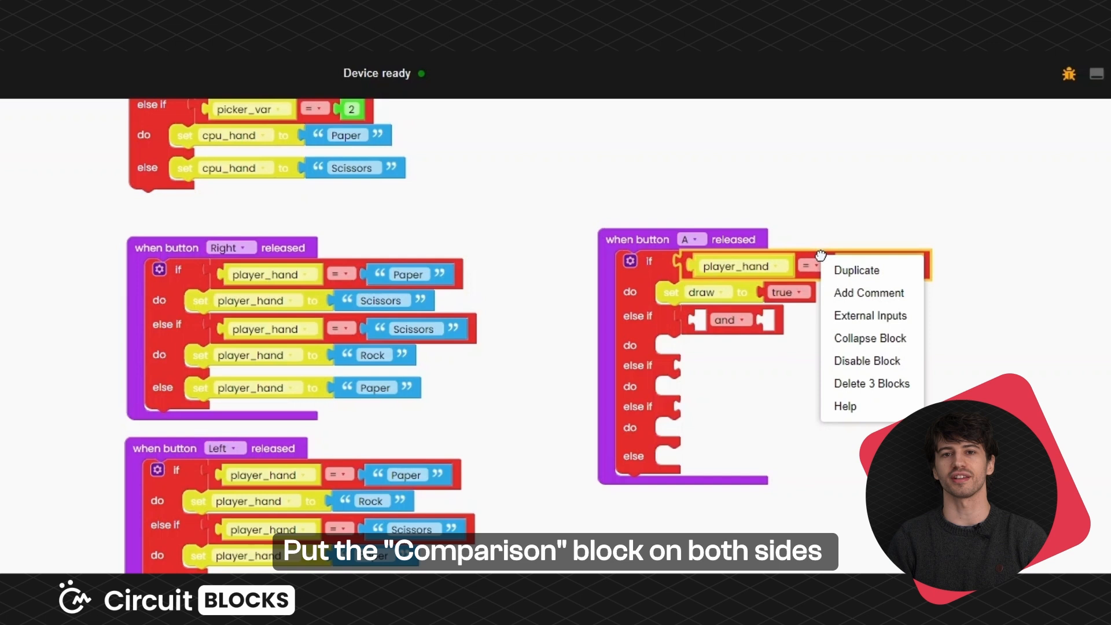
left_click(856, 269)
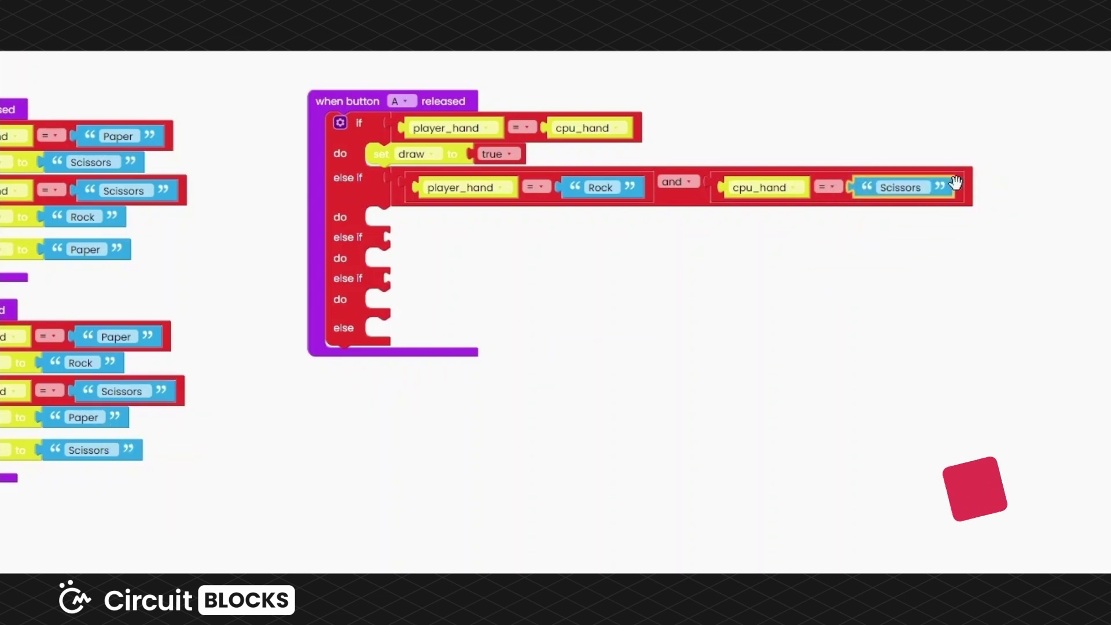
right_click(461, 167)
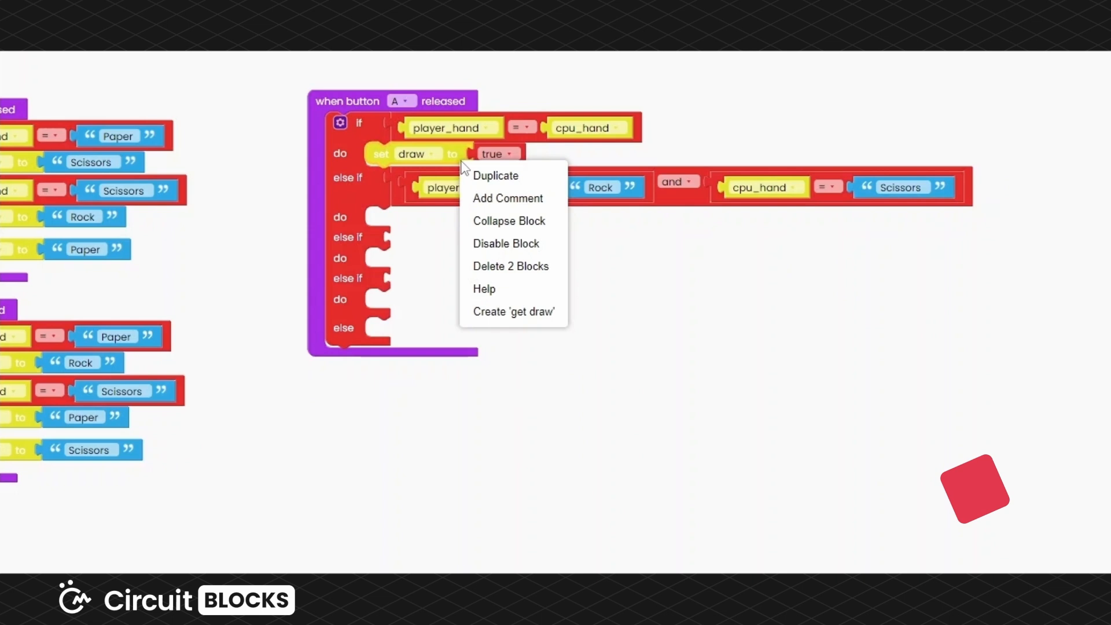
left_click(494, 176)
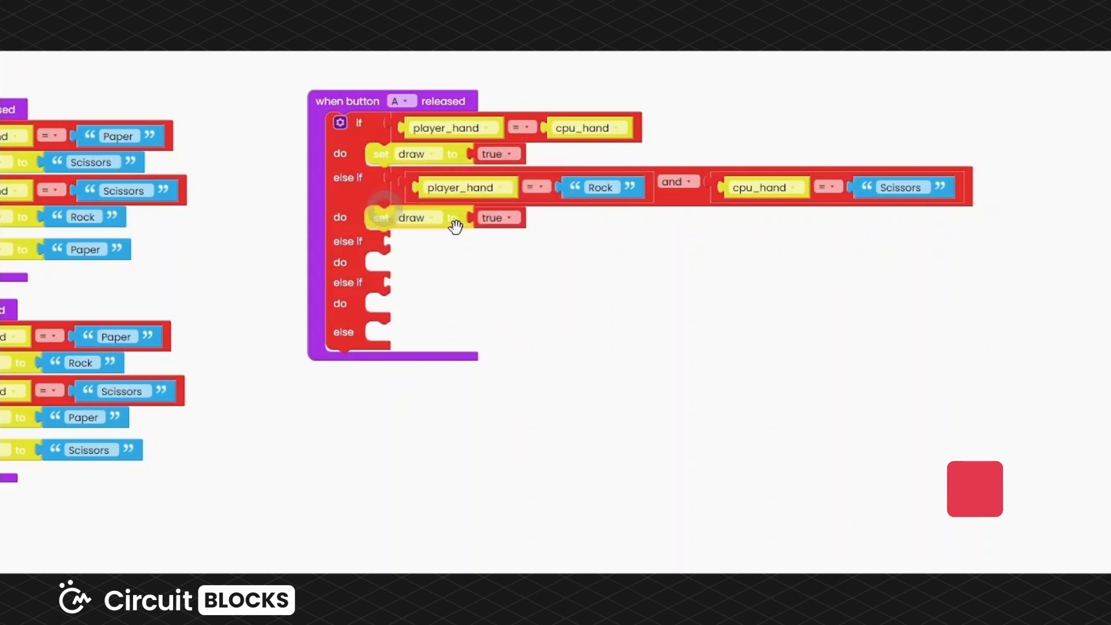
left_click(417, 218)
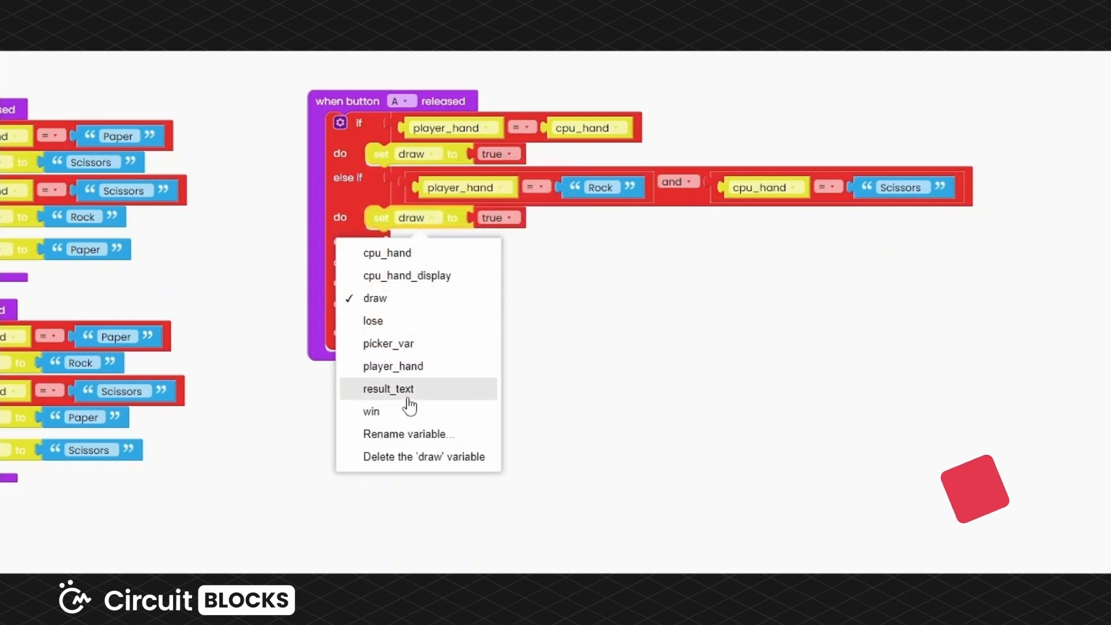
left_click(371, 411)
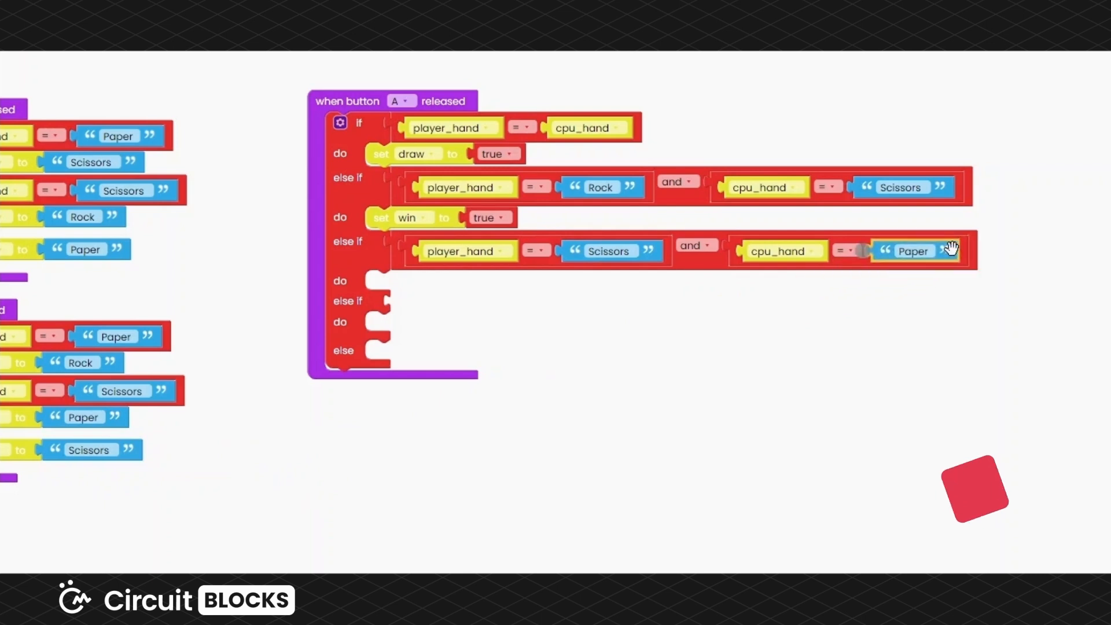
Copy the win check for Scissors/Paper and Paper/Rock, and make the else branch set lose to true.
right_click(444, 217)
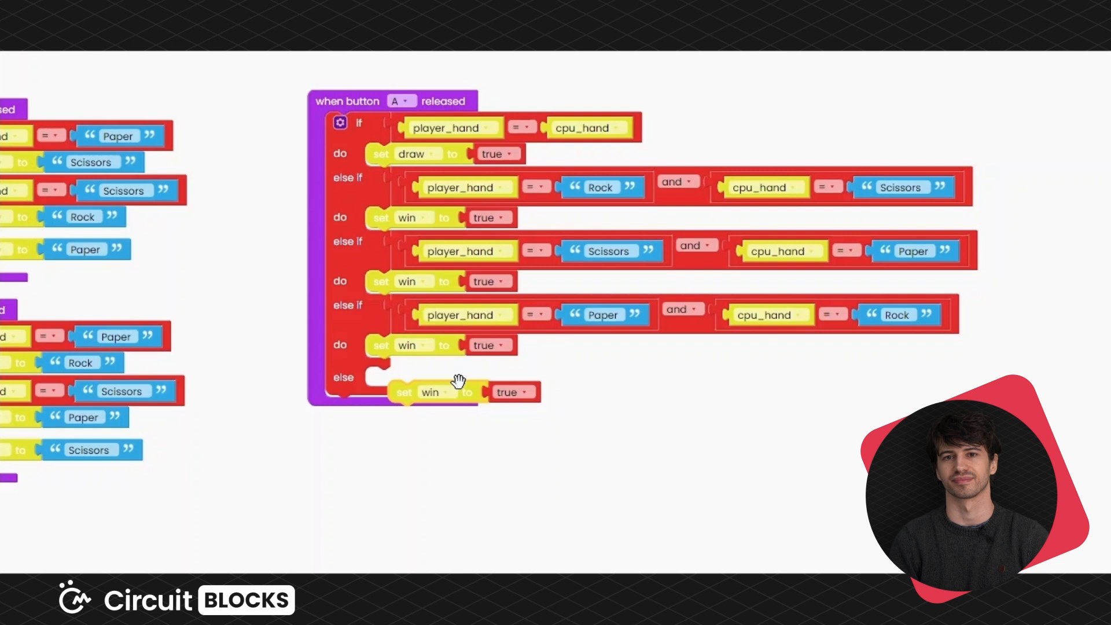
left_click(406, 377)
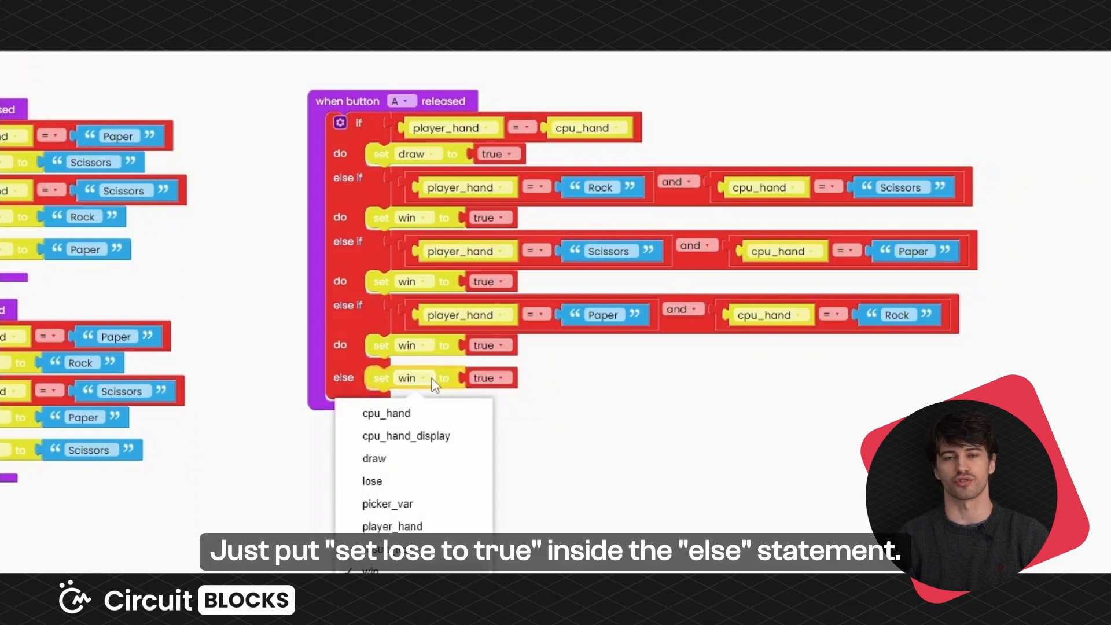
left_click(371, 481)
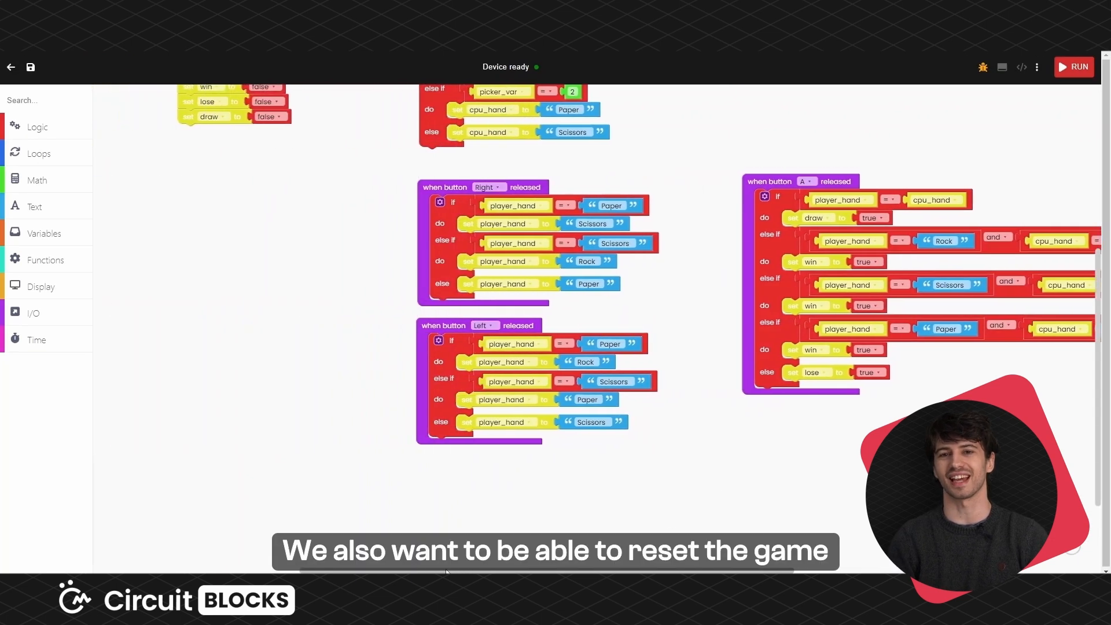
Add a button released handler set to B.
left_click(32, 314)
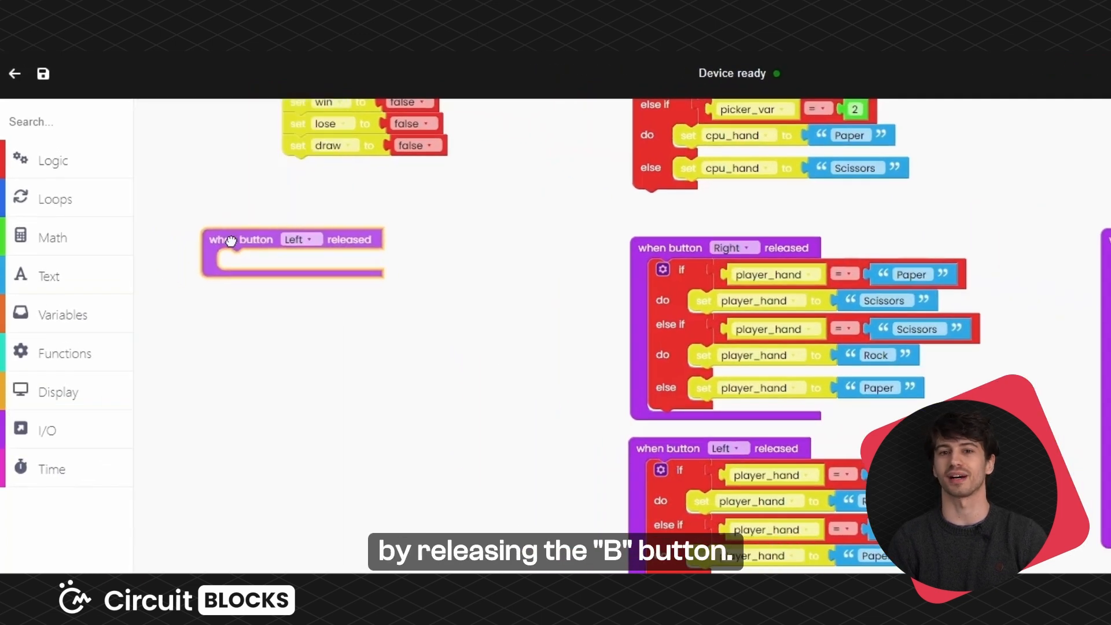
left_click(301, 239)
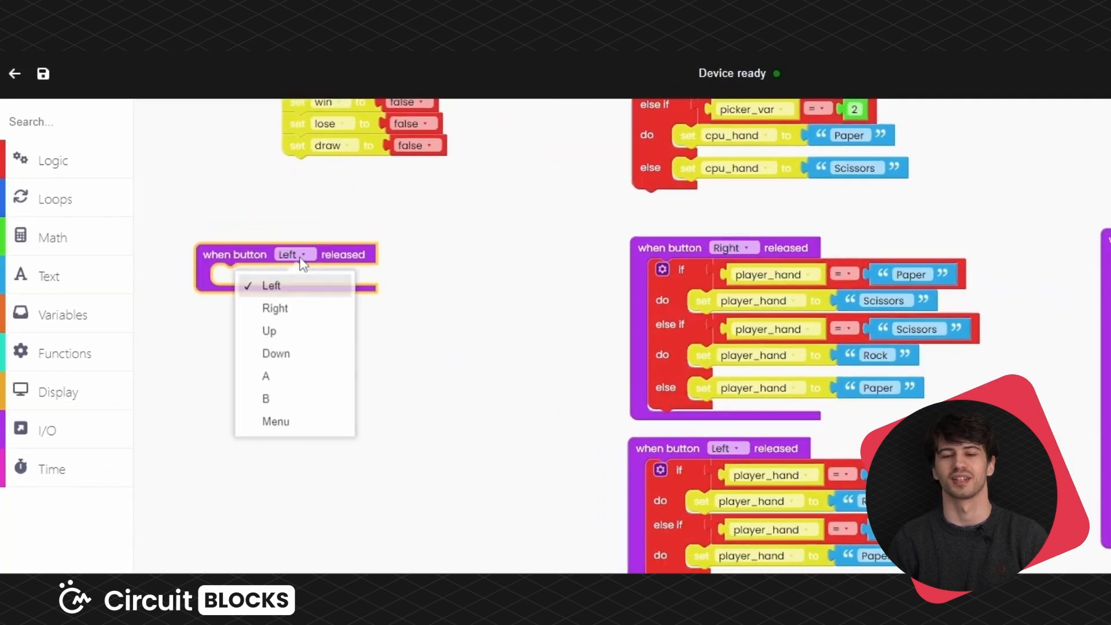
left_click(265, 397)
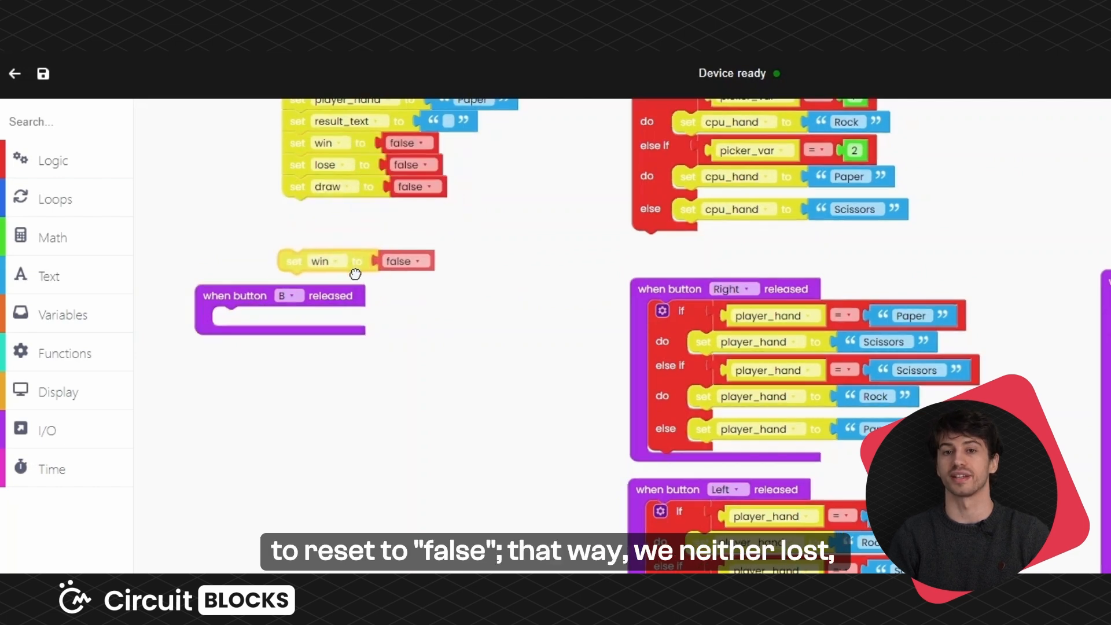
Copy the win/lose/draw resets, cpu_hand_display and result_text resets, and the random picker if-chain into the B handler.
right_click(327, 261)
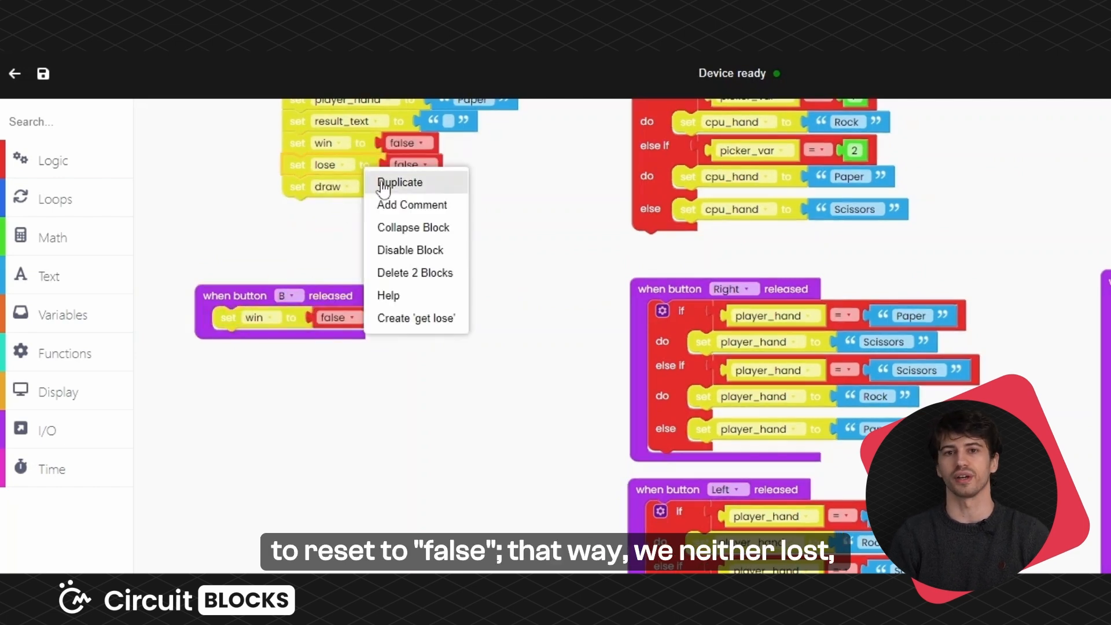
left_click(401, 181)
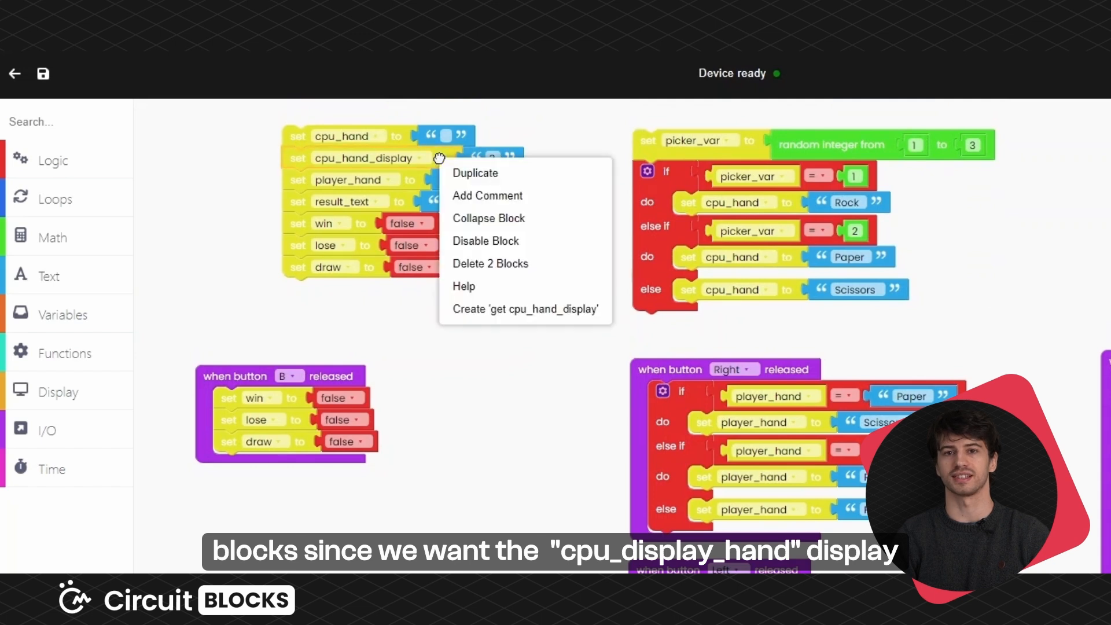
left_click(475, 173)
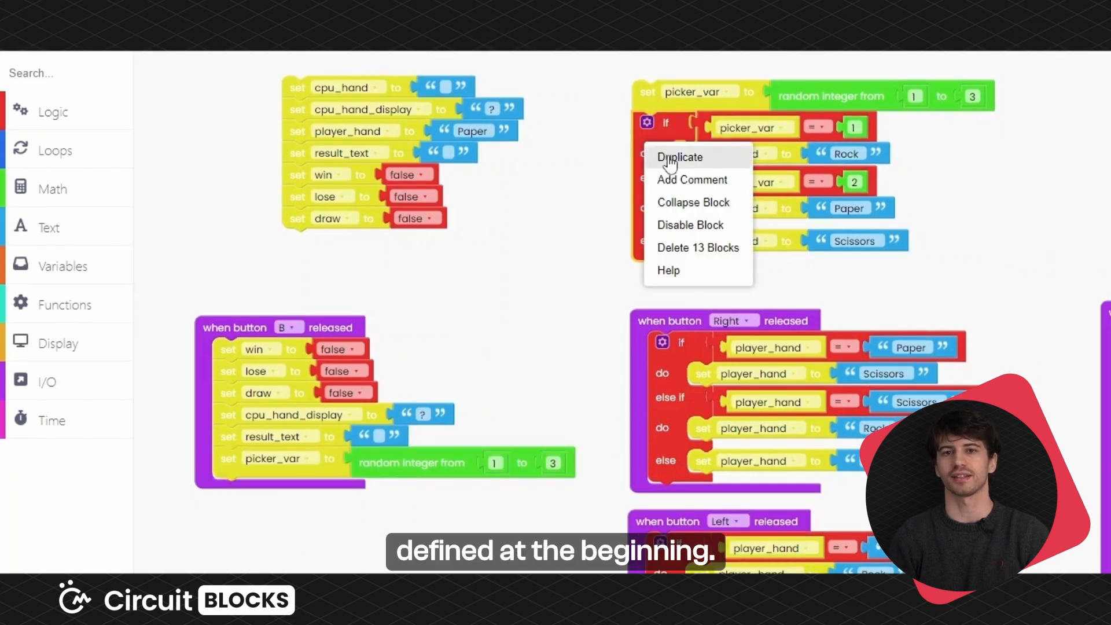
left_click(679, 156)
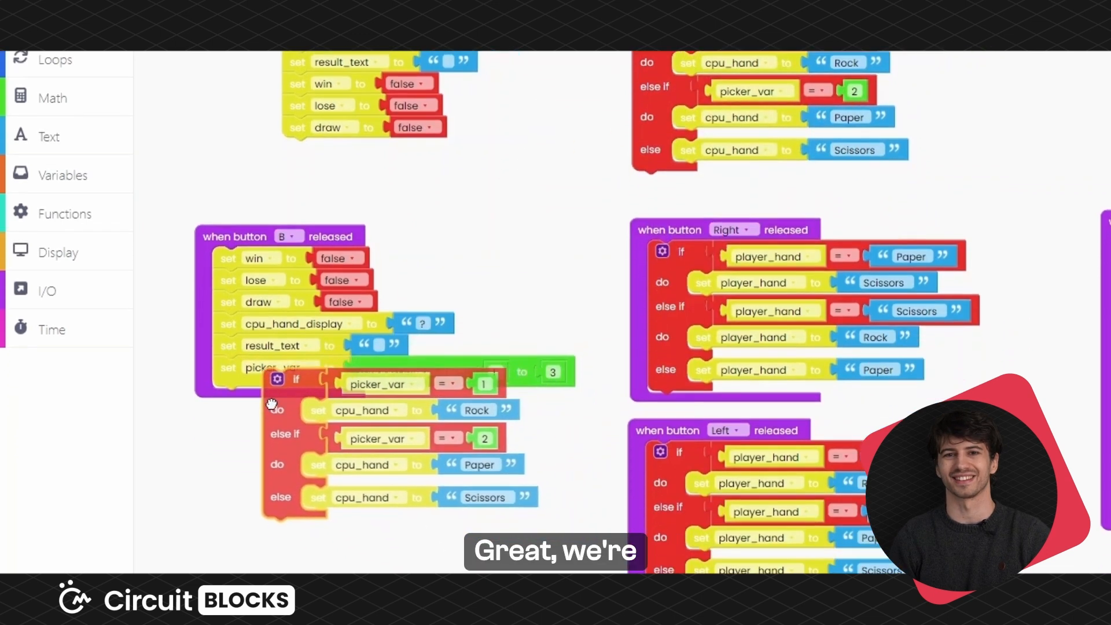
scroll("down", 3)
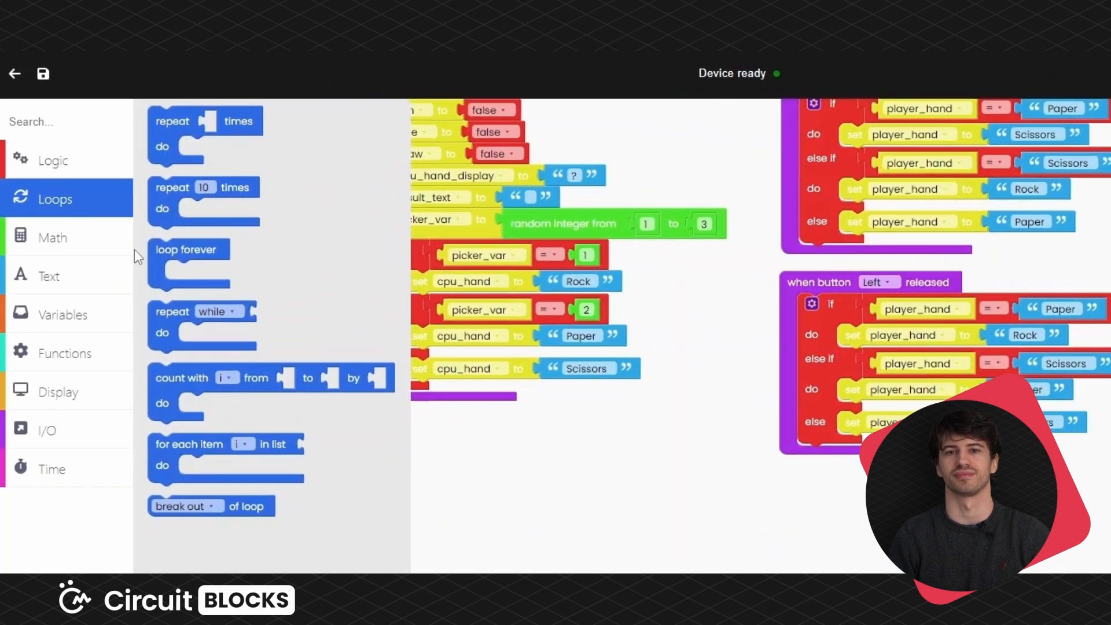
Add a forever loop with an if/else-if chain whose win branch fills the frame Green.
left_click_drag(189, 249, 389, 387)
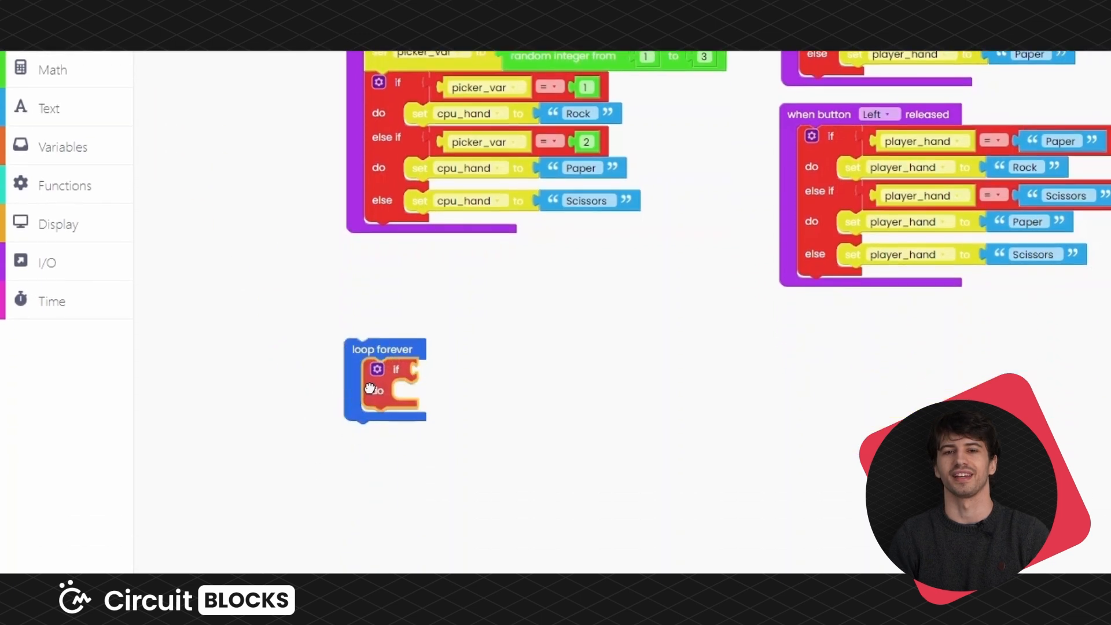
left_click(376, 370)
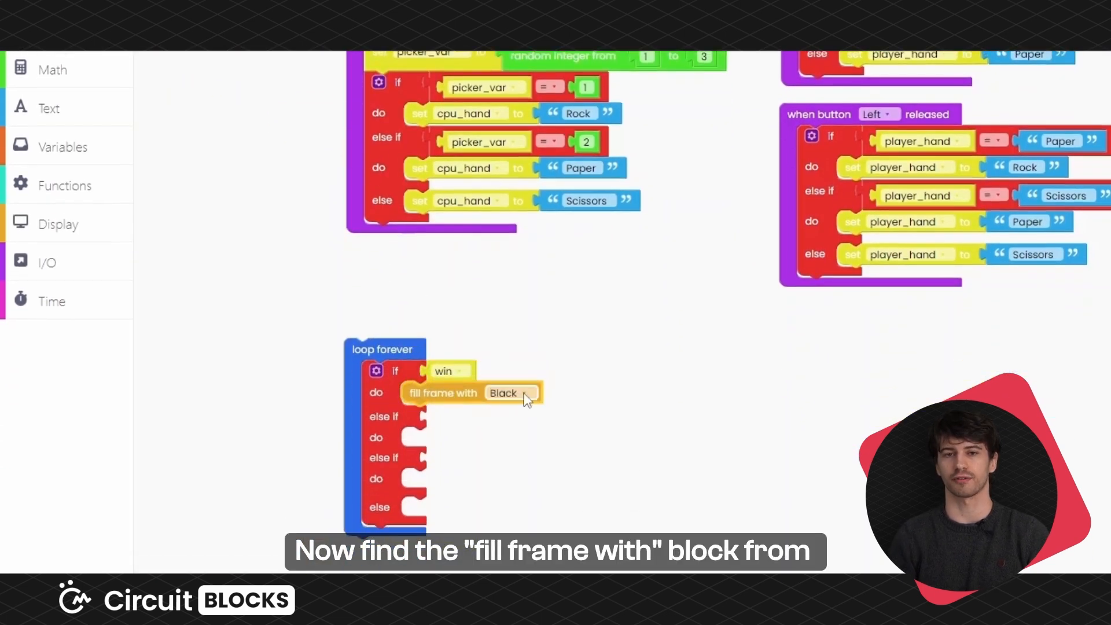
left_click(510, 393)
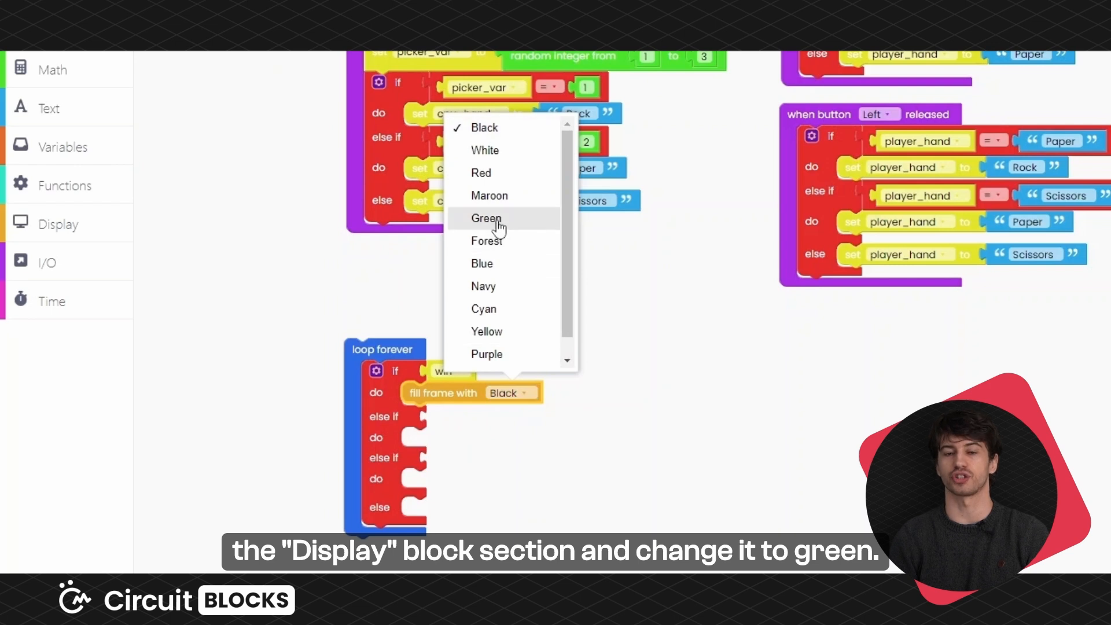
left_click(485, 218)
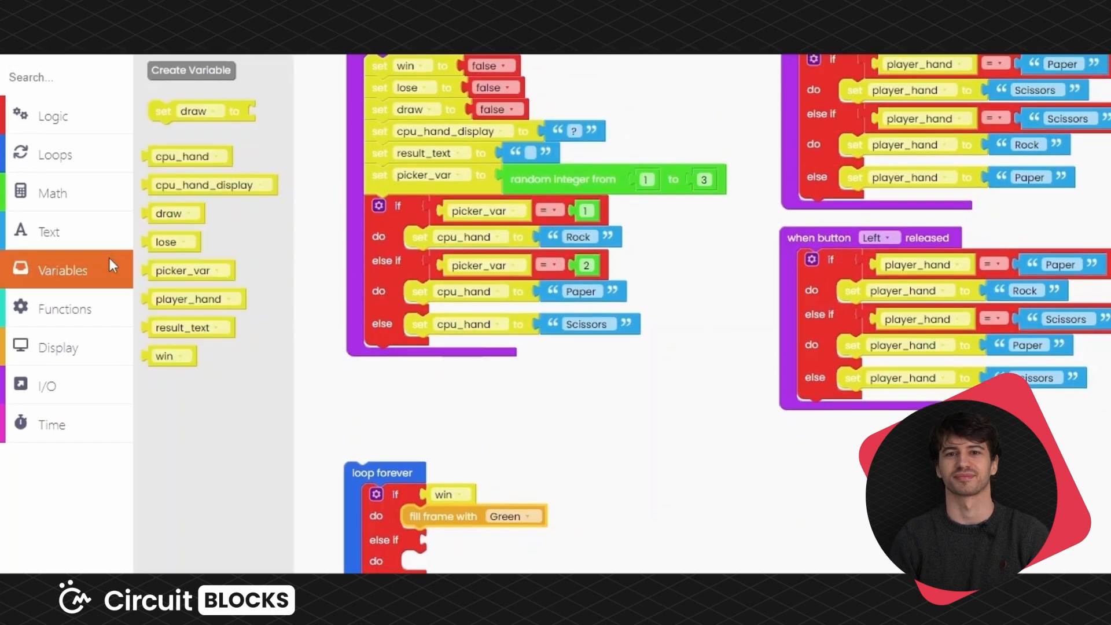
Under the green fill set cpu_hand_display to cpu_hand and result_text to 'You won!'.
scroll("down", 3)
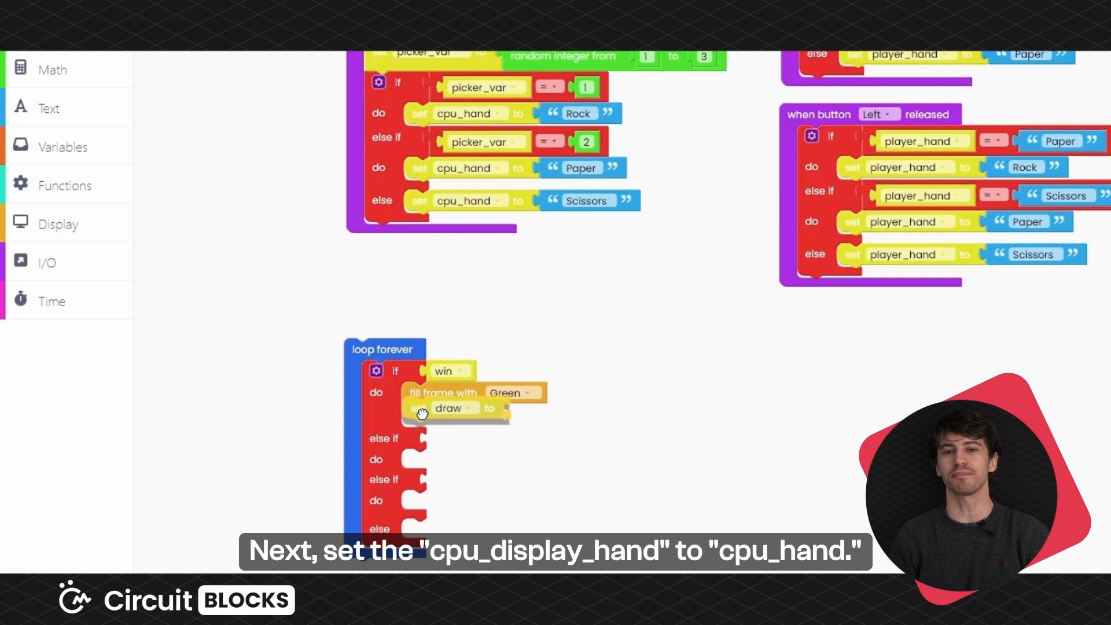
left_click(453, 408)
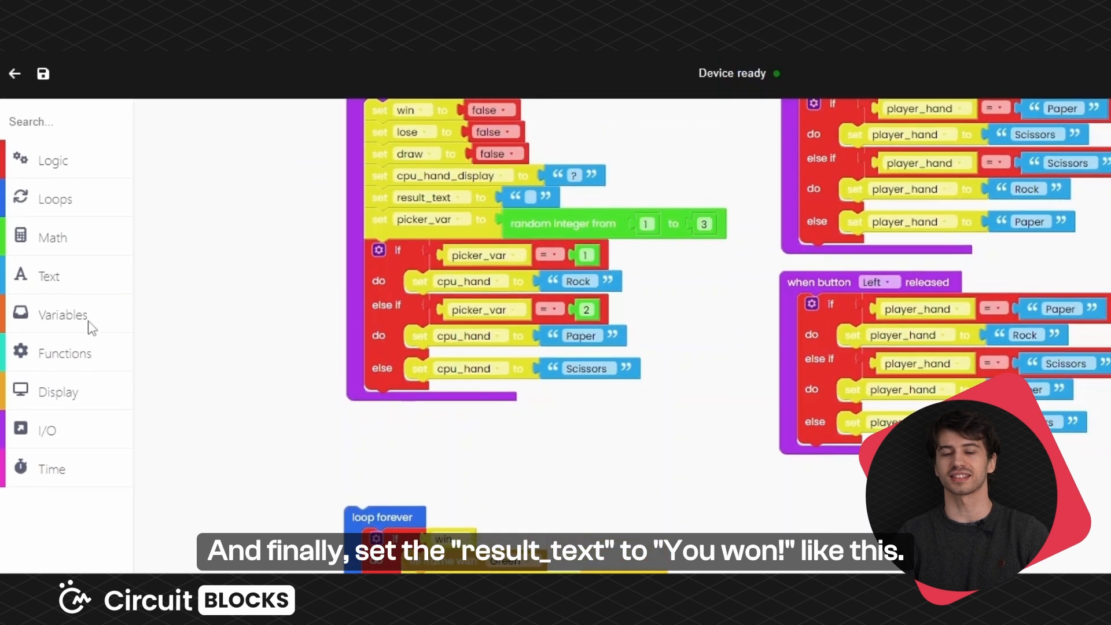
scroll("down", 3)
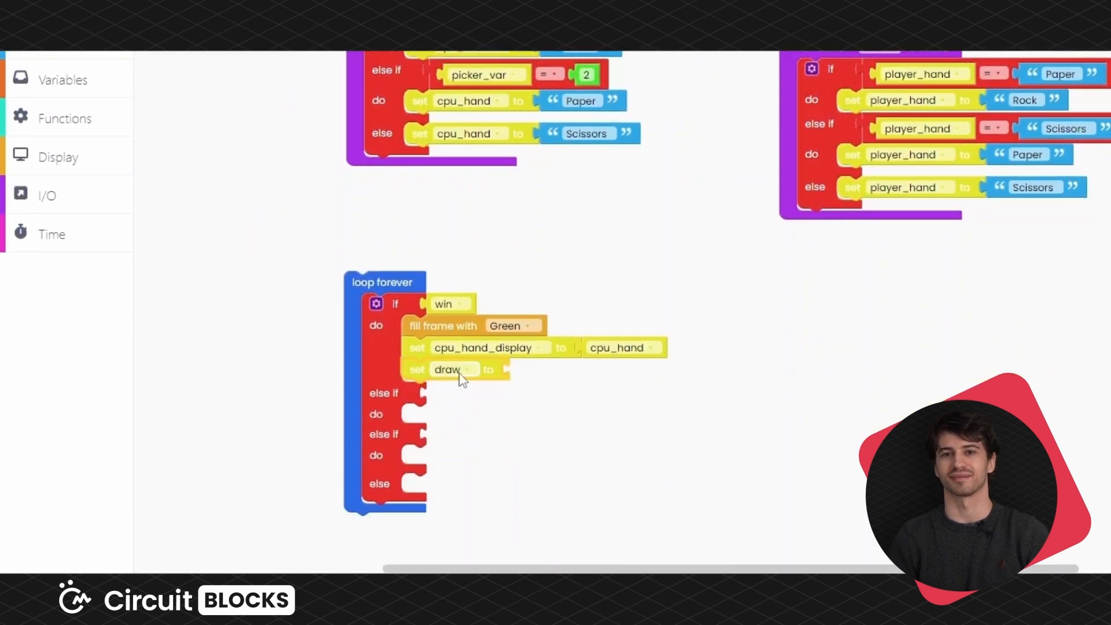
left_click(454, 369)
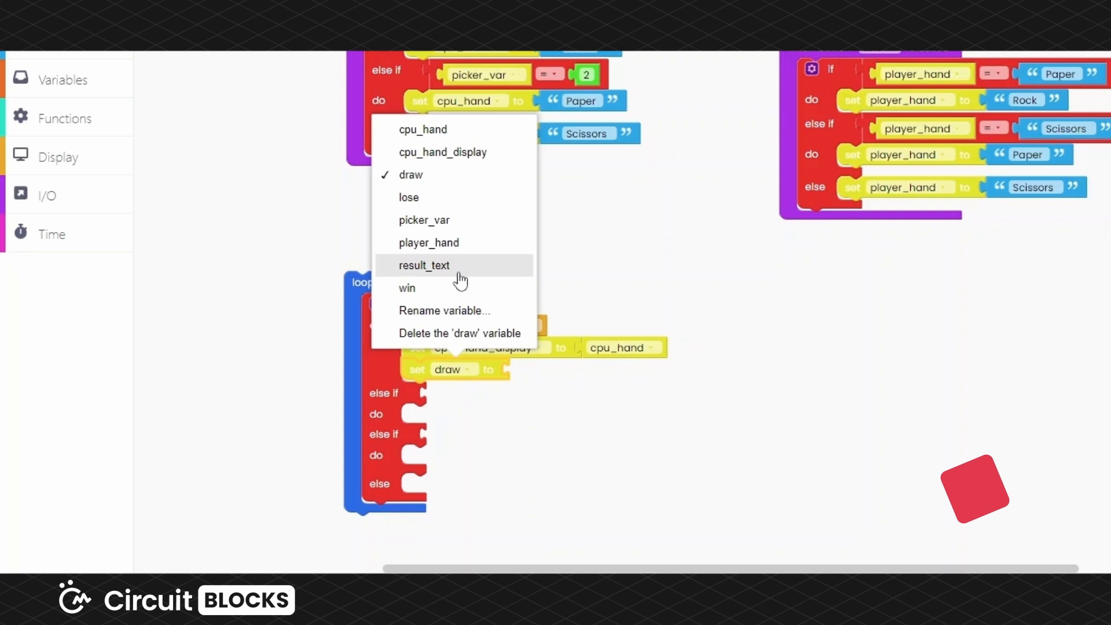
left_click(423, 265)
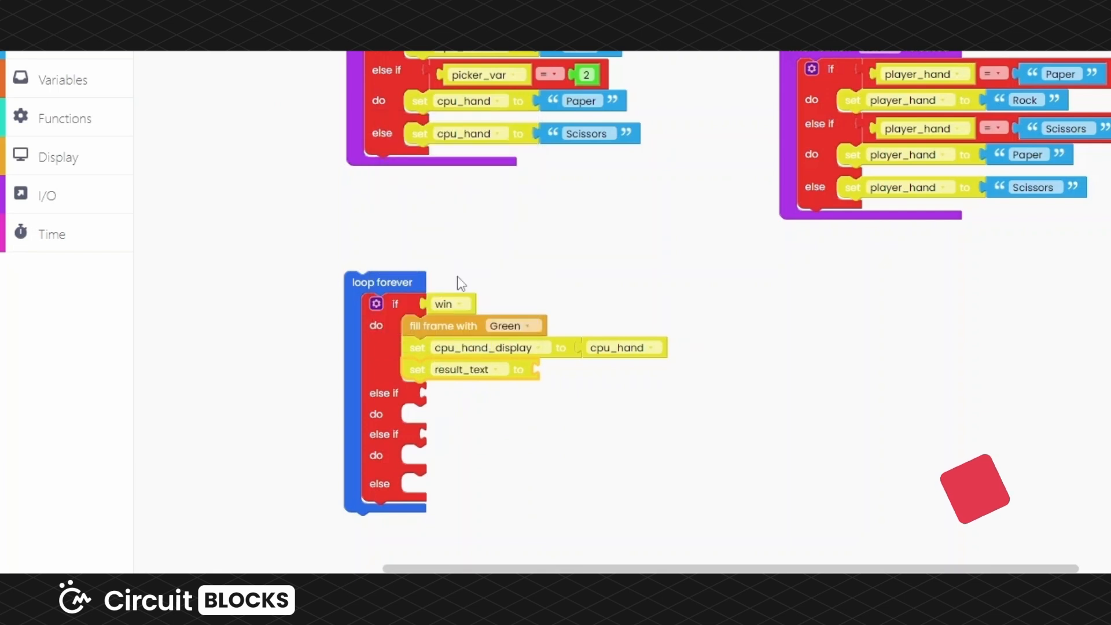
left_click(49, 276)
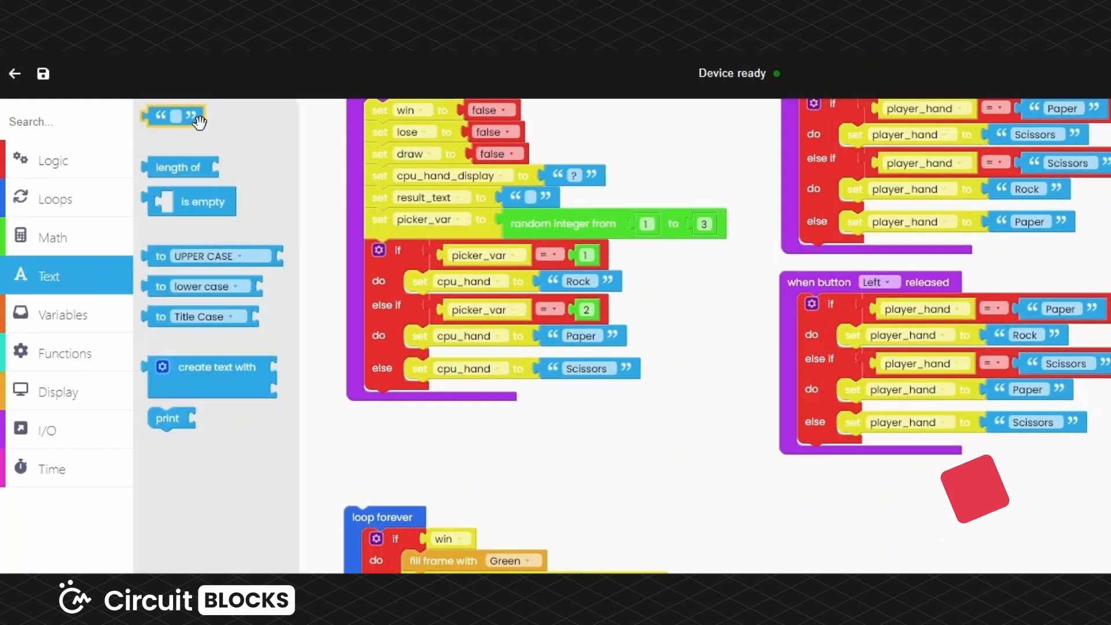
scroll("down", 3)
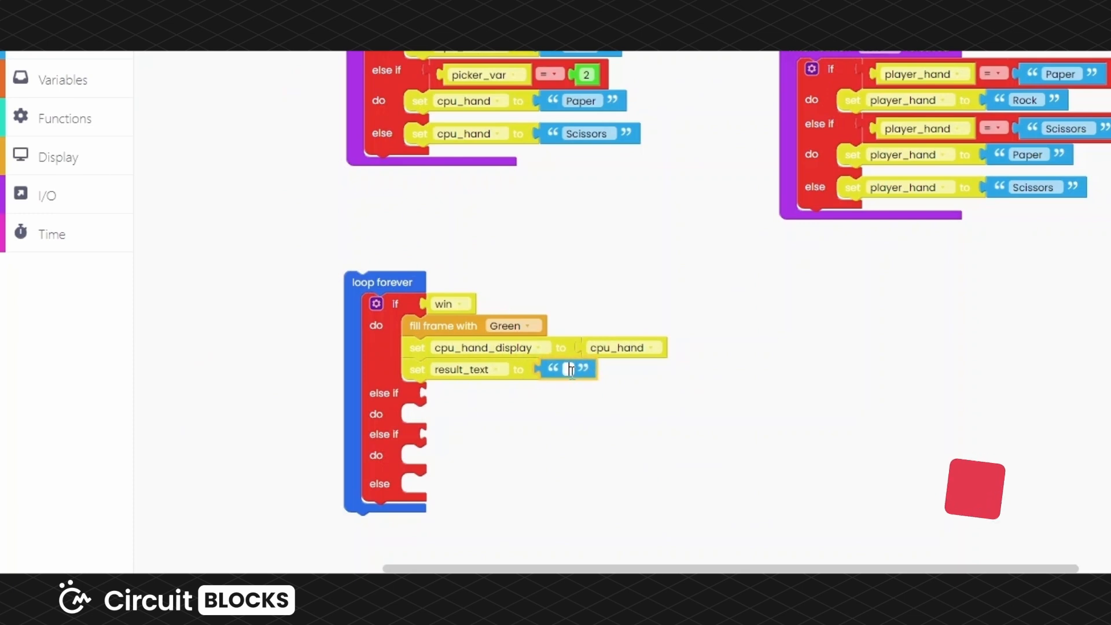
type("You won!")
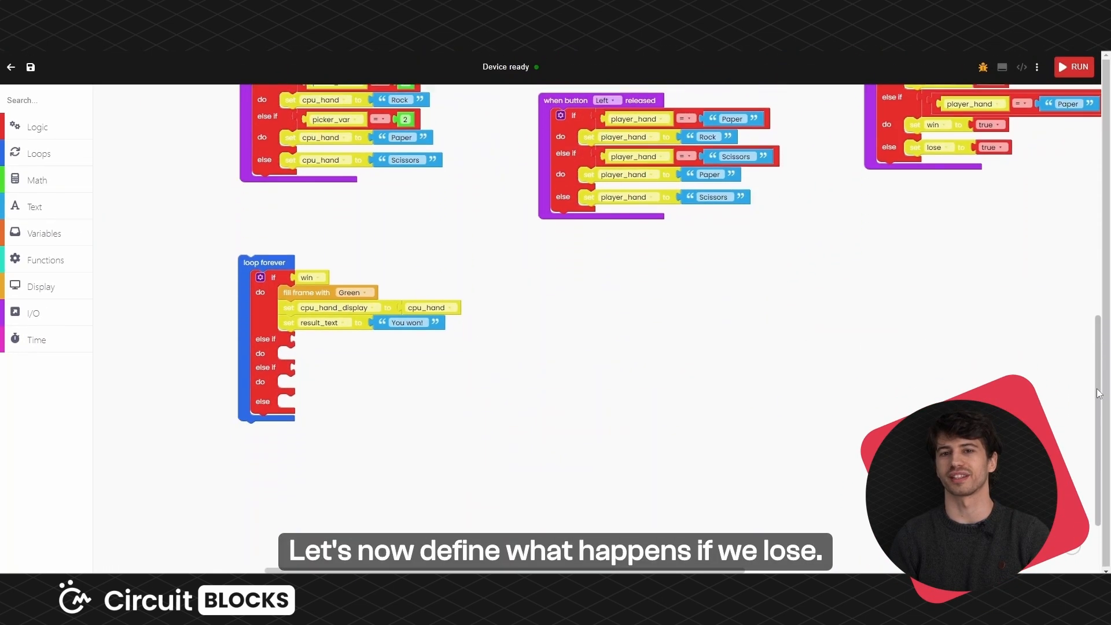
Make the second branch check lose and fill the frame Red.
scroll("down", 3)
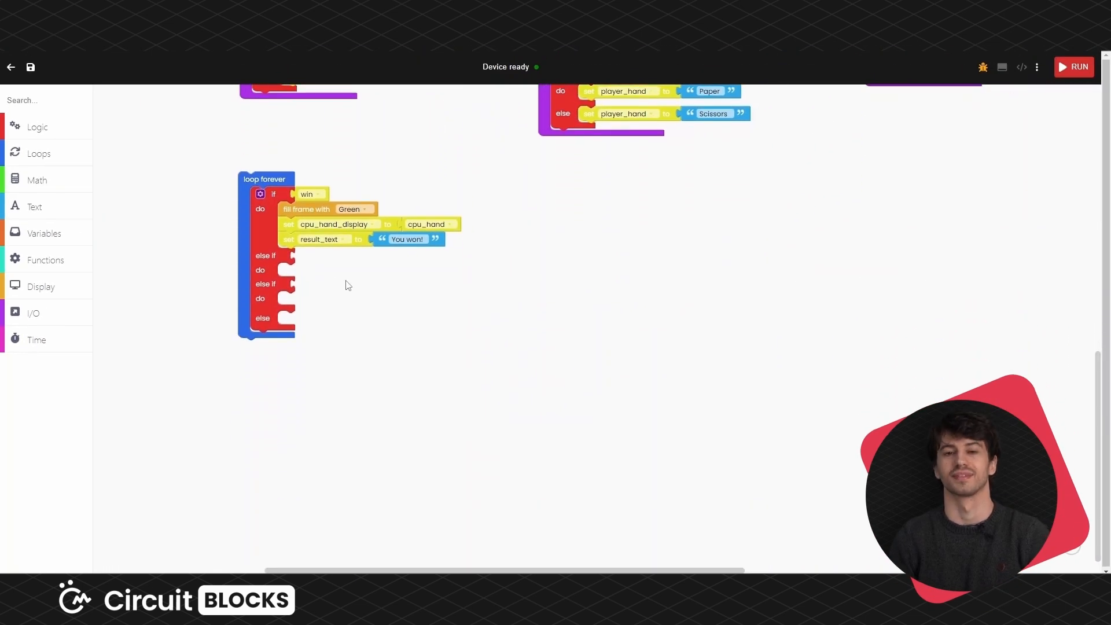
left_click(44, 232)
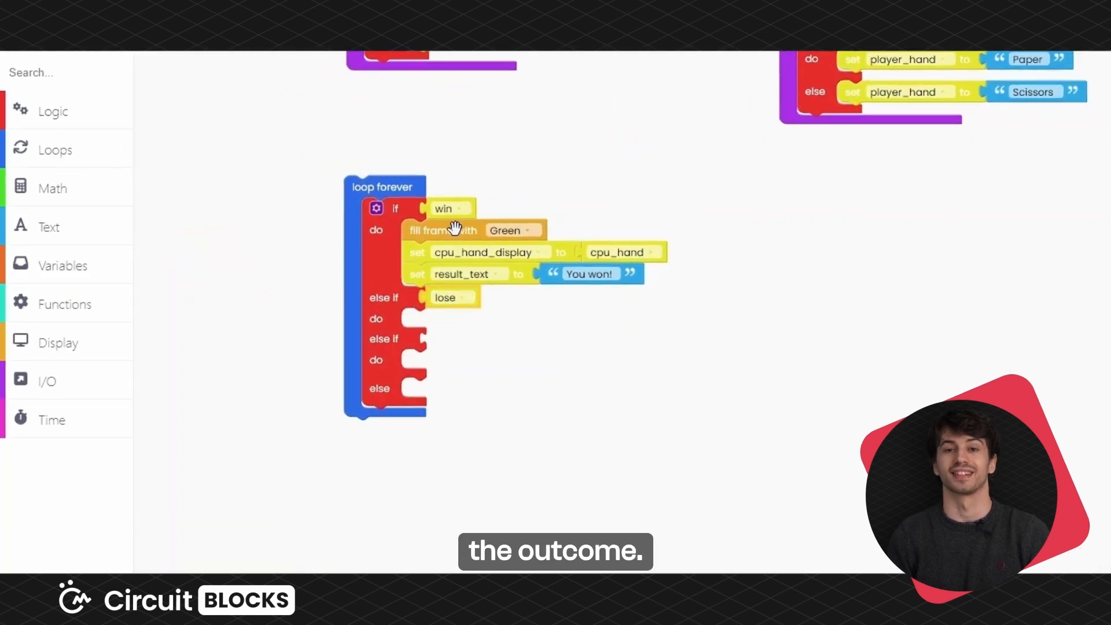
left_click(512, 320)
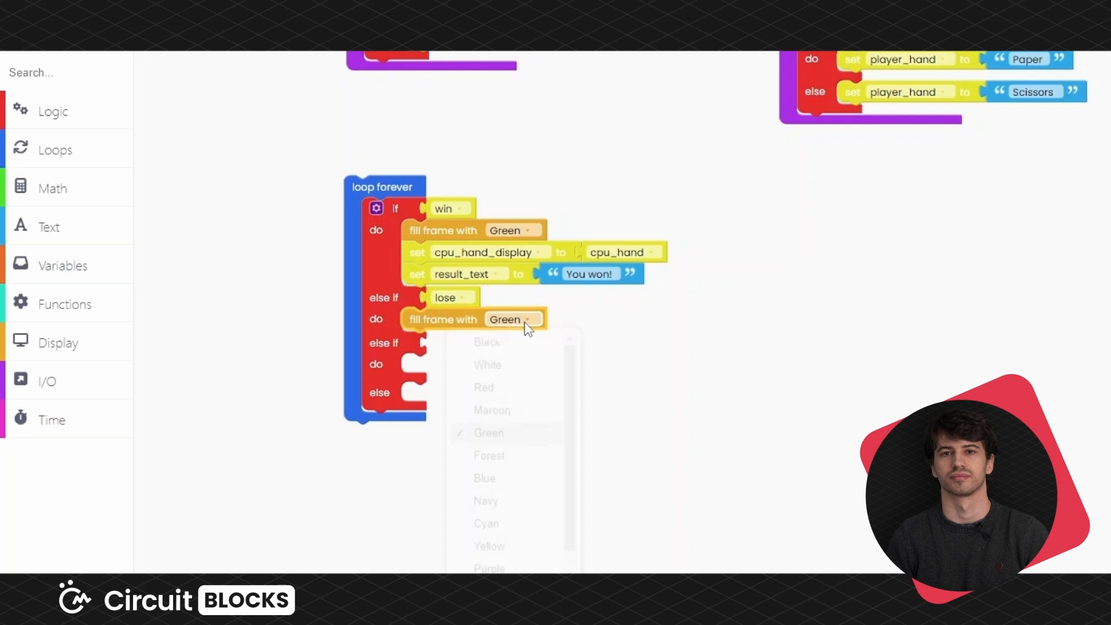
left_click(484, 387)
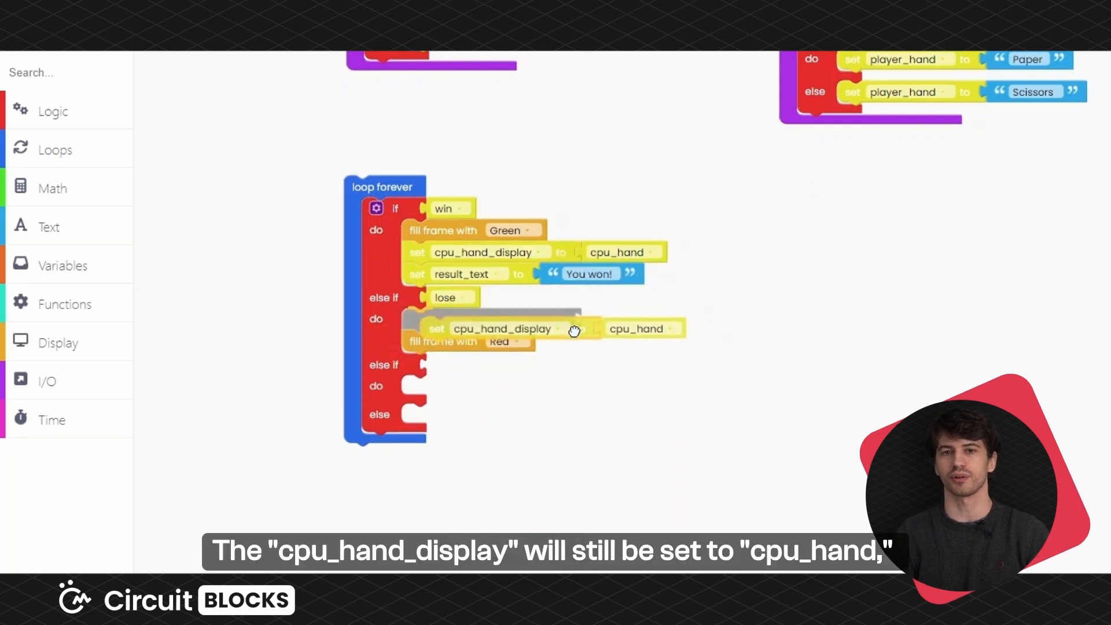
Set result_text to 'You lost!' on lose, and give the draw branch Black fill and 'Draw!'.
right_click(467, 274)
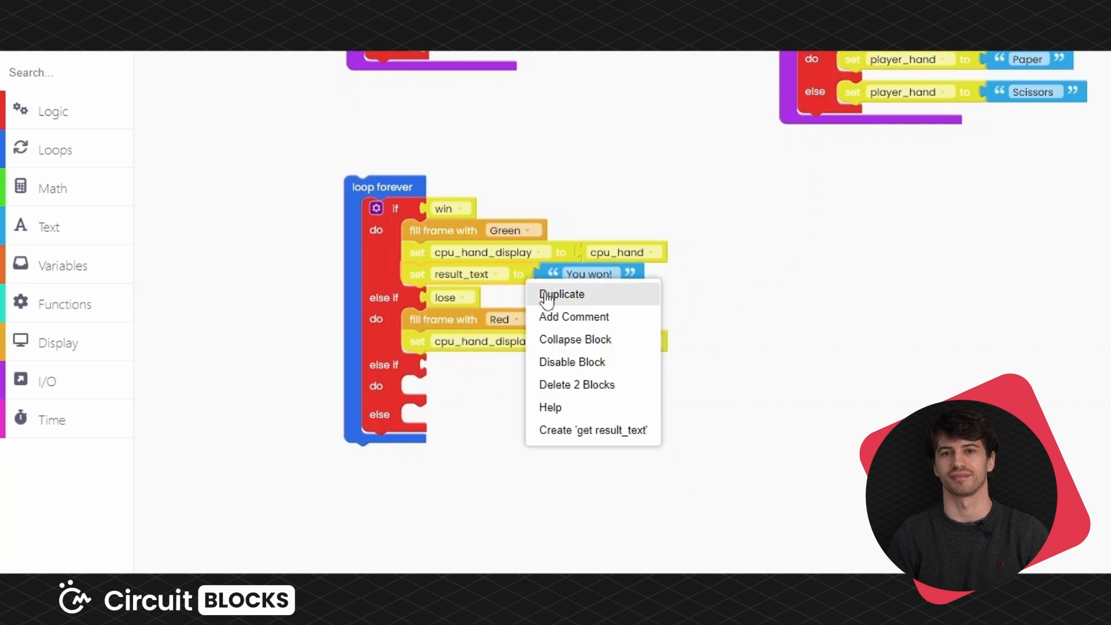
left_click(563, 294)
type("You lost!")
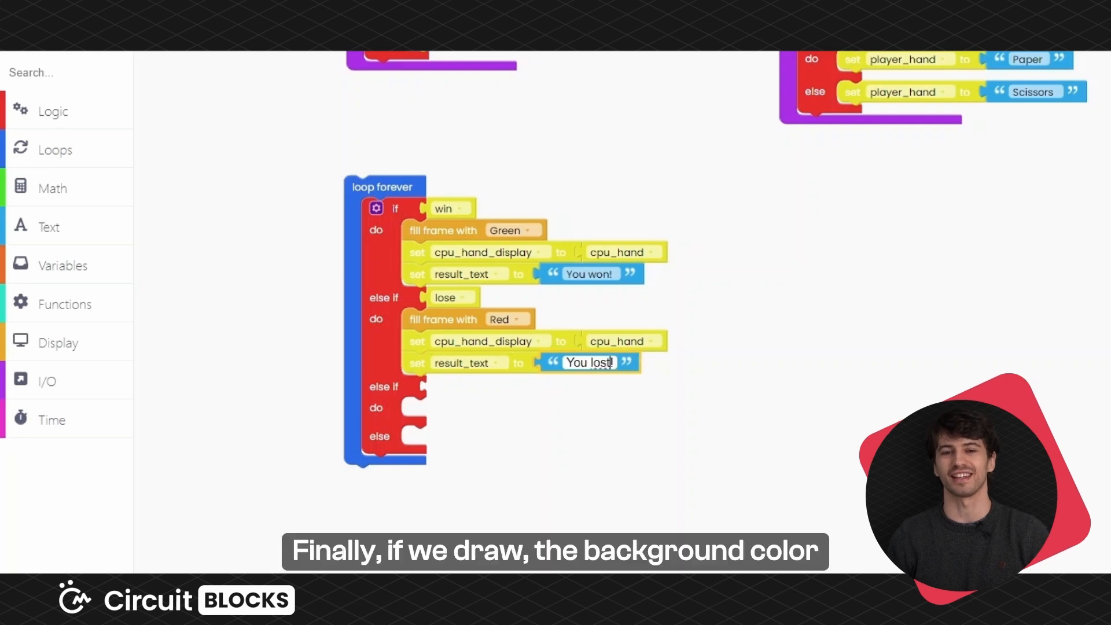
left_click(63, 265)
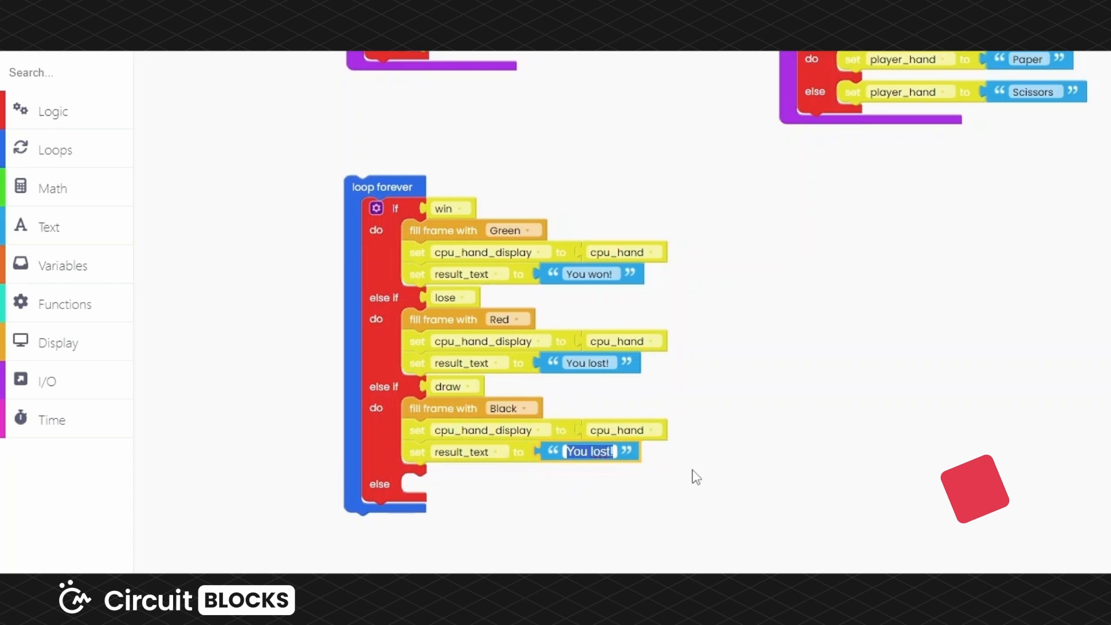
type("Draw!")
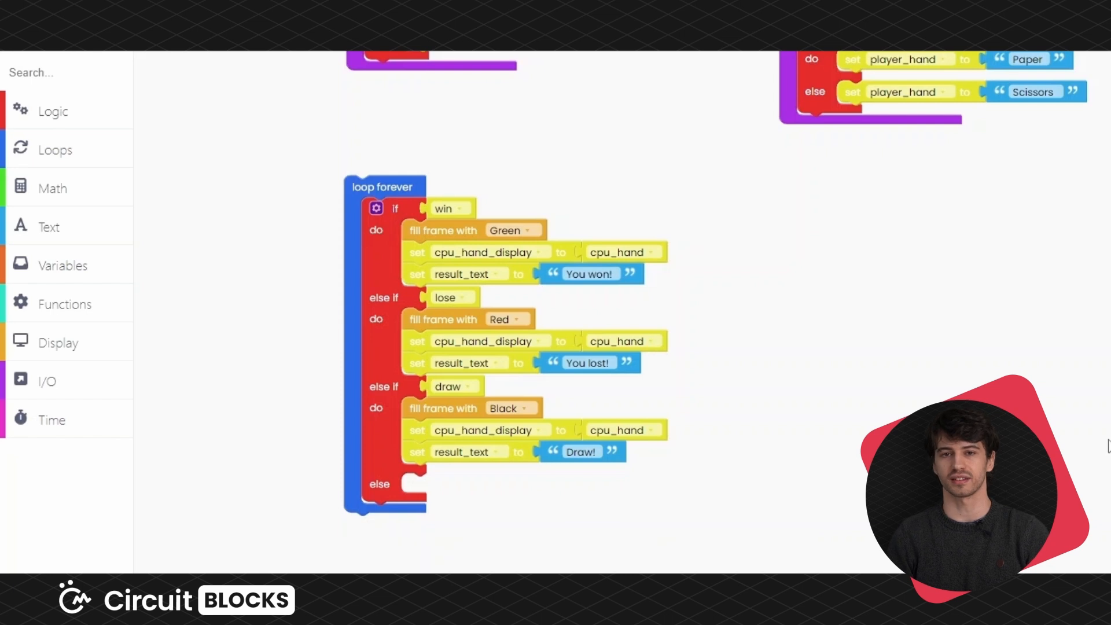
Duplicate the black frame-fill block into the else branch and add a write block below.
right_click(488, 407)
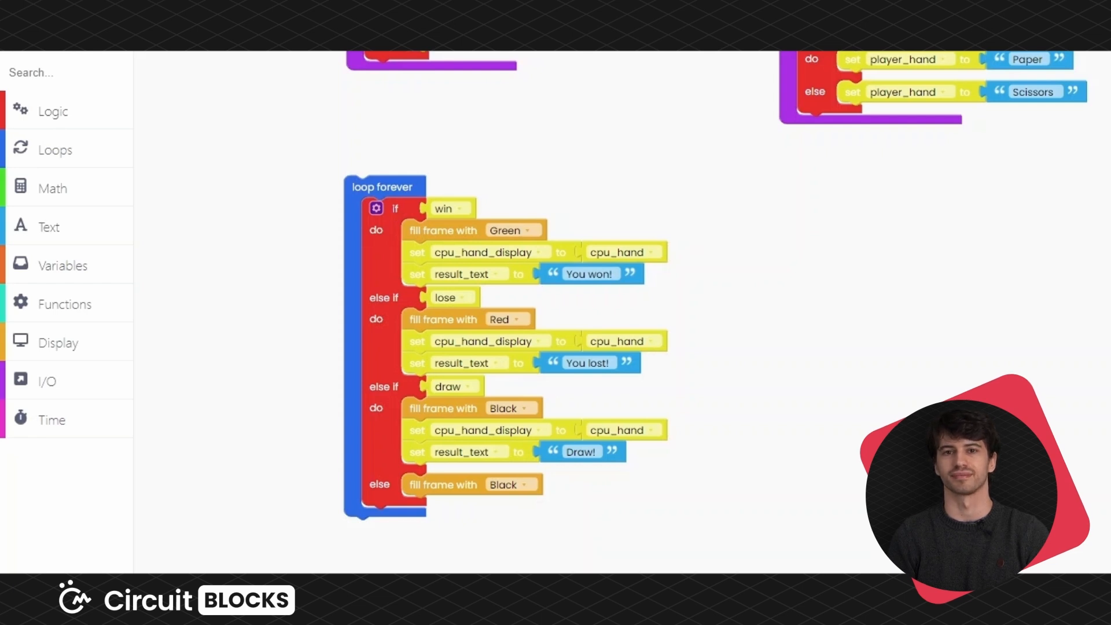
left_click(58, 342)
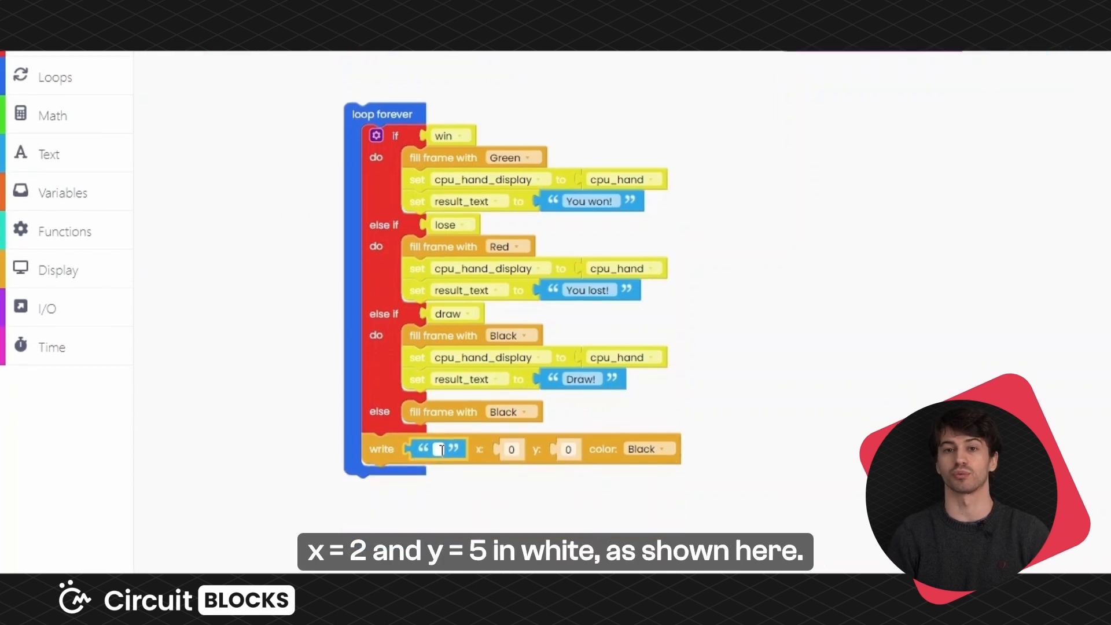
Write 'CPU hand:' in white at height 5 and duplicate that write block.
type("CPU hand:")
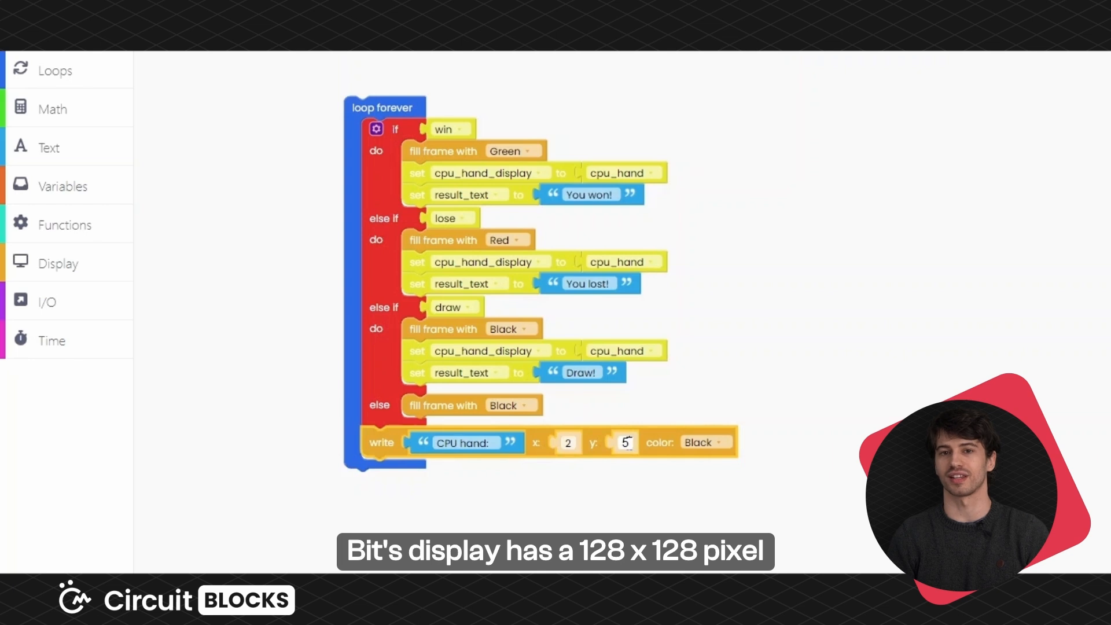
left_click(706, 442)
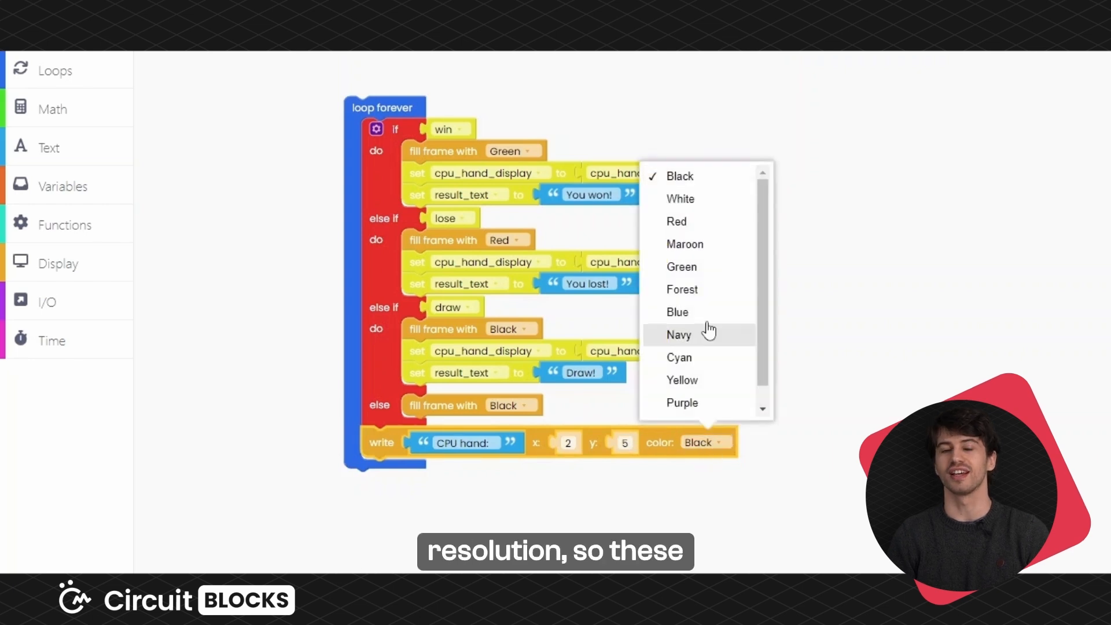
left_click(680, 198)
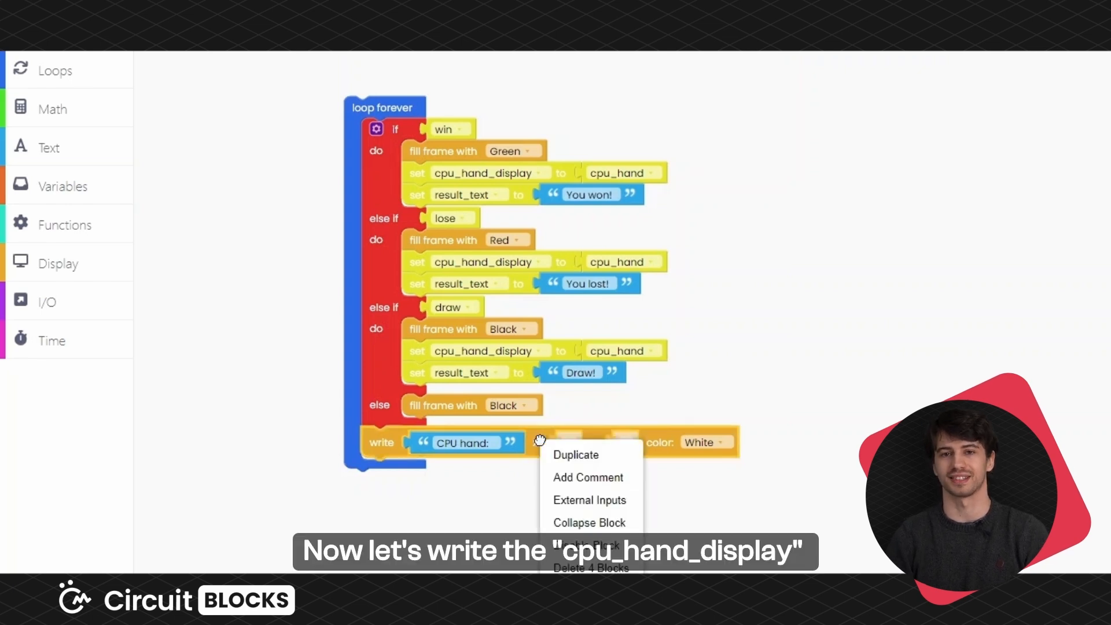
left_click(575, 454)
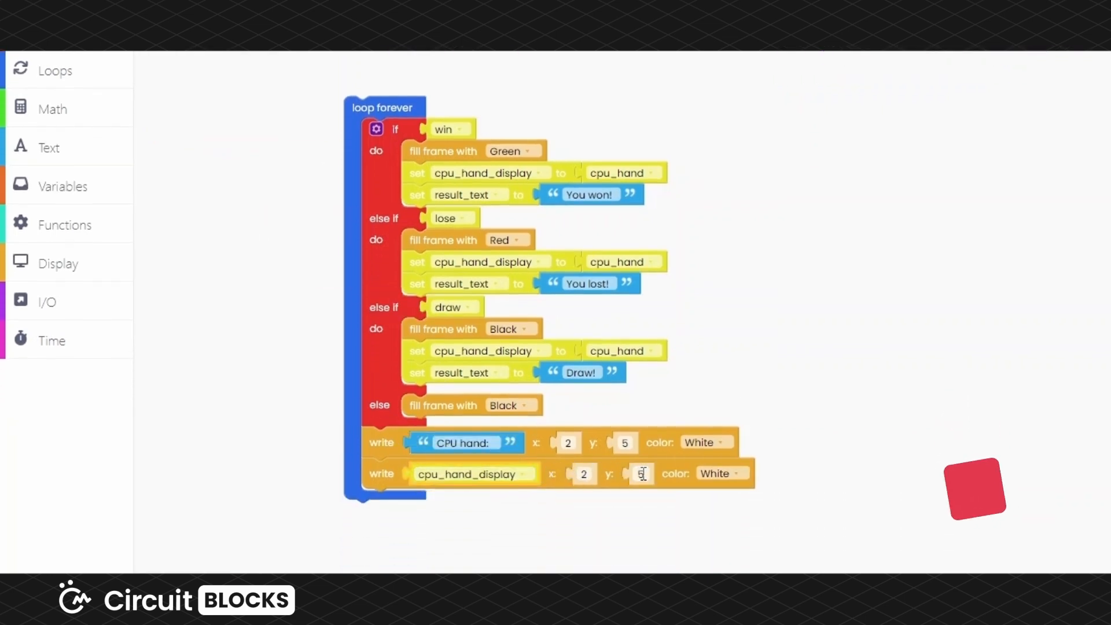
Add write blocks for the CPU hand at 15, result text and 'Your hand:', attaching the last copy below.
type("15")
type("Y")
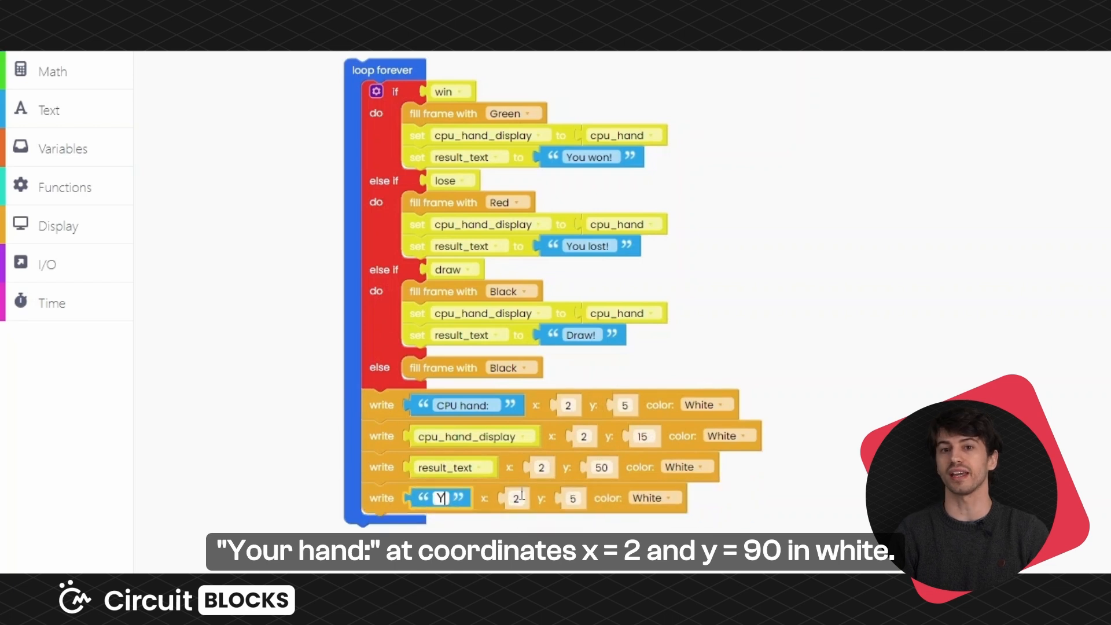
type("our hand:")
left_click(572, 498)
type("90")
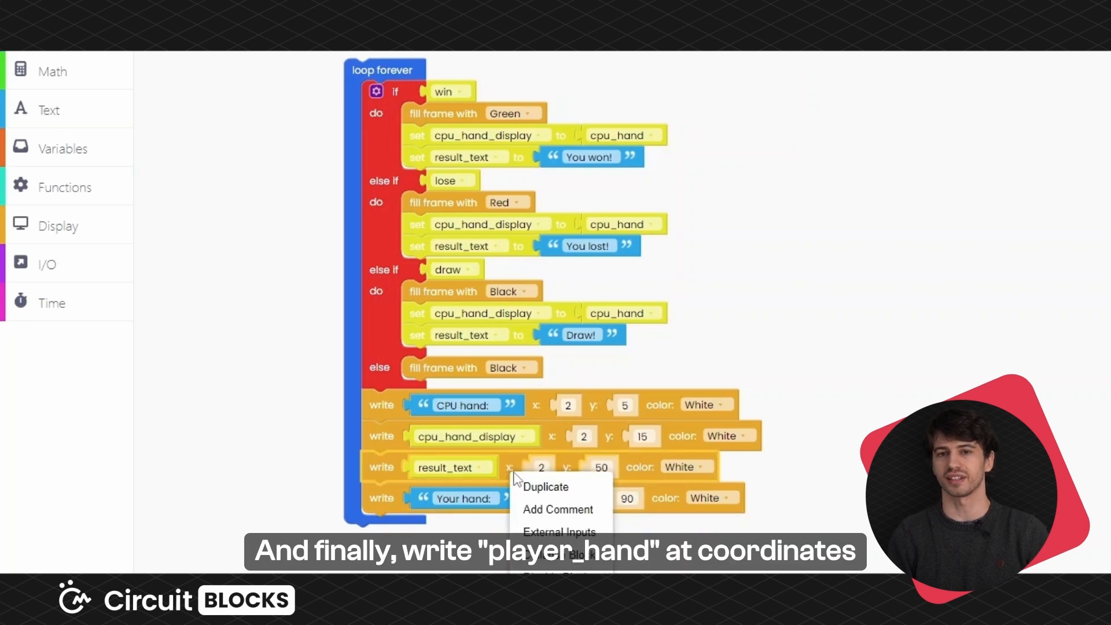
left_click(545, 486)
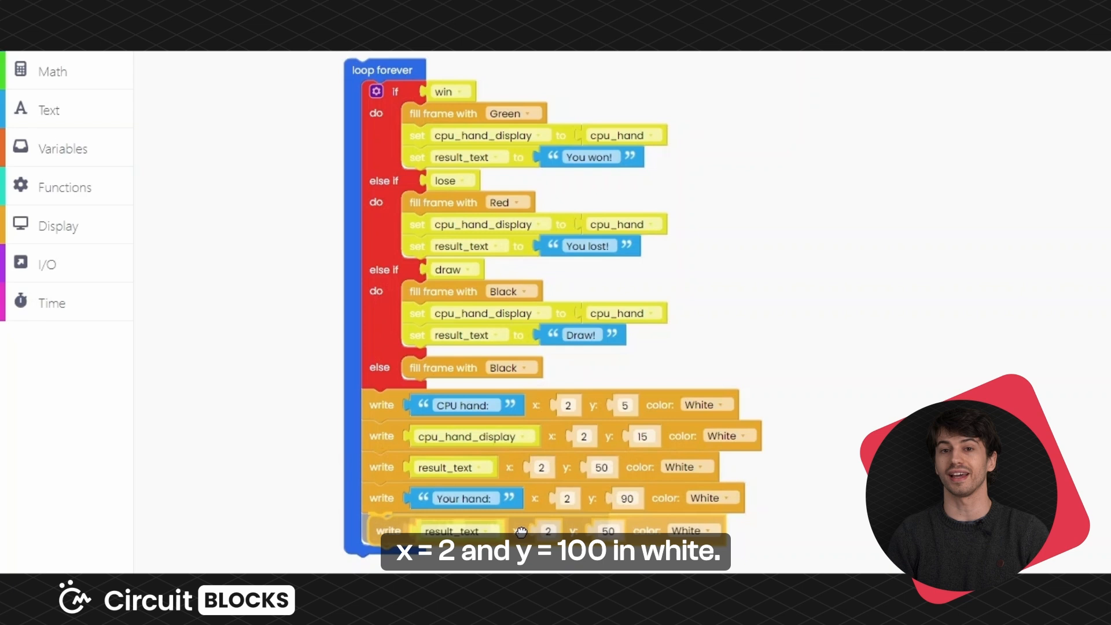
left_click(452, 529)
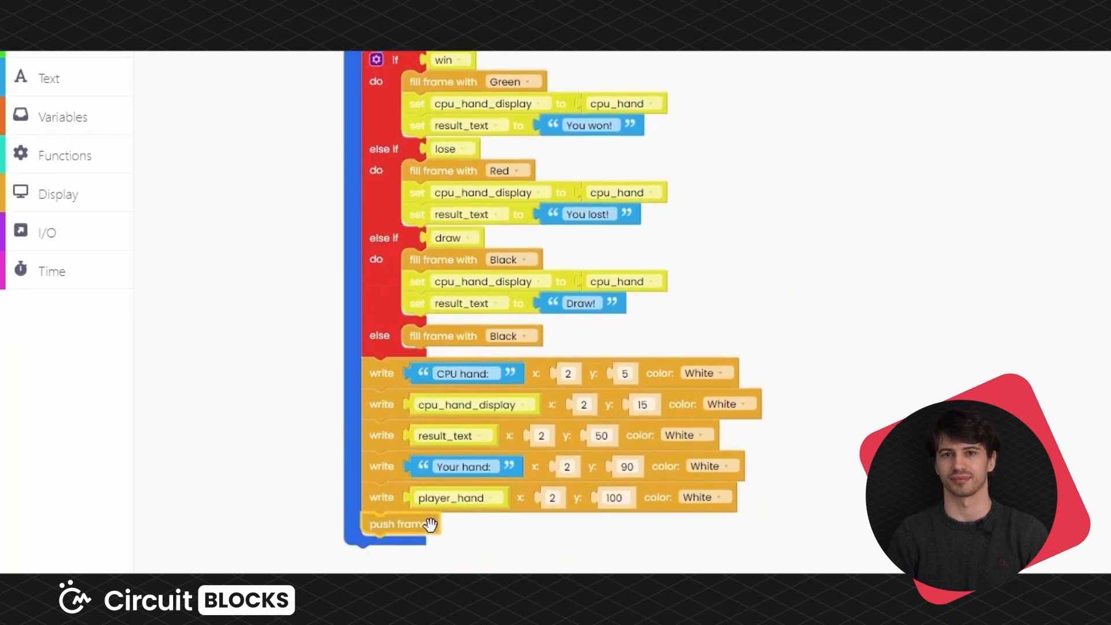
mouse_move(228, 396)
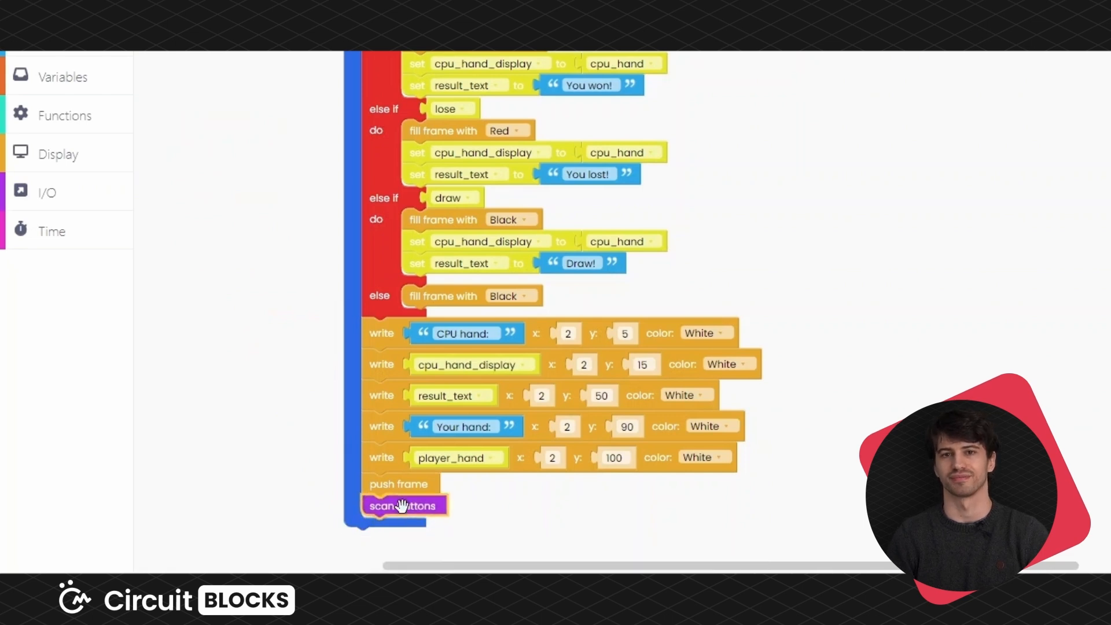
Show player_hand at height 100, push the frame, scan buttons and add a 50 ms sleep.
scroll("up", 3)
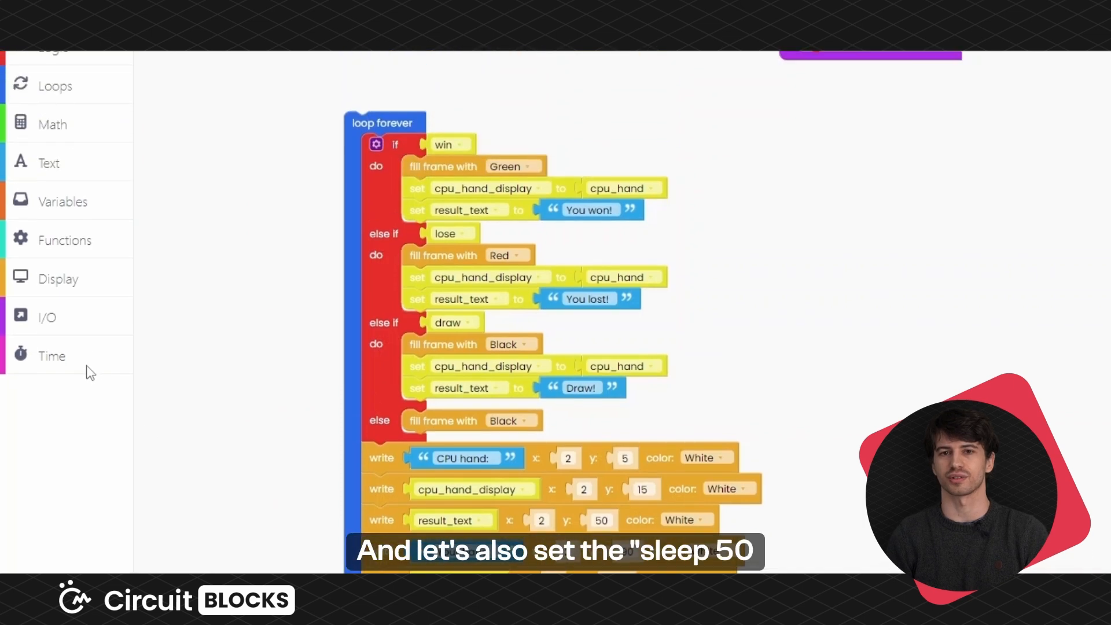
left_click(52, 355)
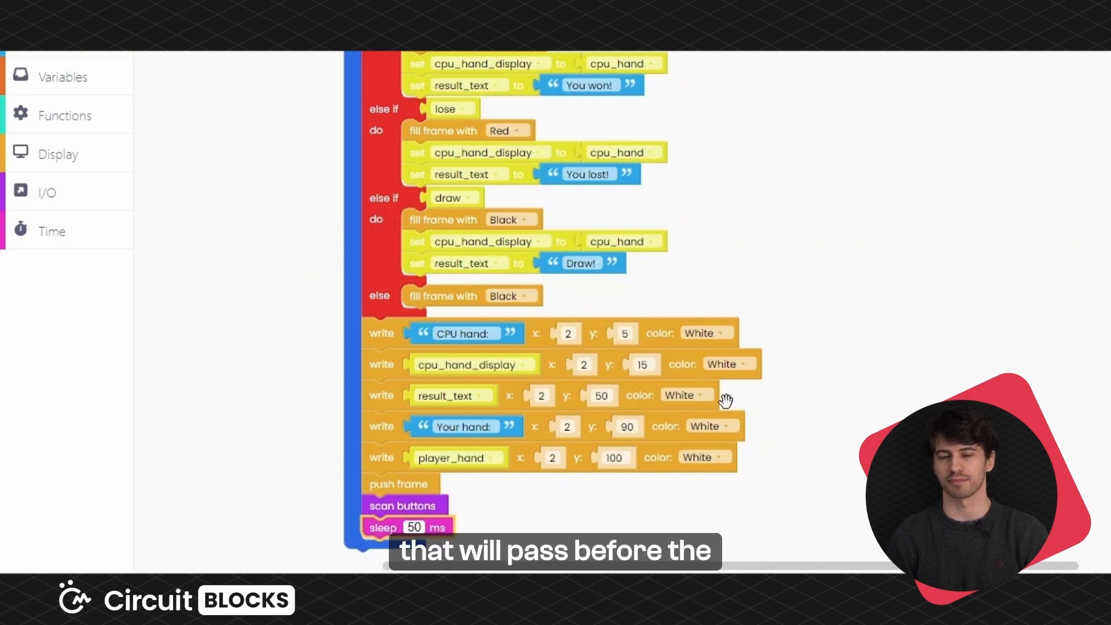
mouse_move(1037, 290)
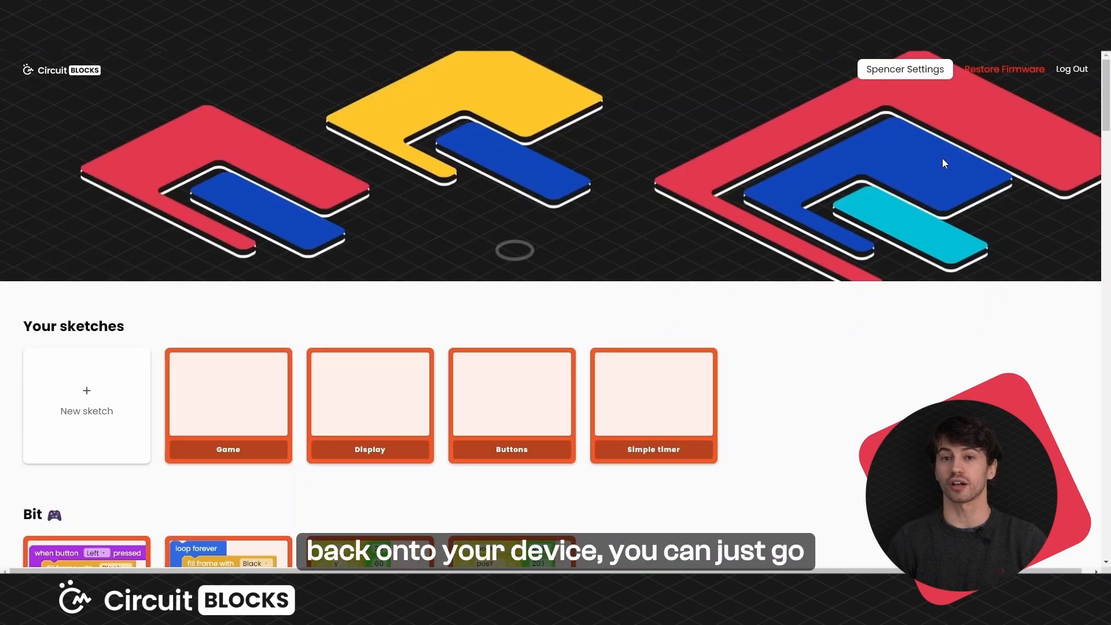
Start a stock firmware restore with Bit chosen as the device.
left_click(1002, 68)
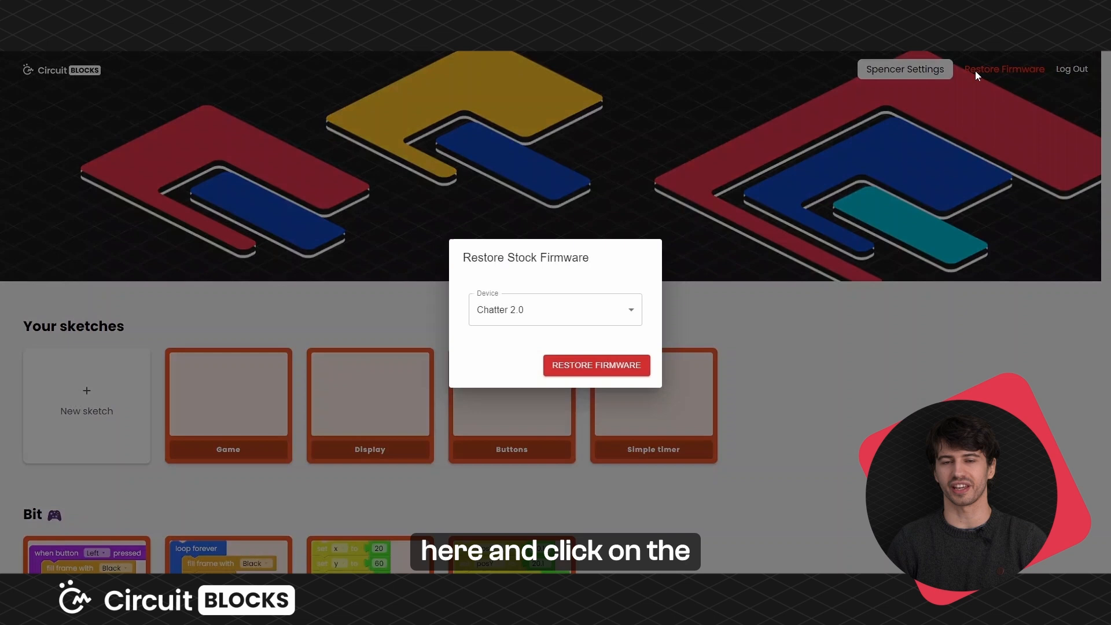
mouse_move(712, 266)
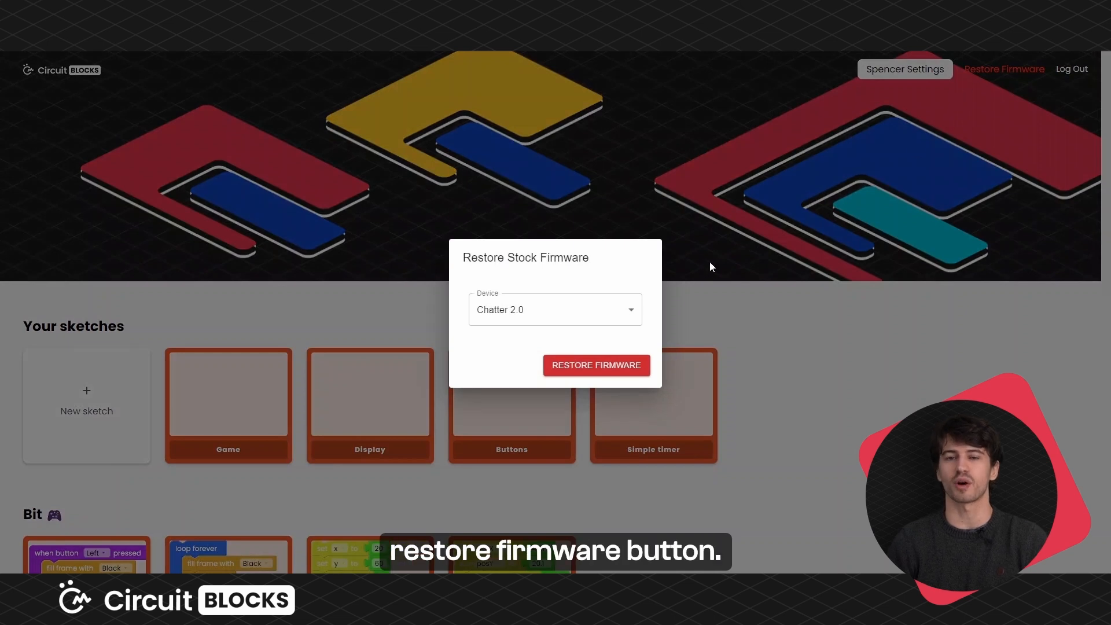
left_click(554, 310)
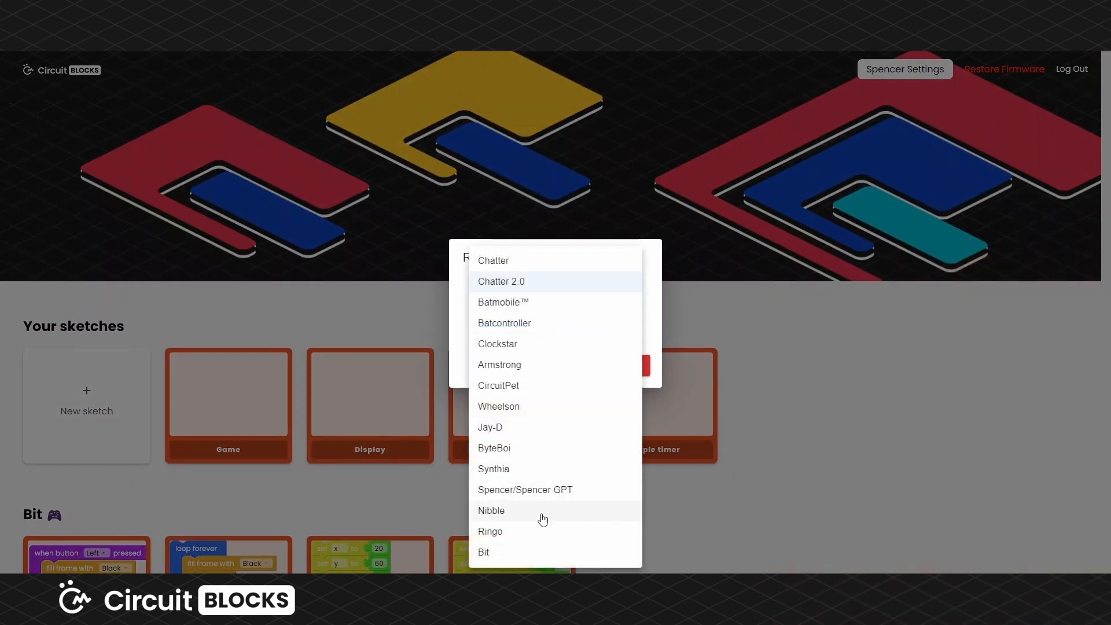
left_click(483, 550)
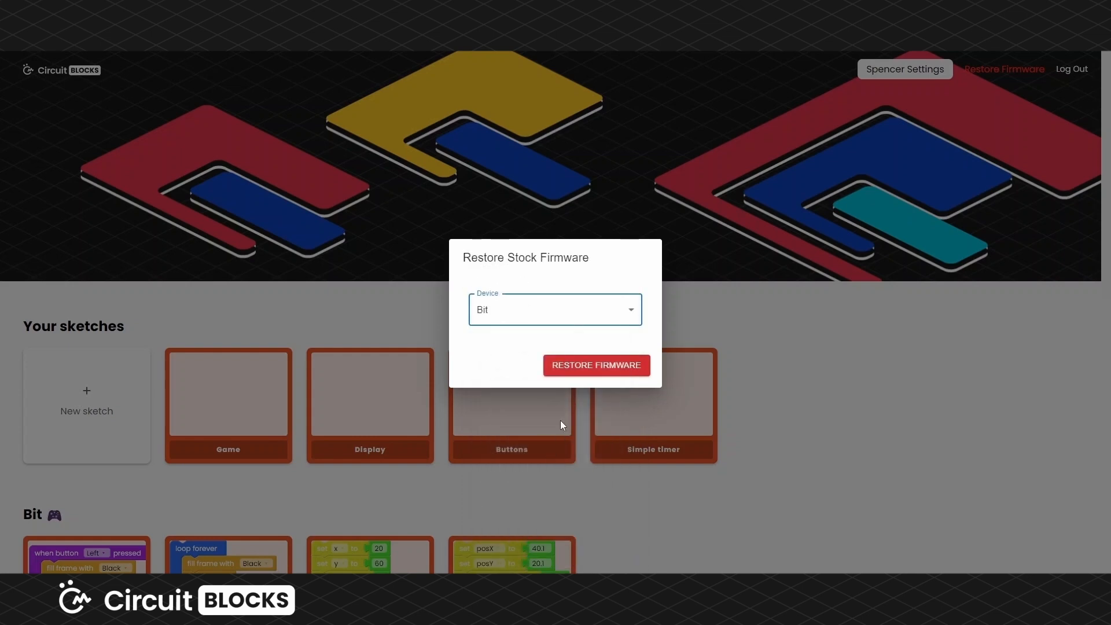
left_click(595, 364)
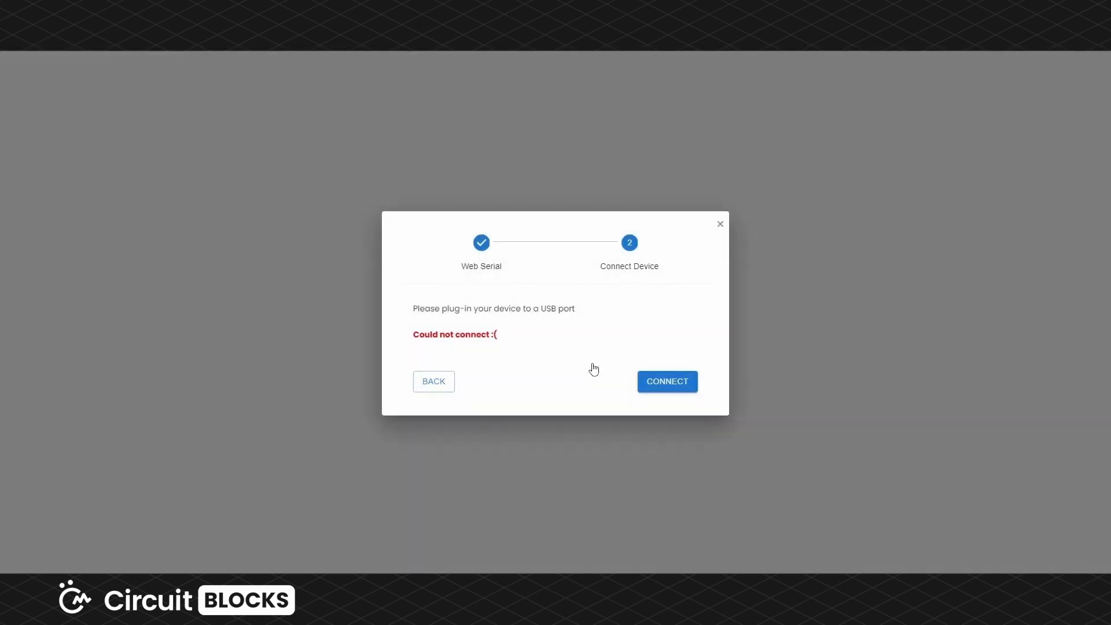
Connect to the USB serial port, confirm the restore and go back home after success.
left_click(665, 381)
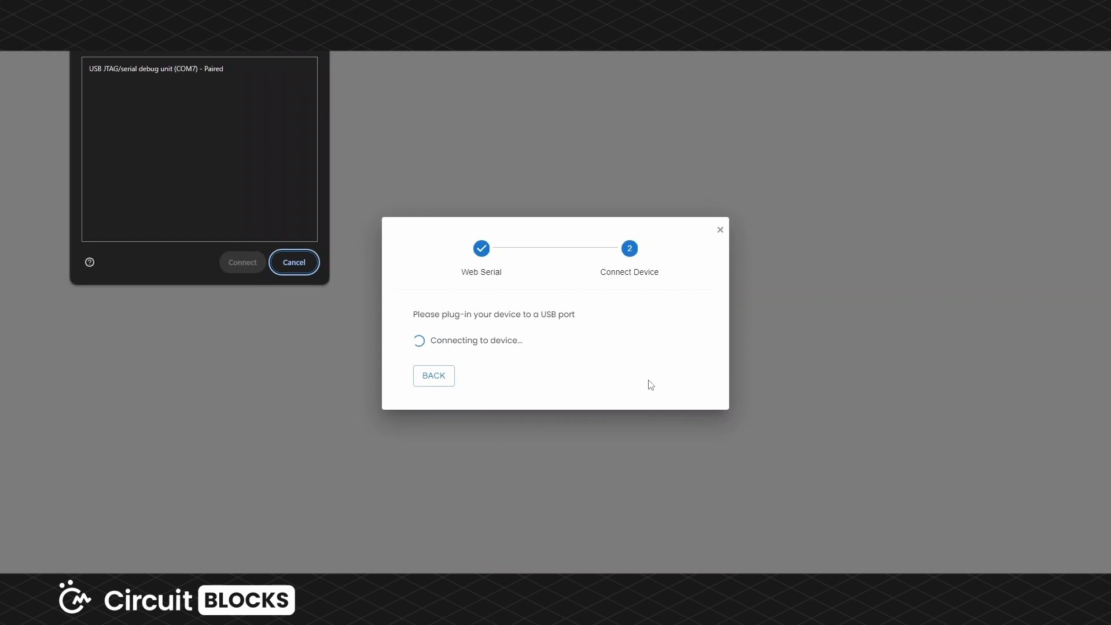
left_click(198, 68)
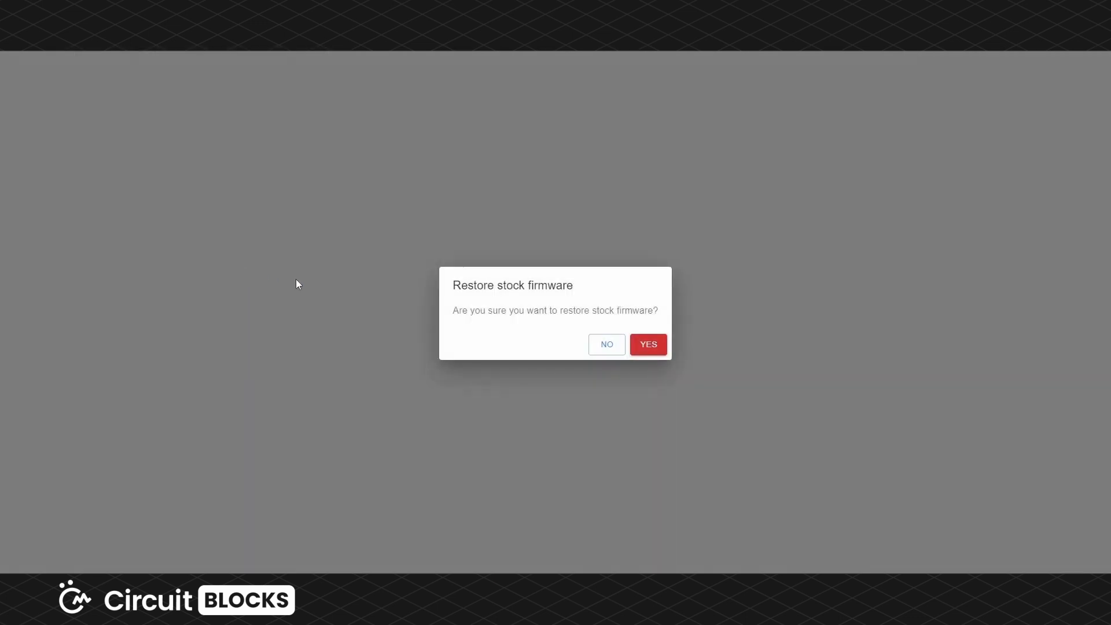
left_click(646, 344)
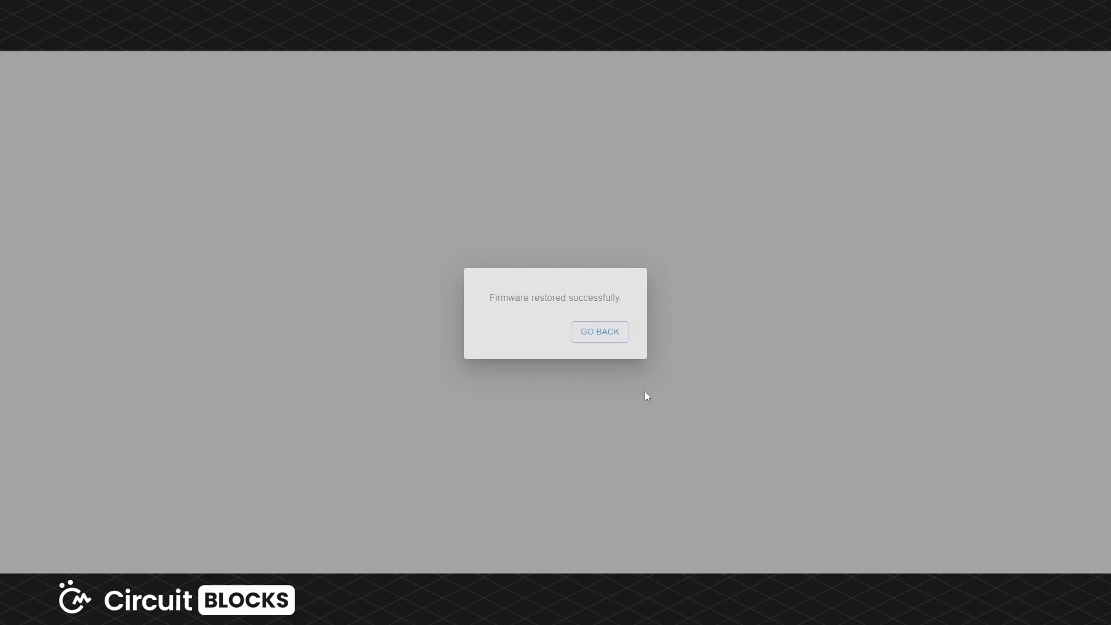
mouse_move(599, 332)
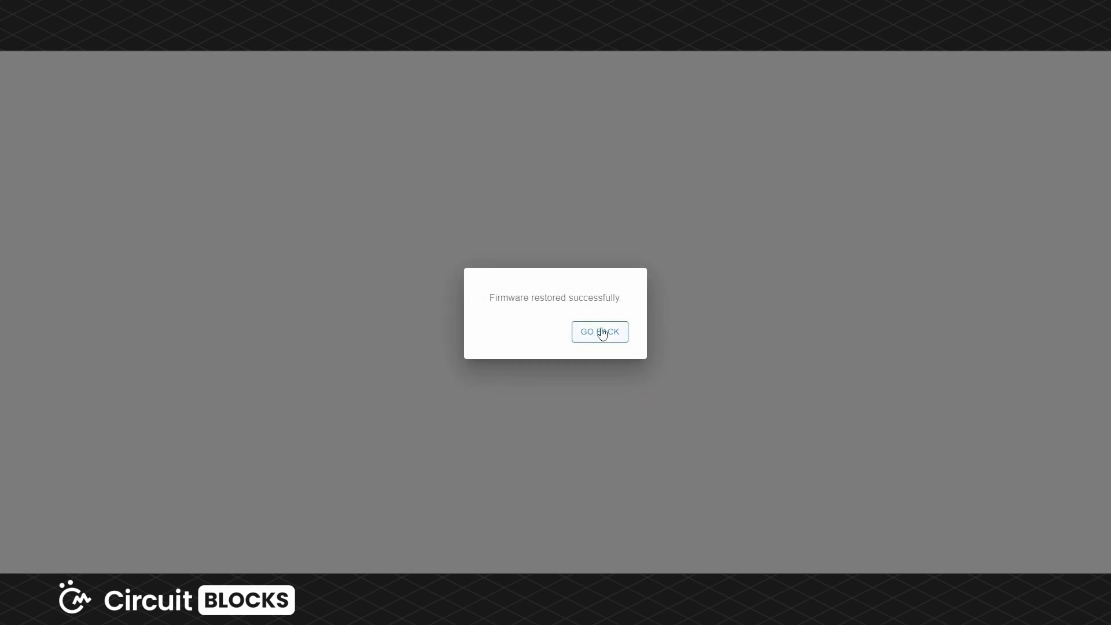
left_click(599, 332)
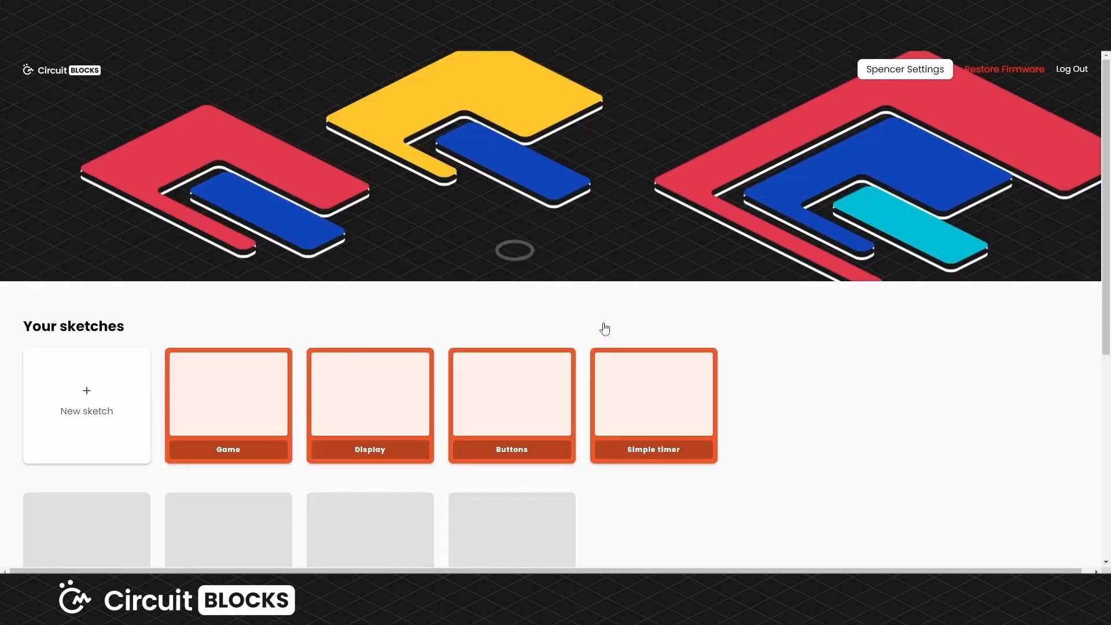